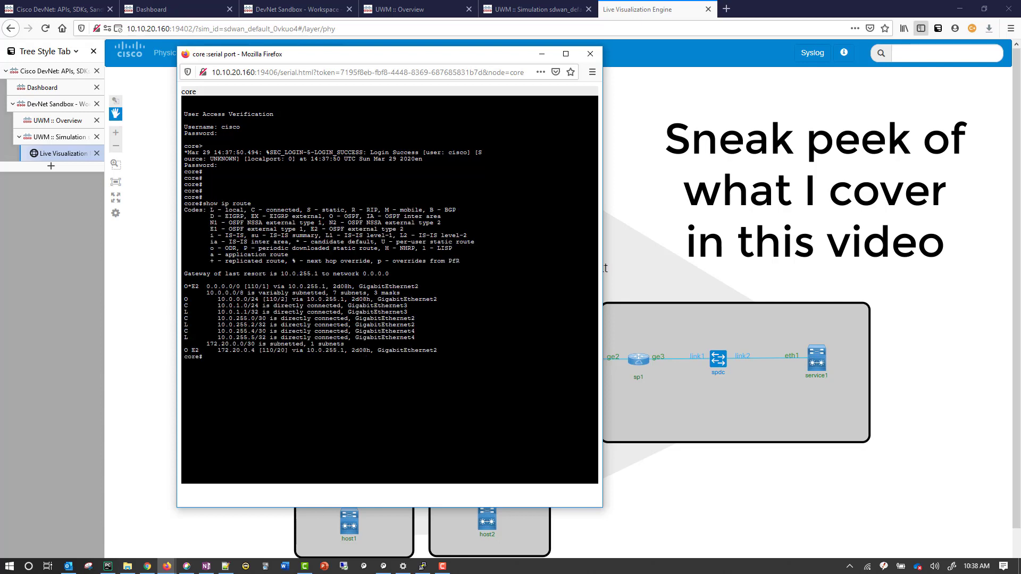
Step: Finish earlier console checks (show, uname -mrs, py) before moving to the DevNet site
type("show")
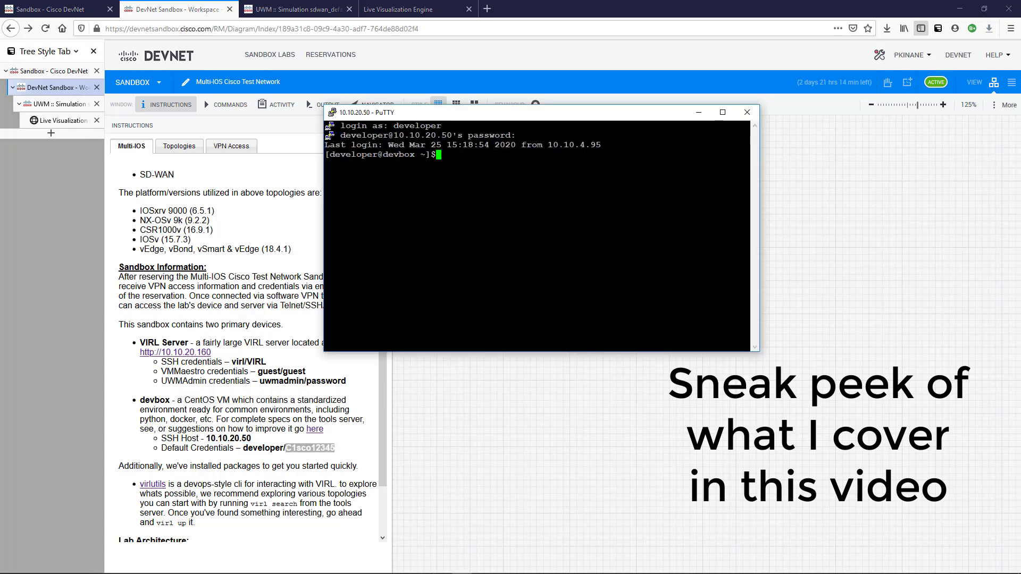
type("uname -mrs")
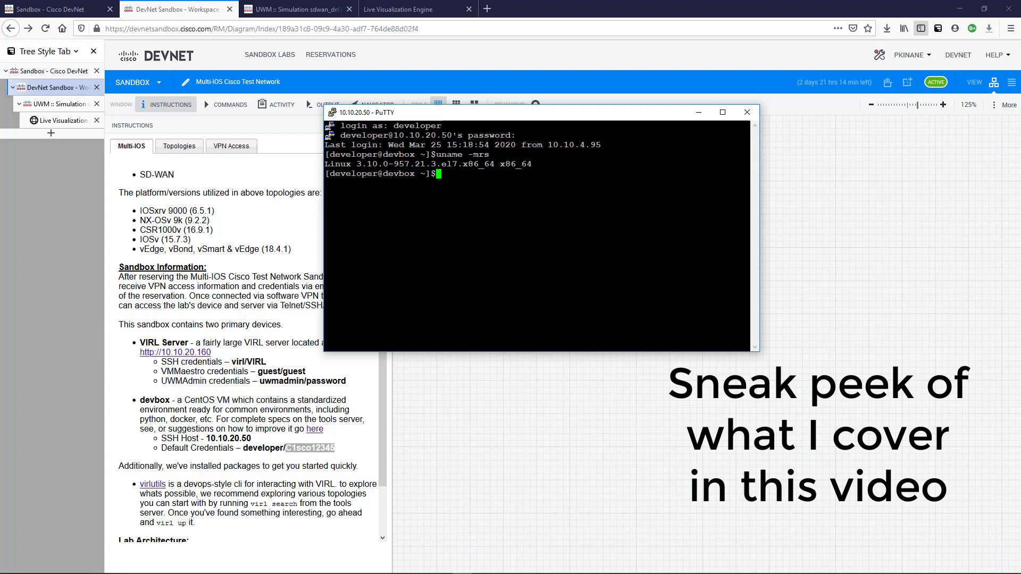
type("py")
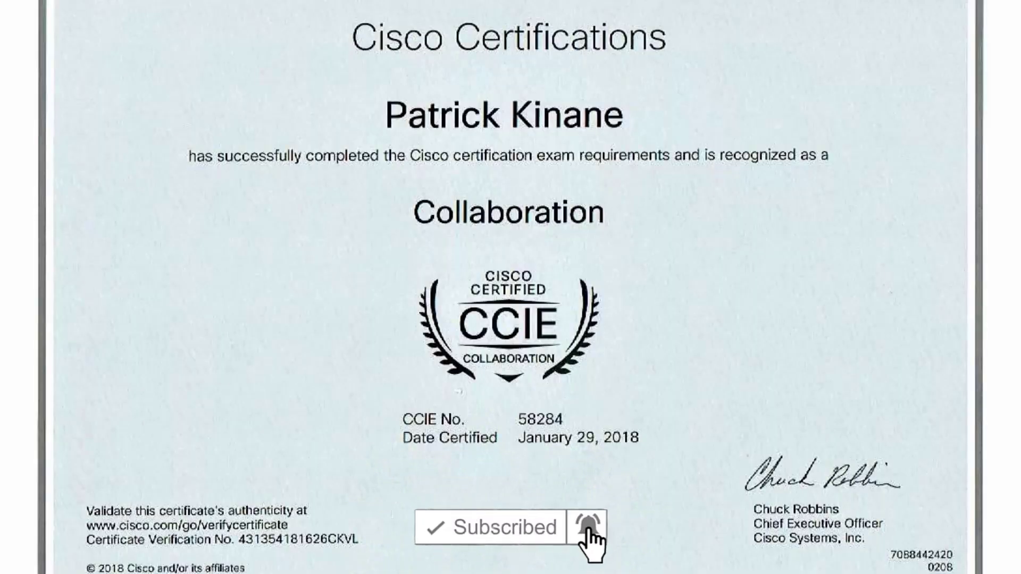
left_click(589, 536)
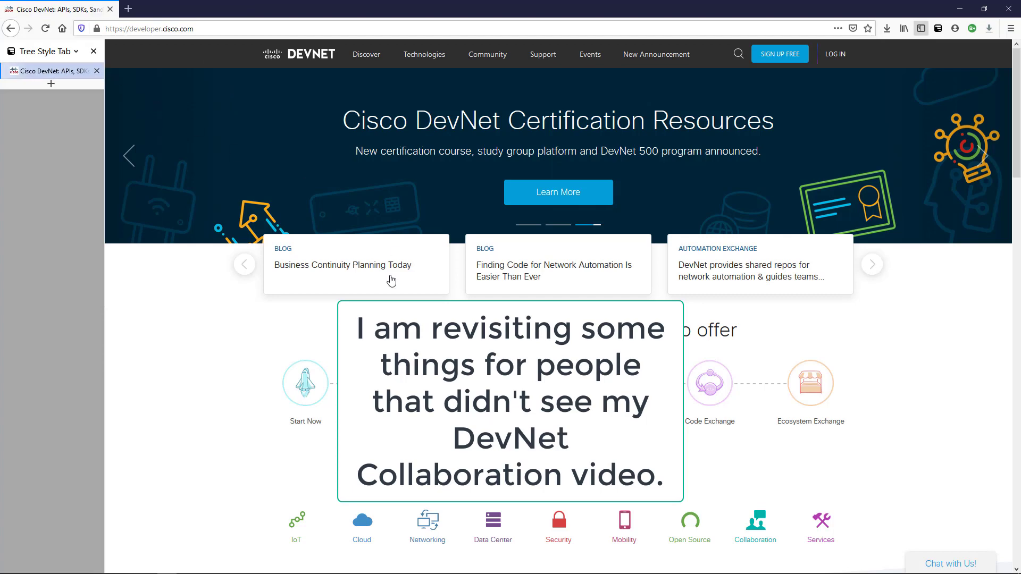
mouse_move(779, 55)
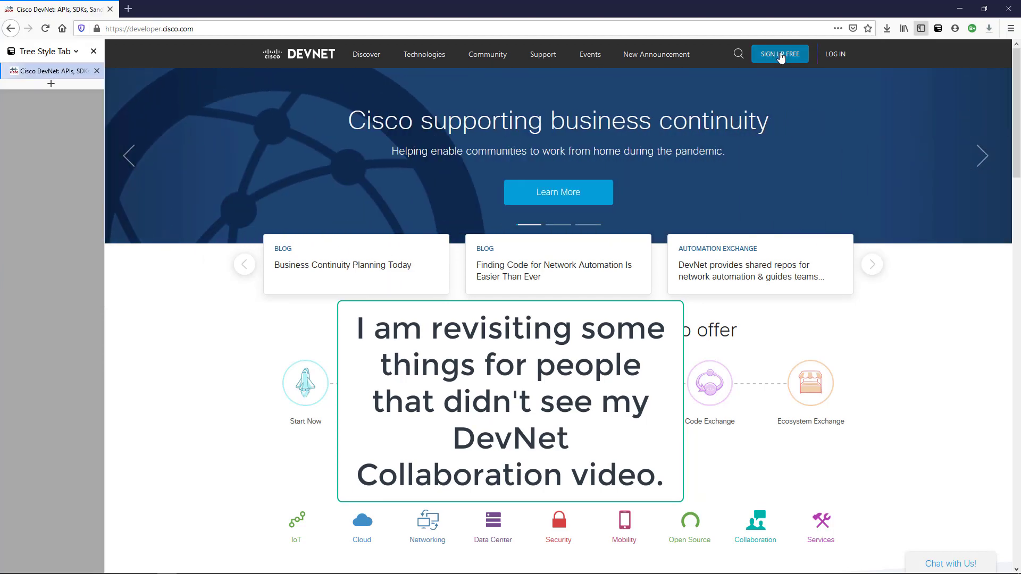
Step: Log in to Cisco DevNet with a Cisco ID and go to the Sandbox reservations list
left_click(781, 54)
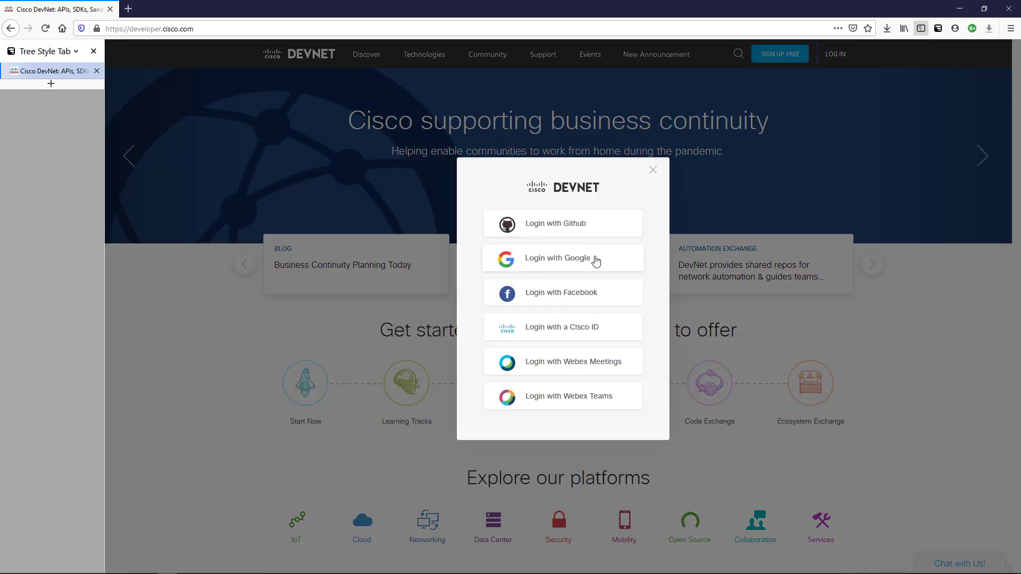
mouse_move(610, 368)
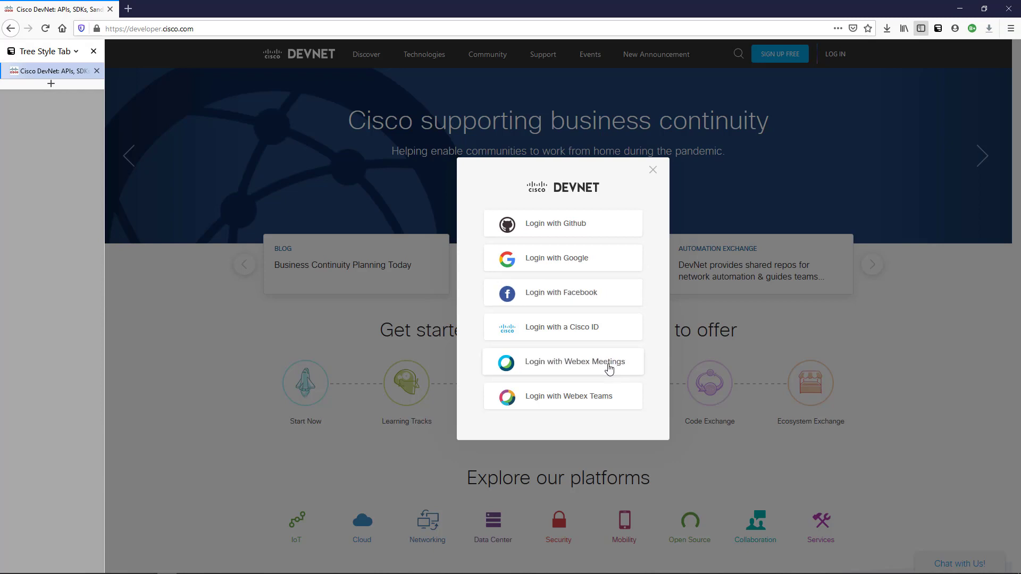
mouse_move(573, 404)
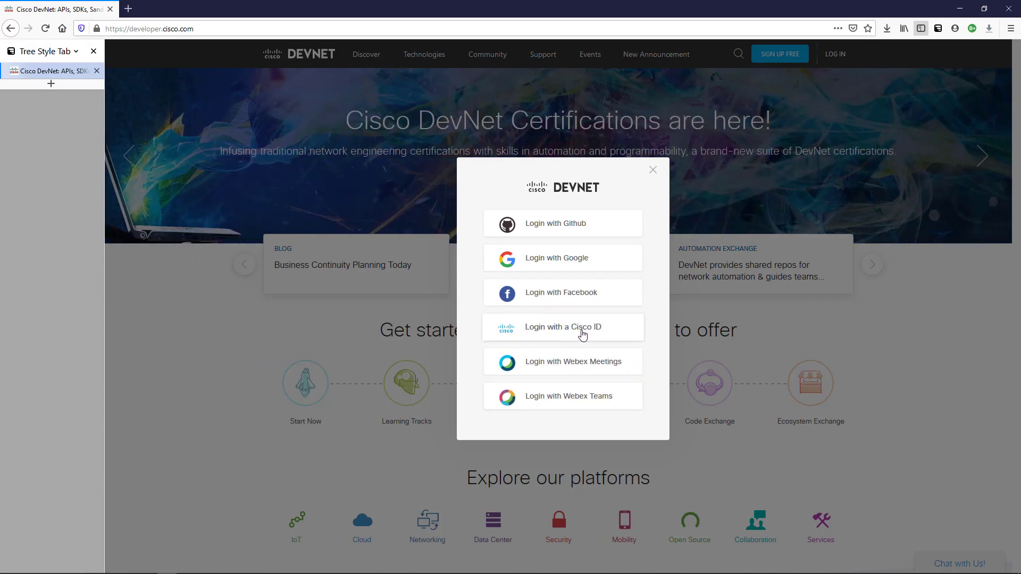
mouse_move(606, 334)
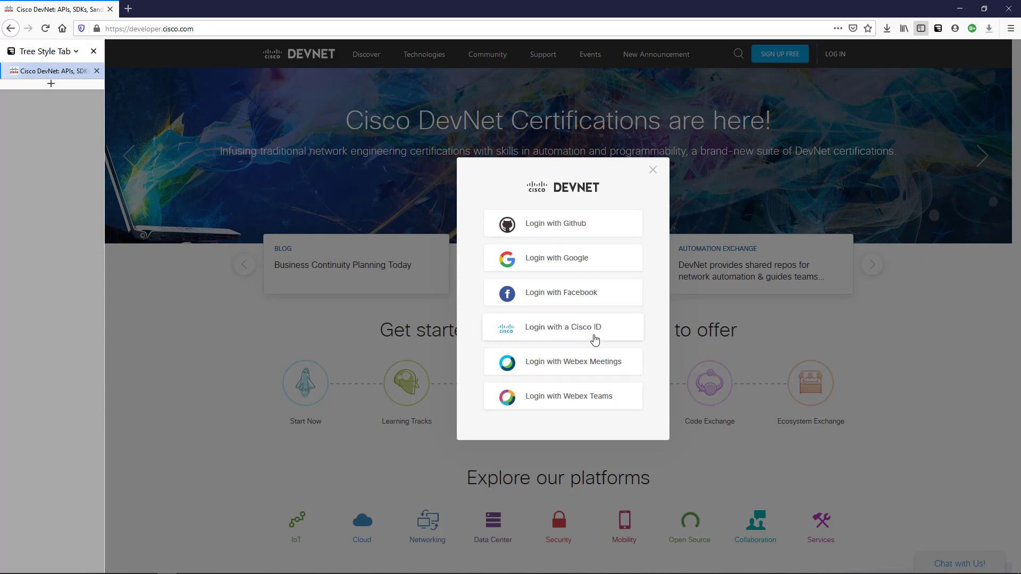
left_click(653, 169)
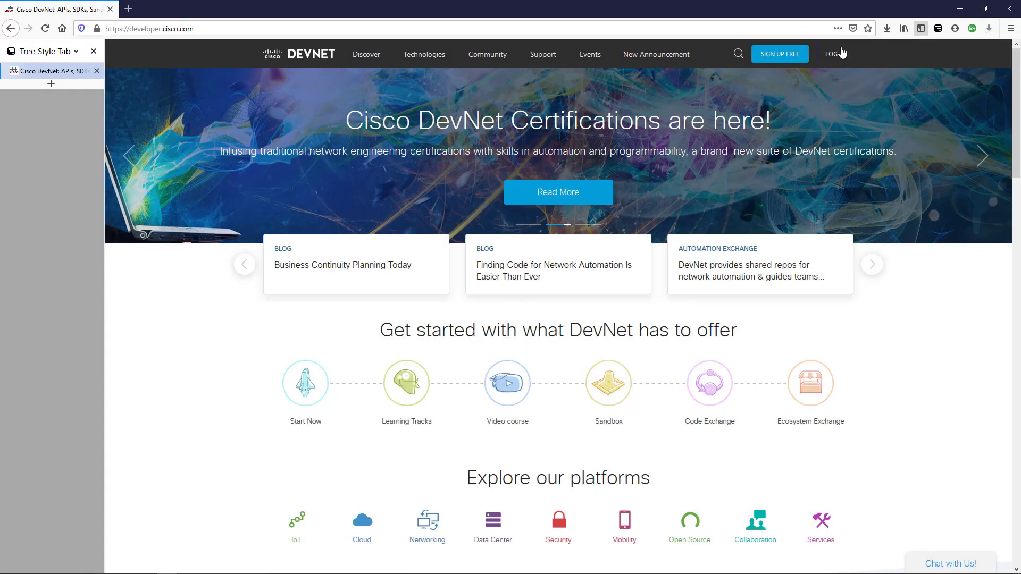
left_click(832, 54)
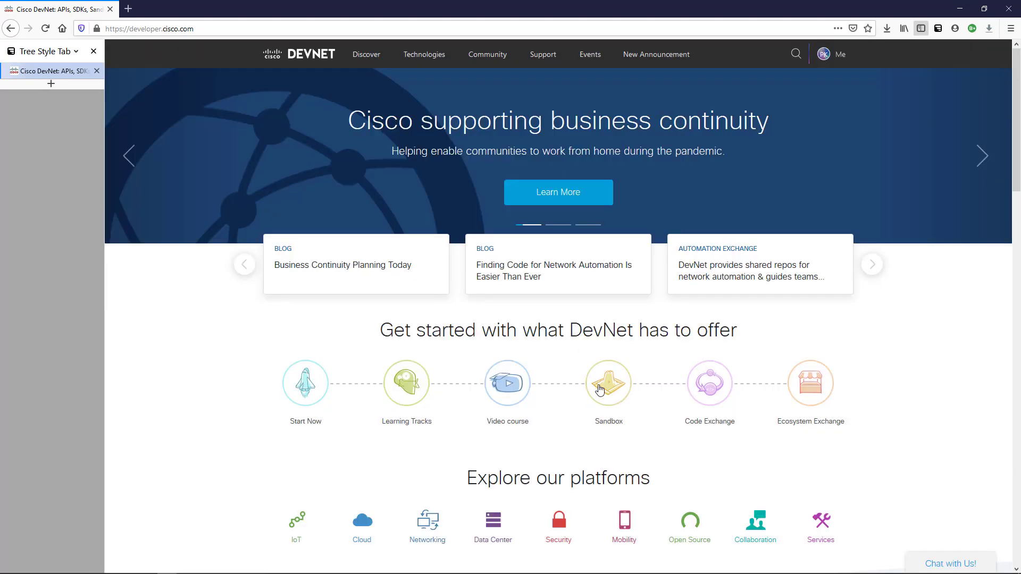
left_click(607, 383)
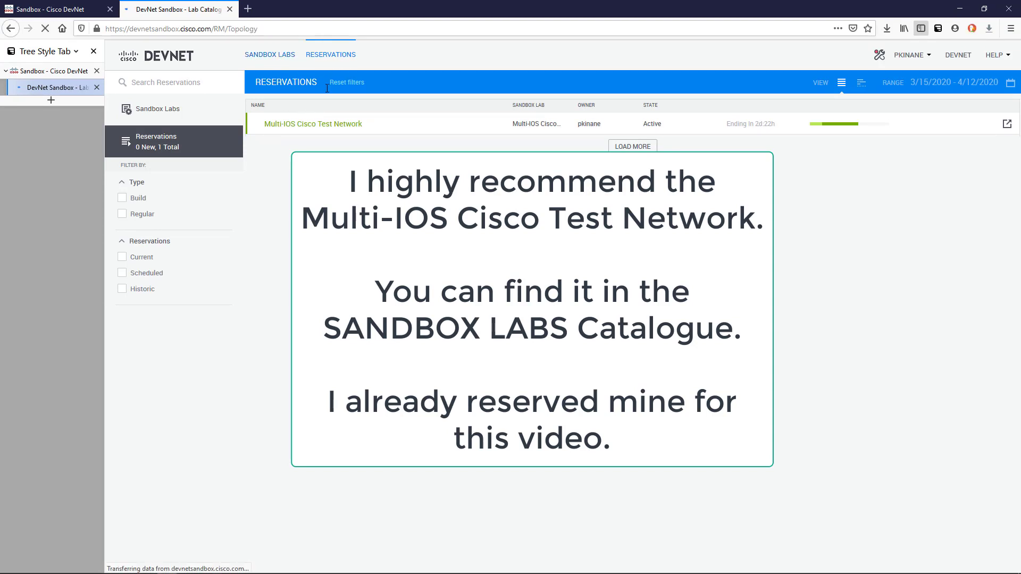
left_click(270, 54)
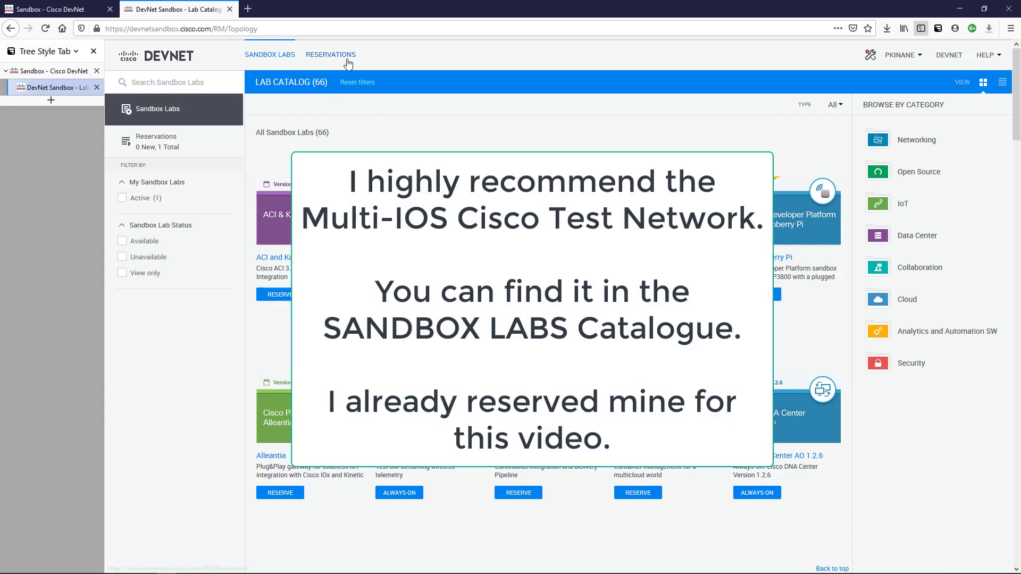
left_click(329, 54)
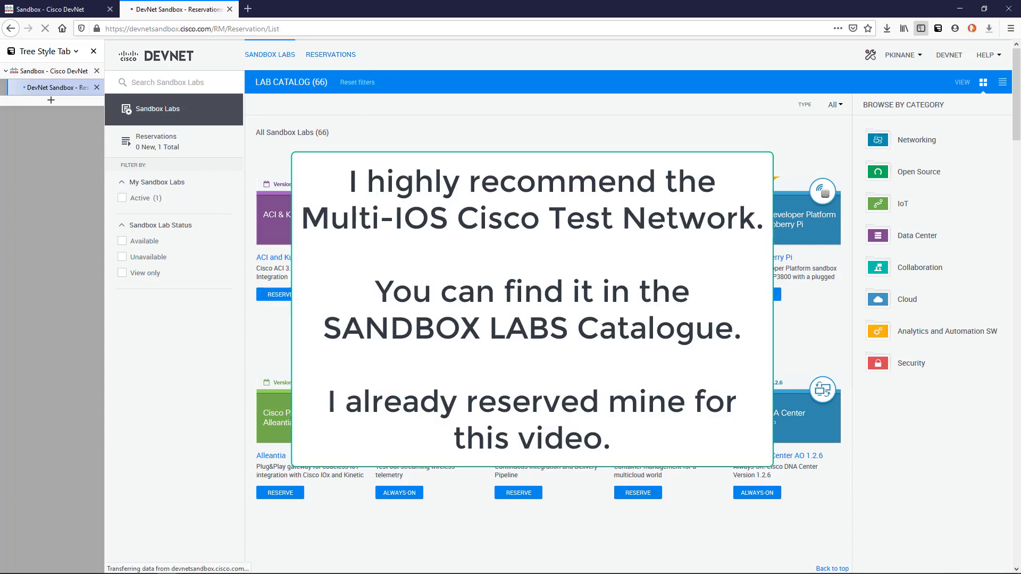
left_click(331, 54)
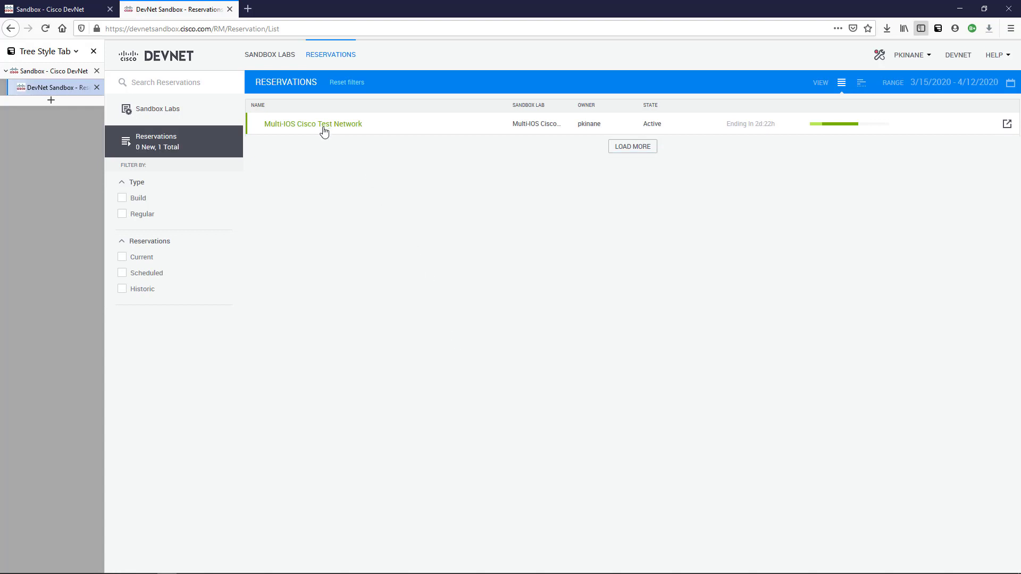
Step: Enter the Multi-IOS Cisco Test Network workspace and read its VPN Access instructions
left_click(313, 123)
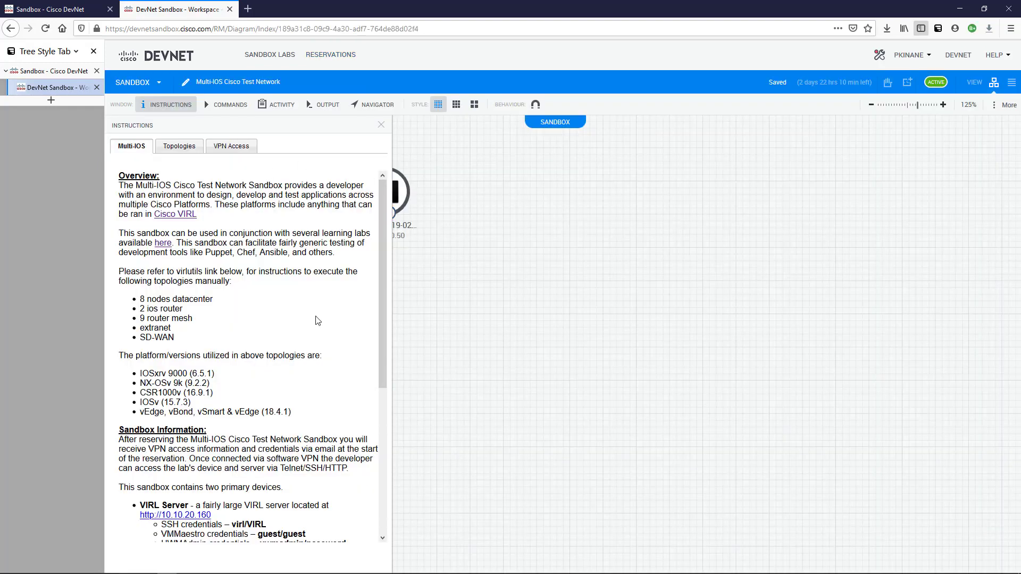
mouse_move(317, 257)
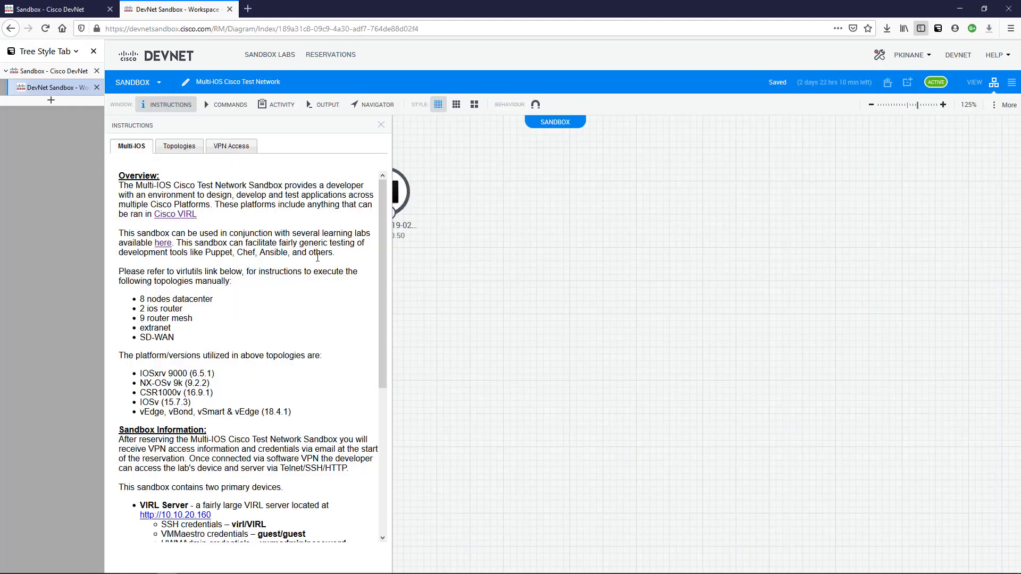
scroll("down", 3)
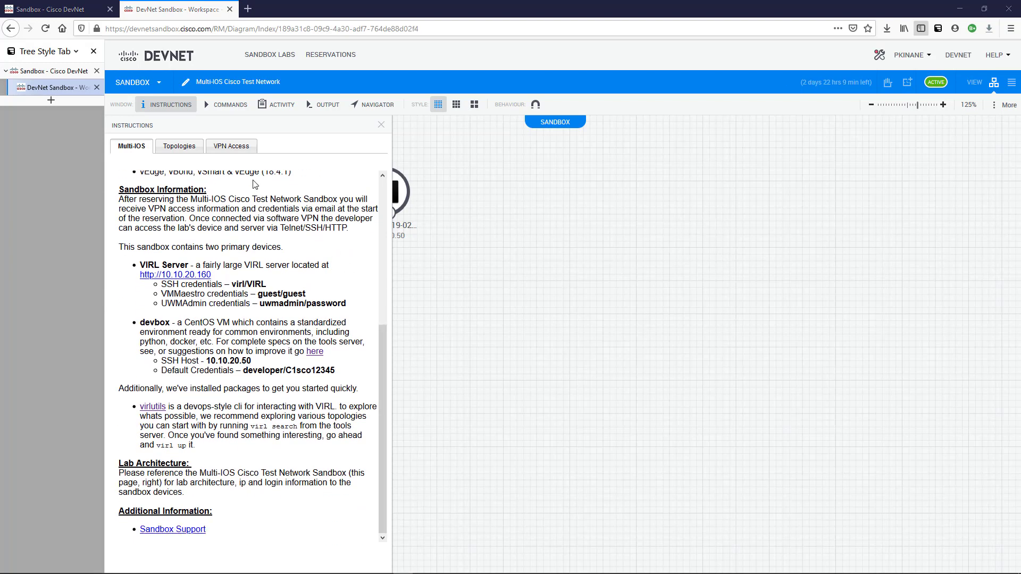
left_click(232, 146)
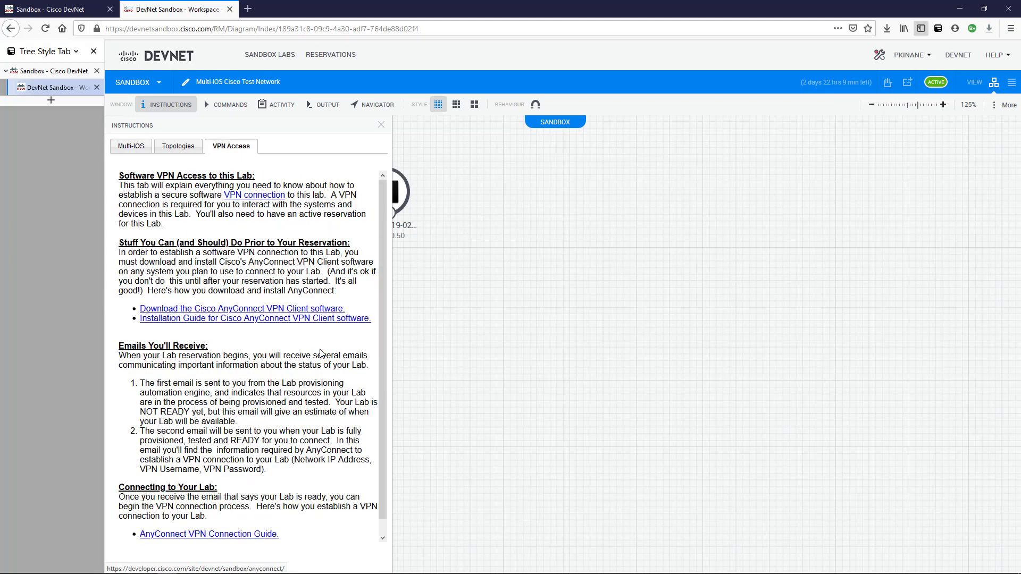
scroll("down", 3)
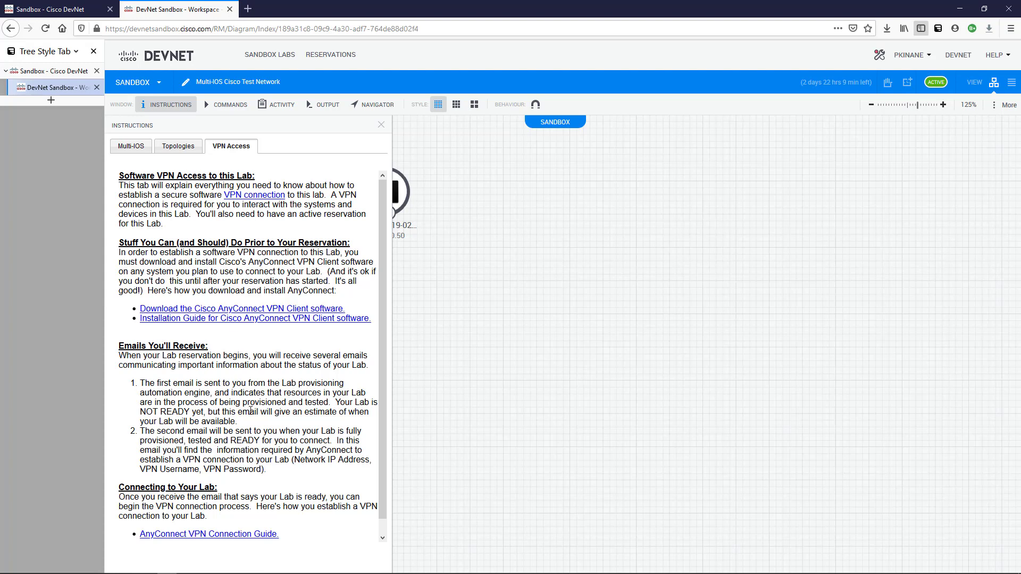
mouse_move(288, 474)
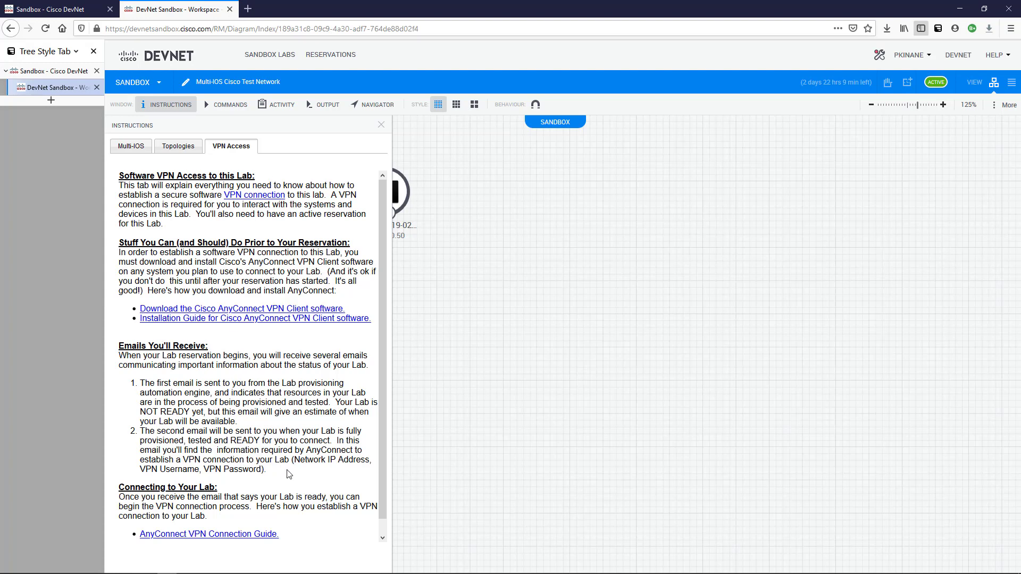
mouse_move(414, 183)
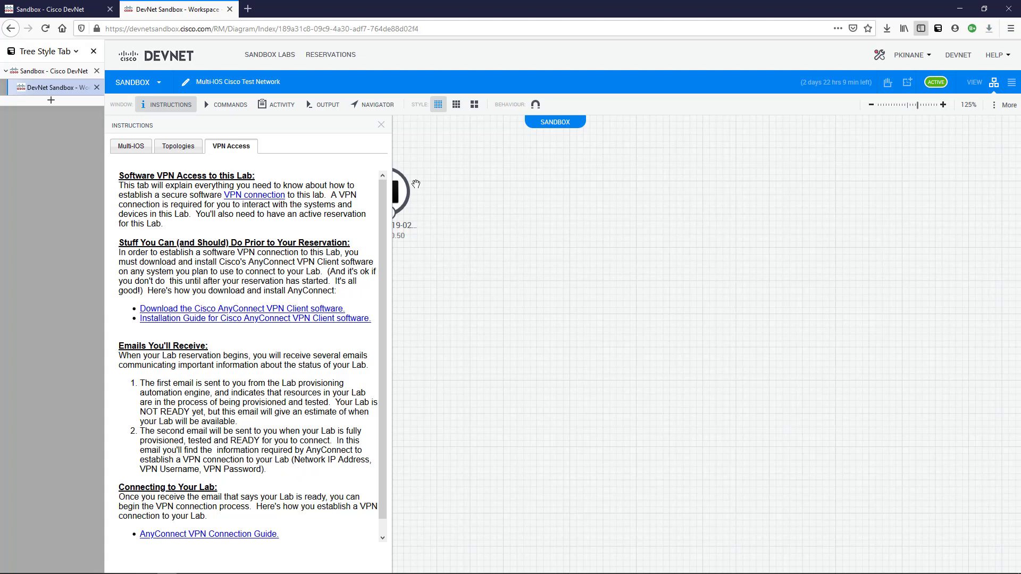
Step: View the lab topology briefly, then return to the instructions' Connecting to Your Lab section
left_click(381, 123)
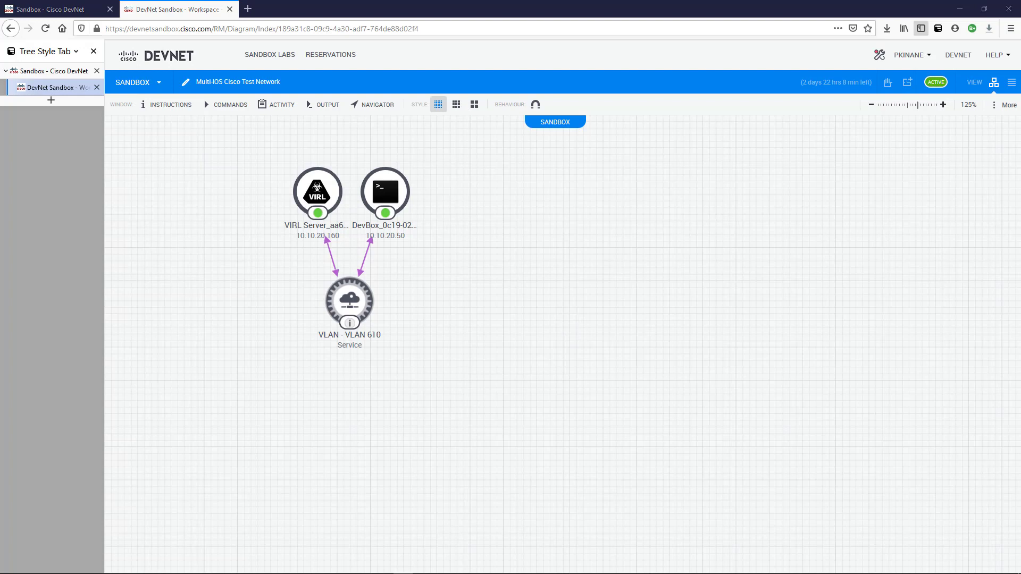
mouse_move(188, 123)
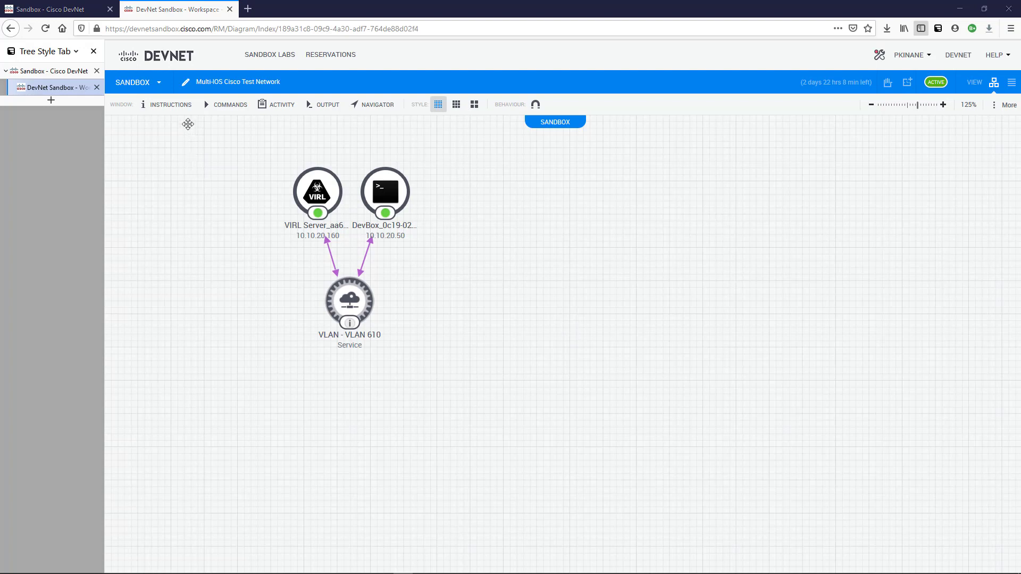
left_click(170, 105)
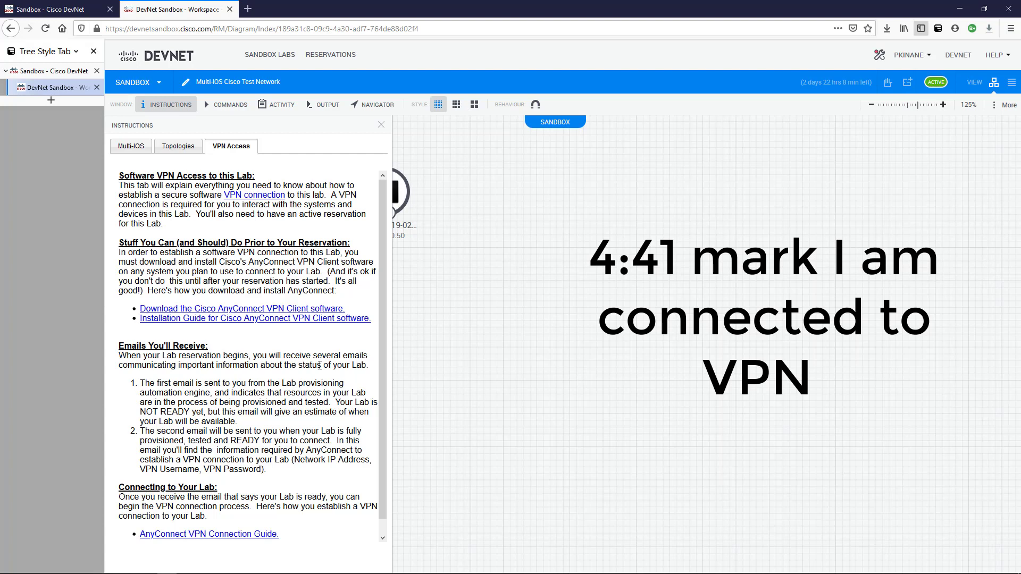
scroll("down", 3)
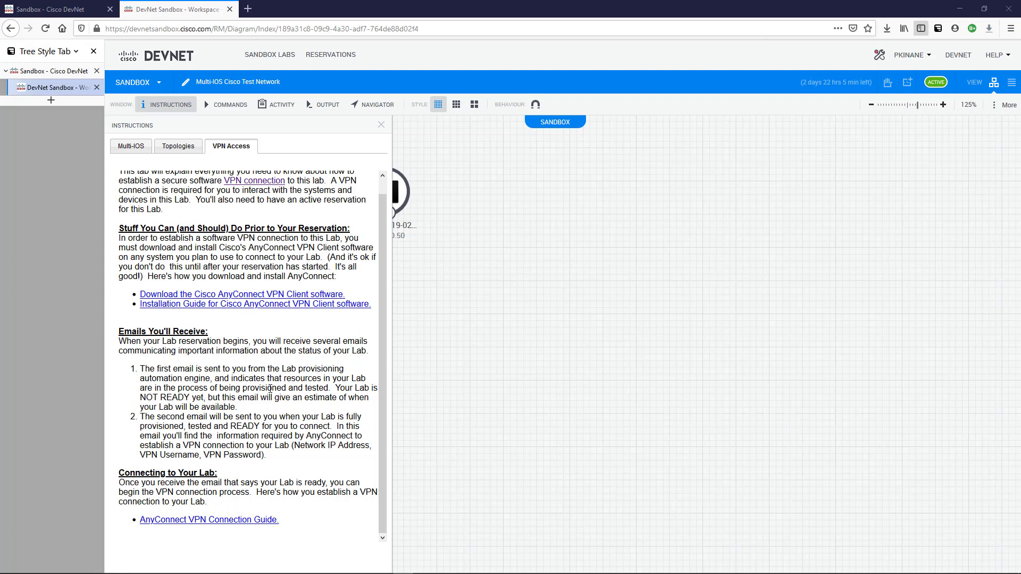
Step: Highlight the connection details AnyConnect needs, then clear the selection
left_click_drag(350, 379, 258, 387)
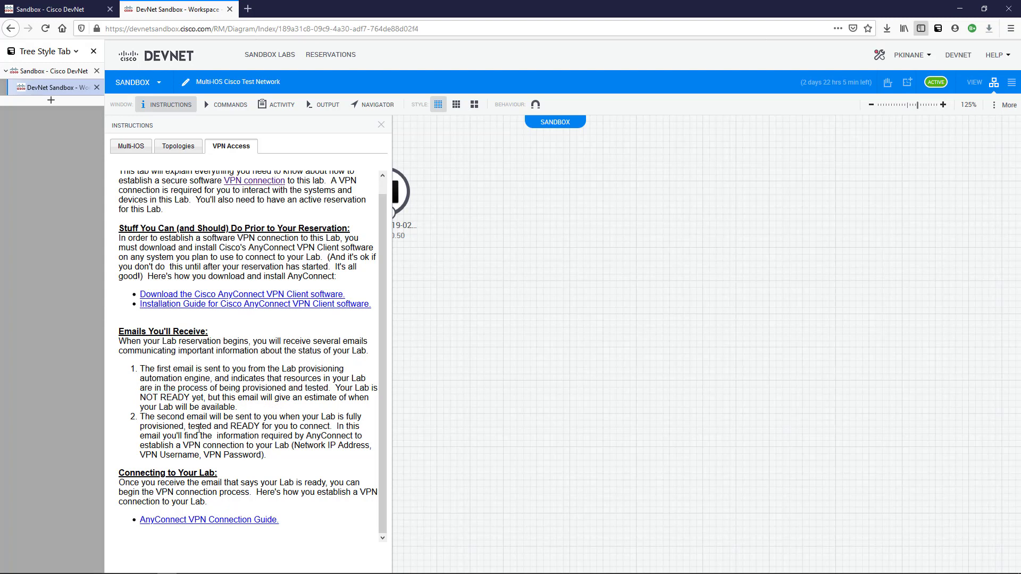
left_click_drag(149, 416, 334, 416)
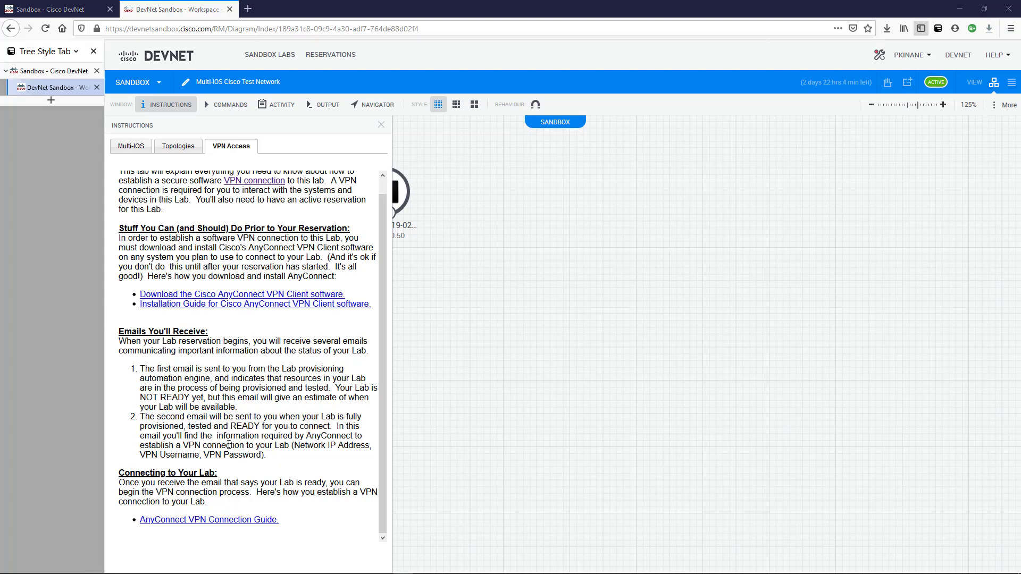
left_click_drag(224, 435, 363, 435)
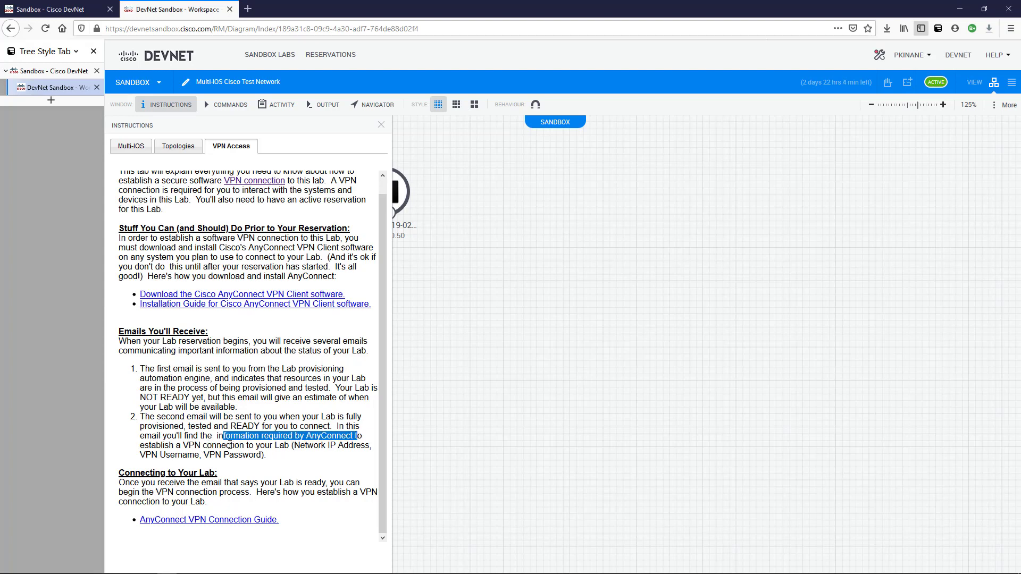
left_click(286, 457)
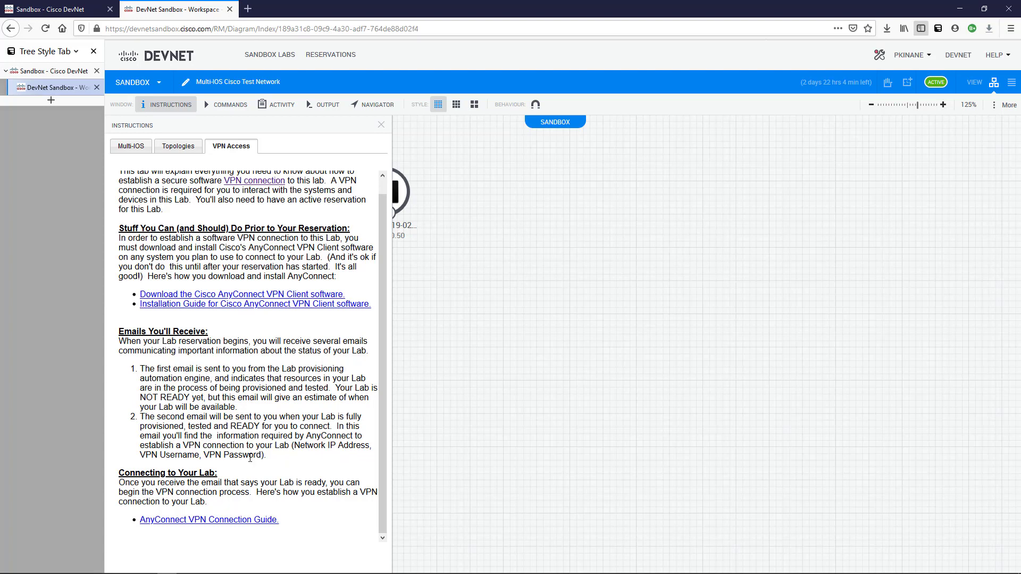
mouse_move(286, 465)
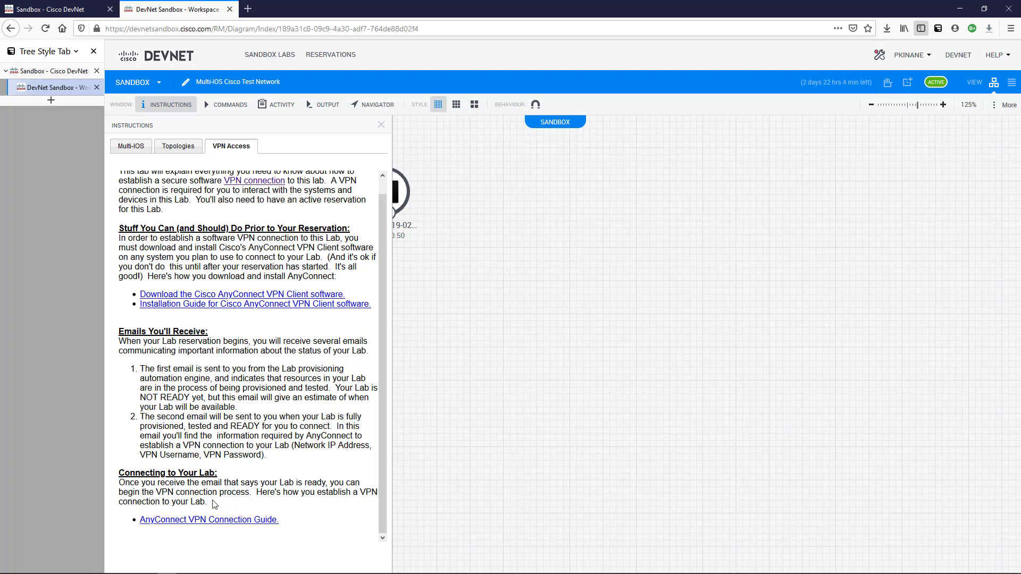
mouse_move(217, 515)
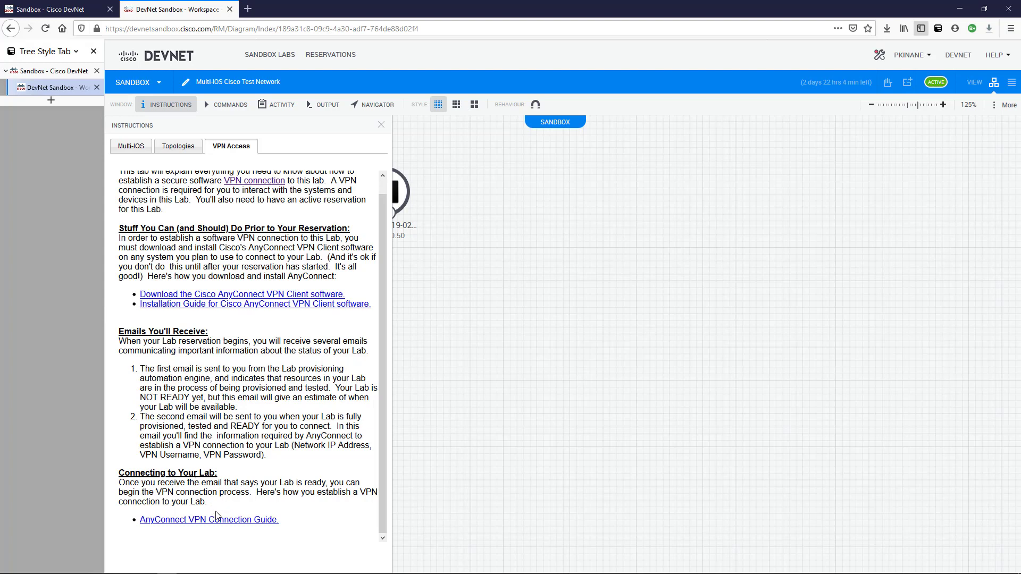
mouse_move(295, 518)
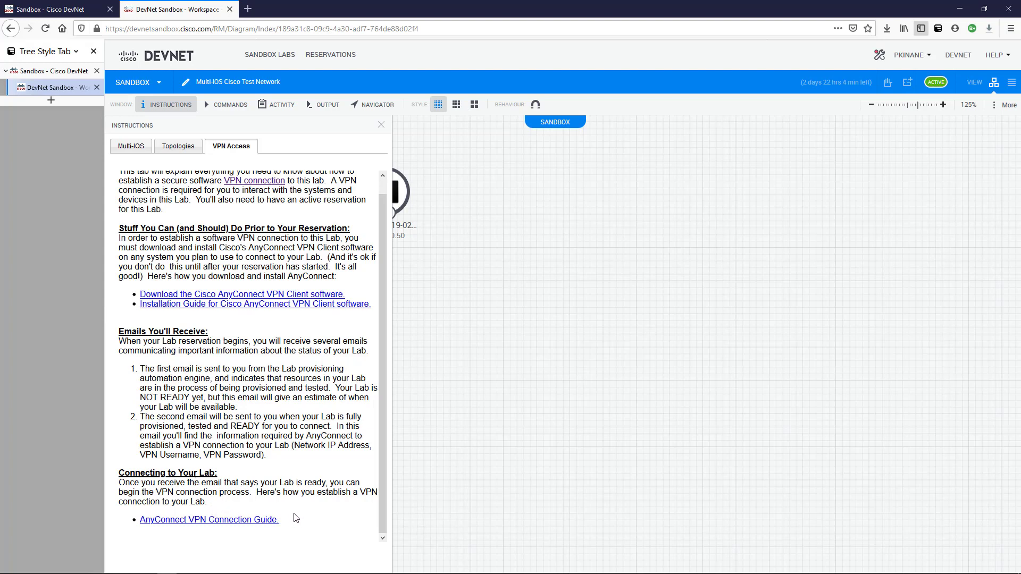
Step: Read the AnyConnect Connection Guide PDF through steps 0–3 to Email with Connection Information
left_click(208, 520)
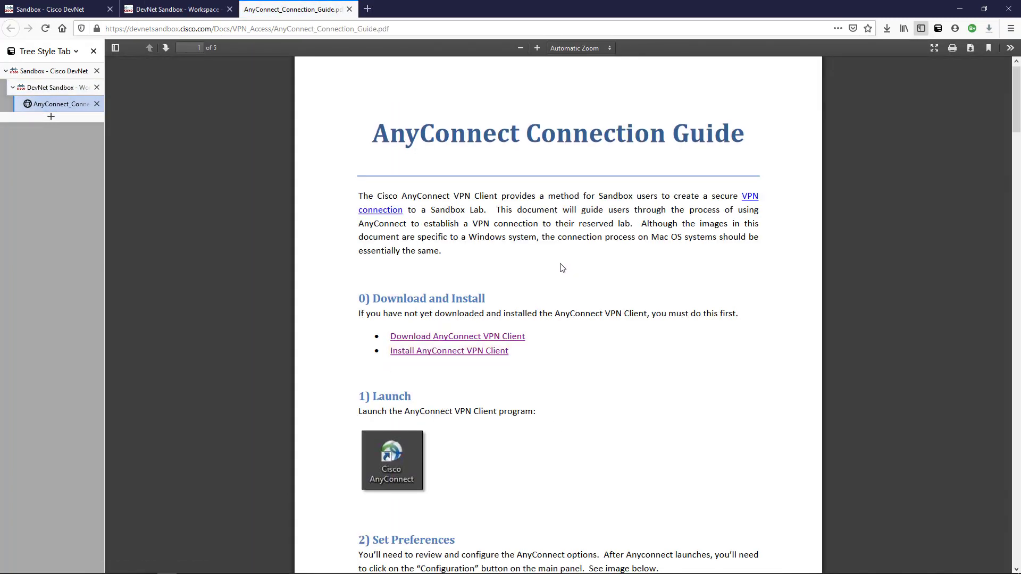
scroll("down", 3)
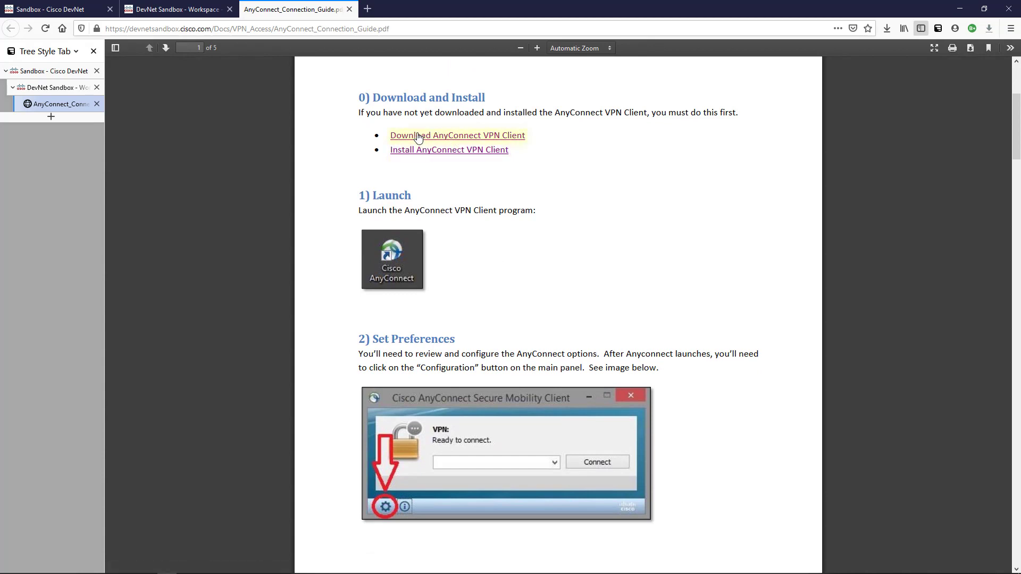
mouse_move(447, 162)
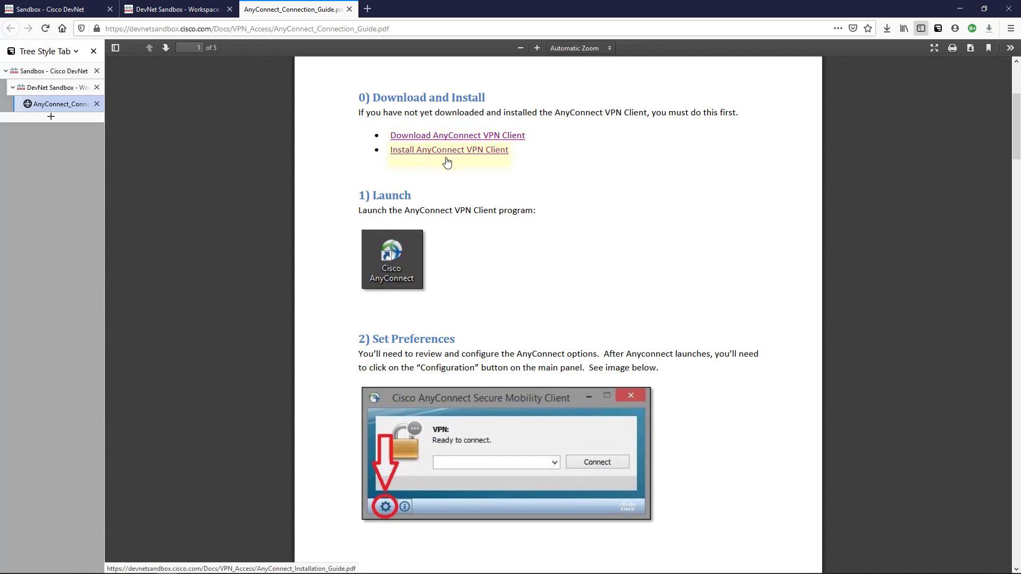
mouse_move(497, 244)
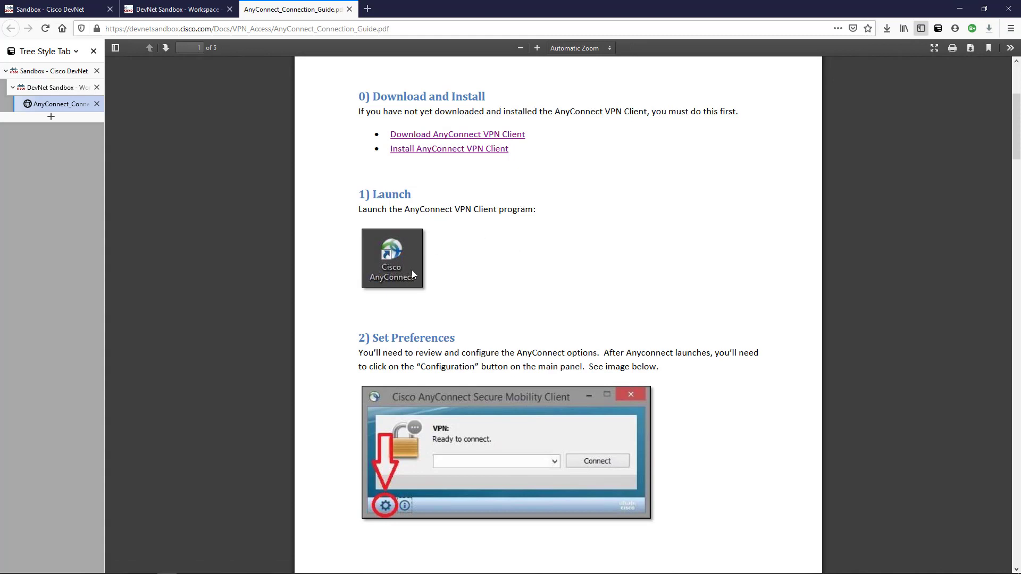
scroll("down", 3)
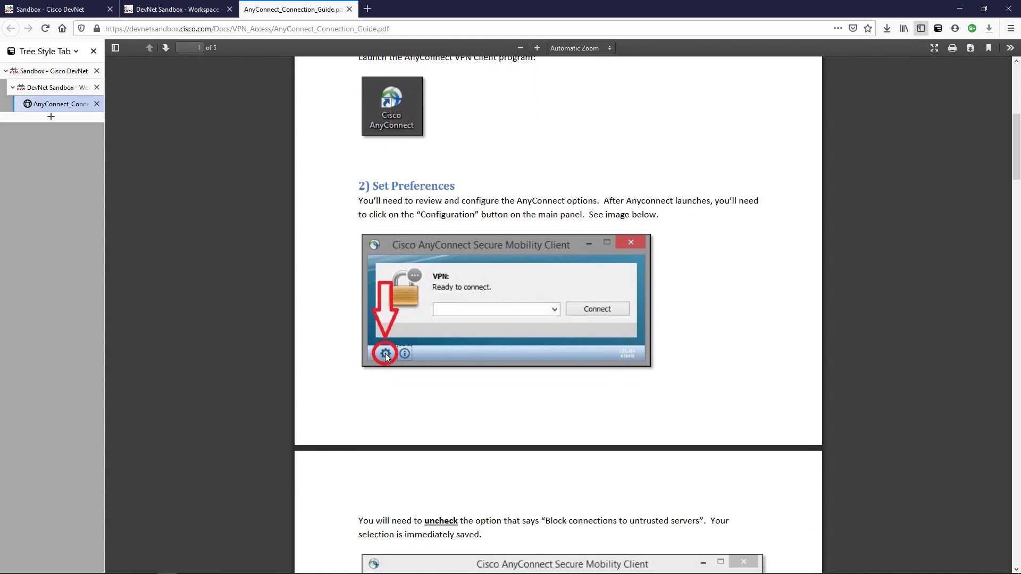
scroll("down", 3)
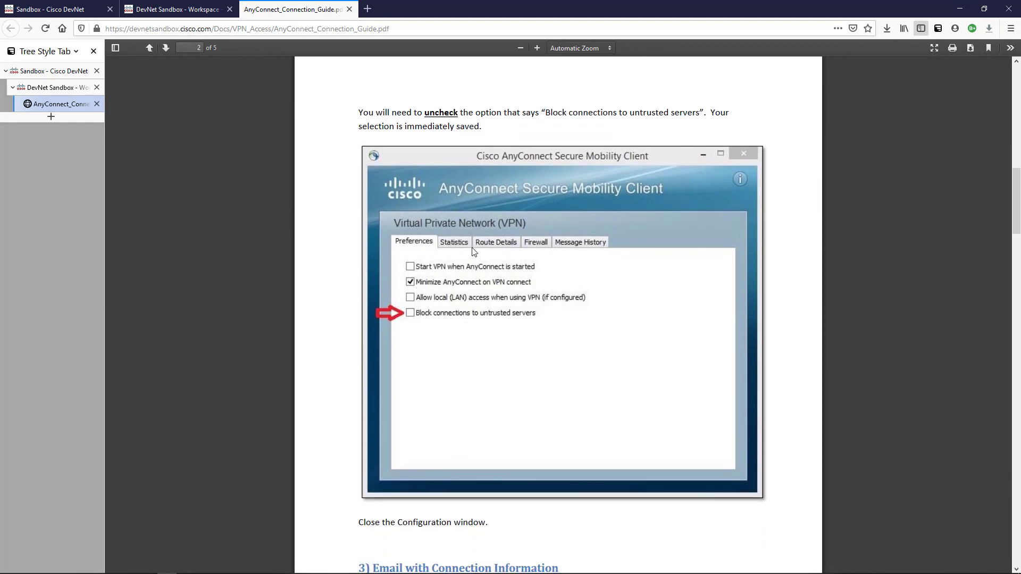
mouse_move(410, 319)
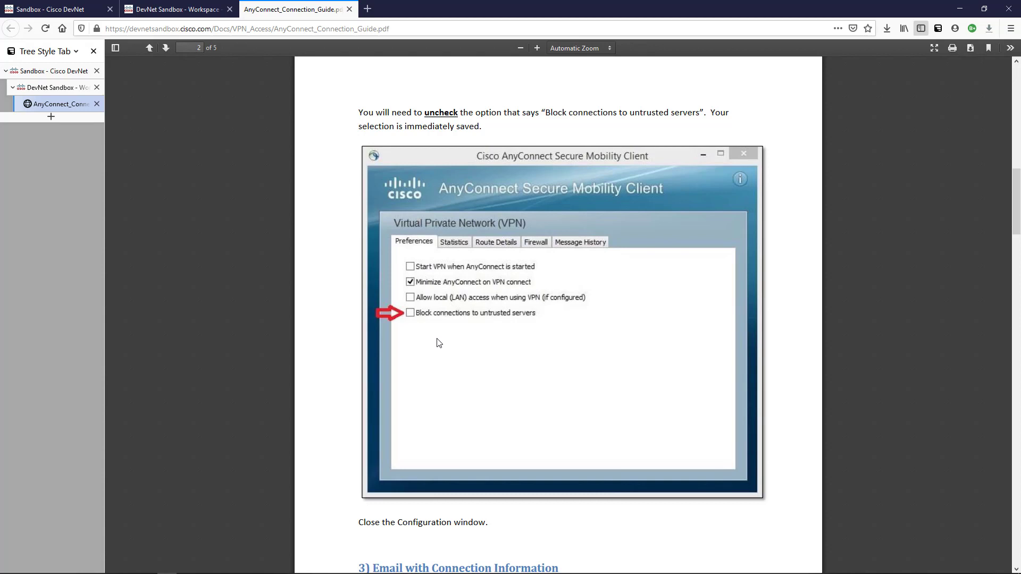
mouse_move(444, 330)
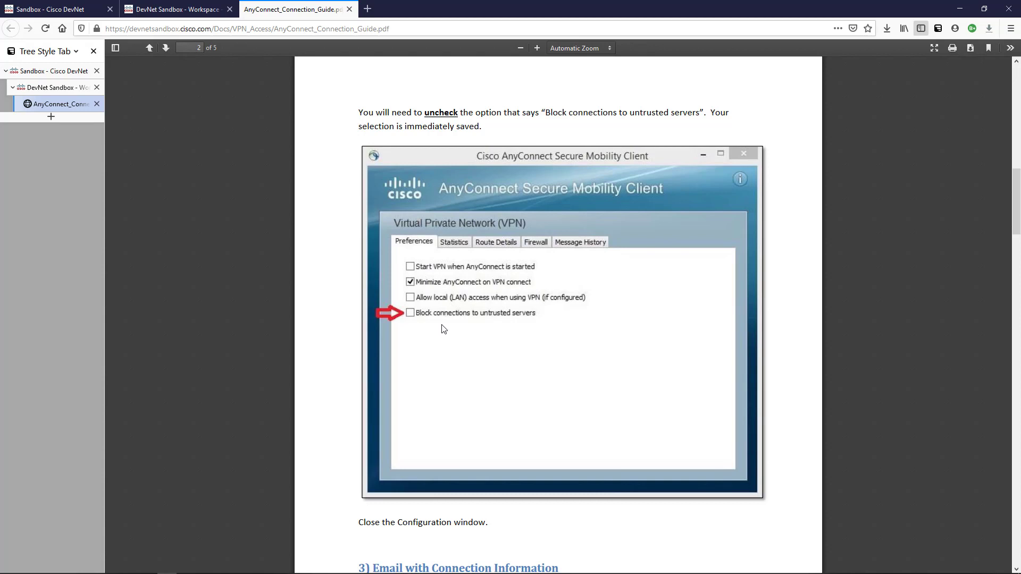
mouse_move(376, 313)
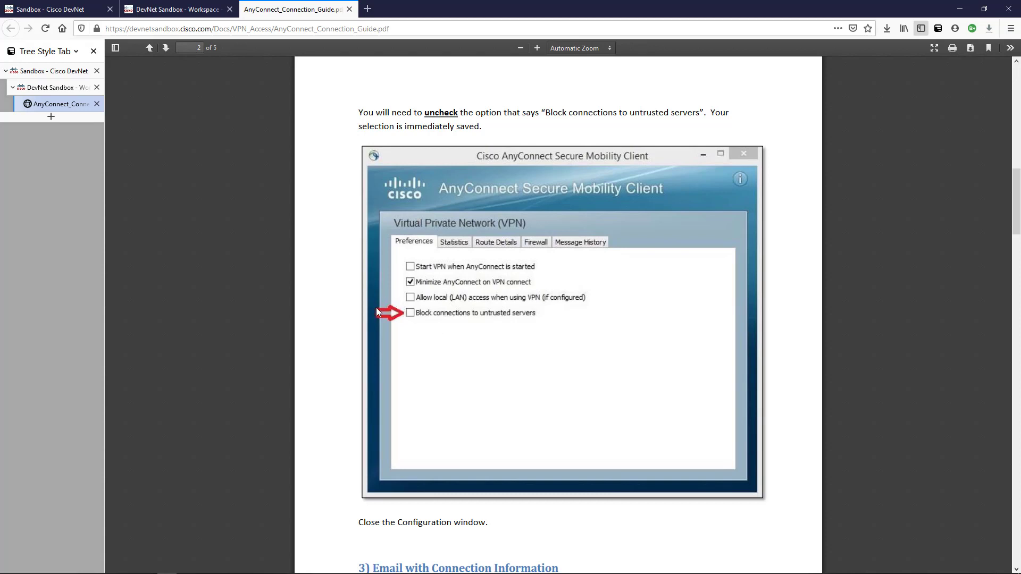
mouse_move(459, 330)
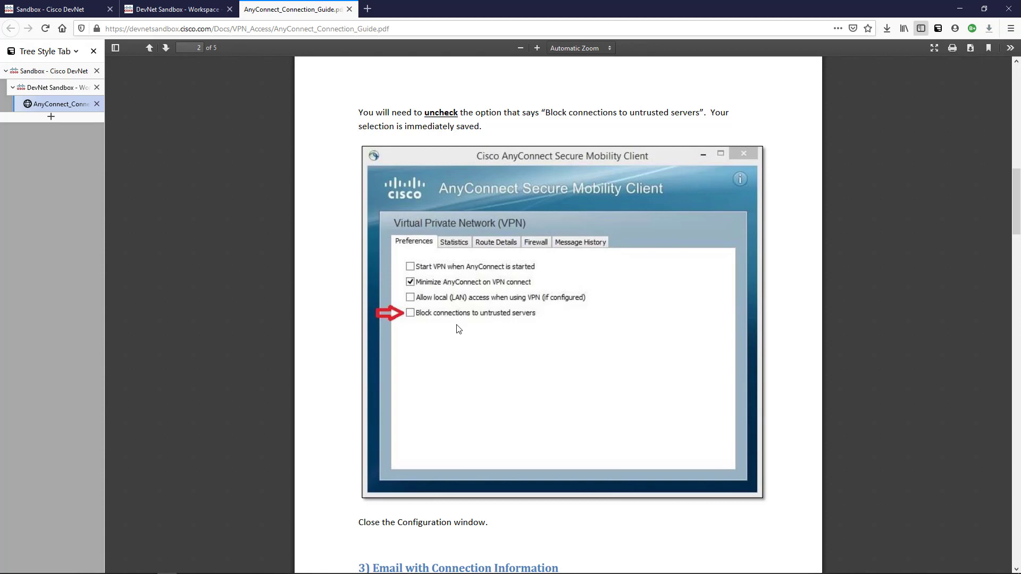
mouse_move(443, 343)
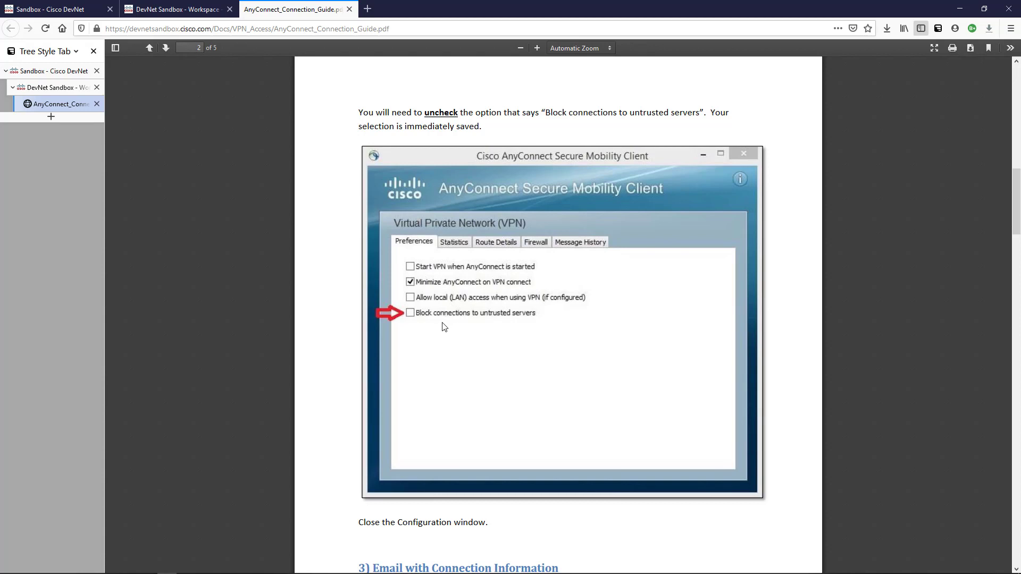
mouse_move(462, 321)
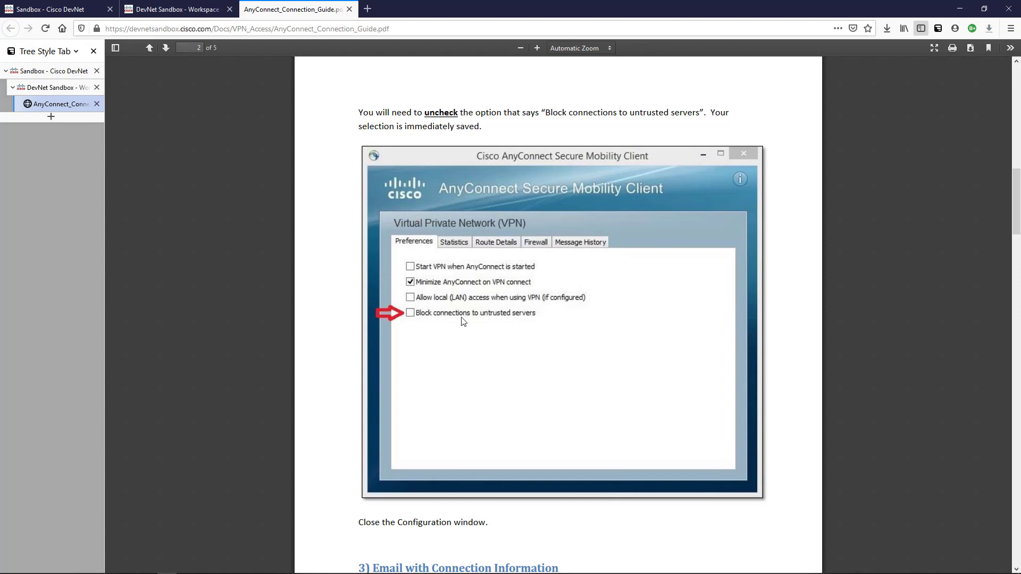
mouse_move(462, 326)
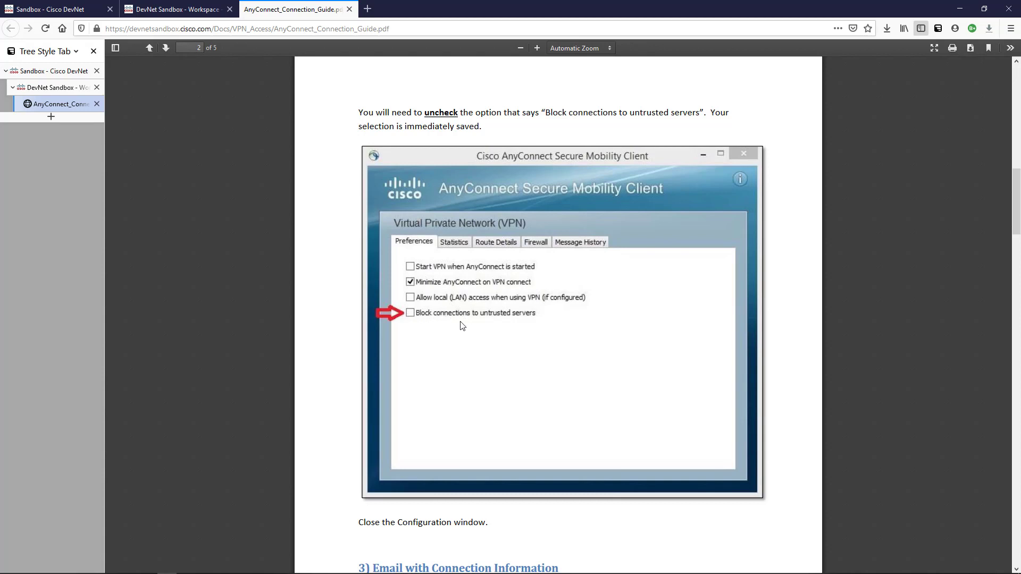
mouse_move(521, 323)
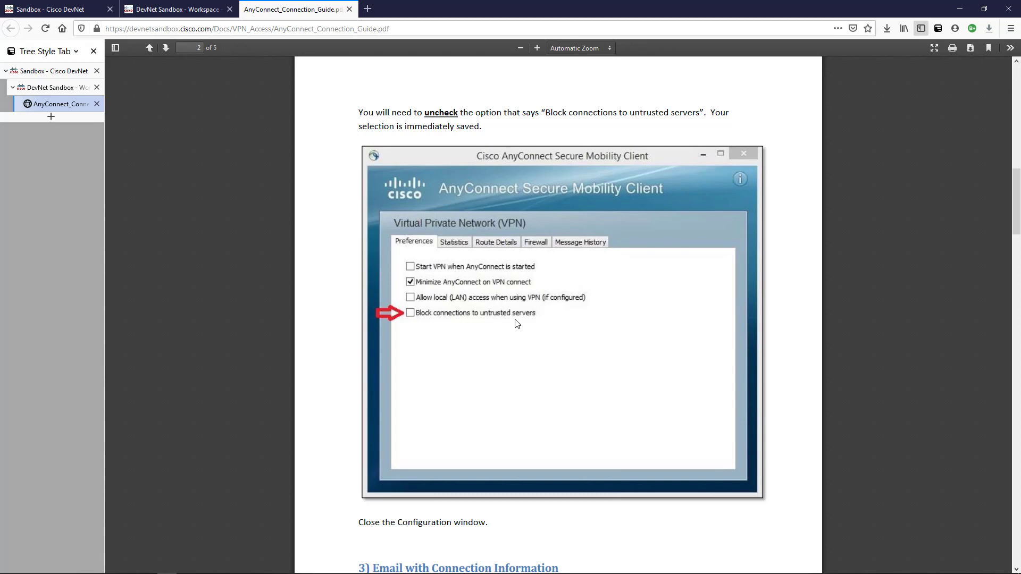
mouse_move(515, 324)
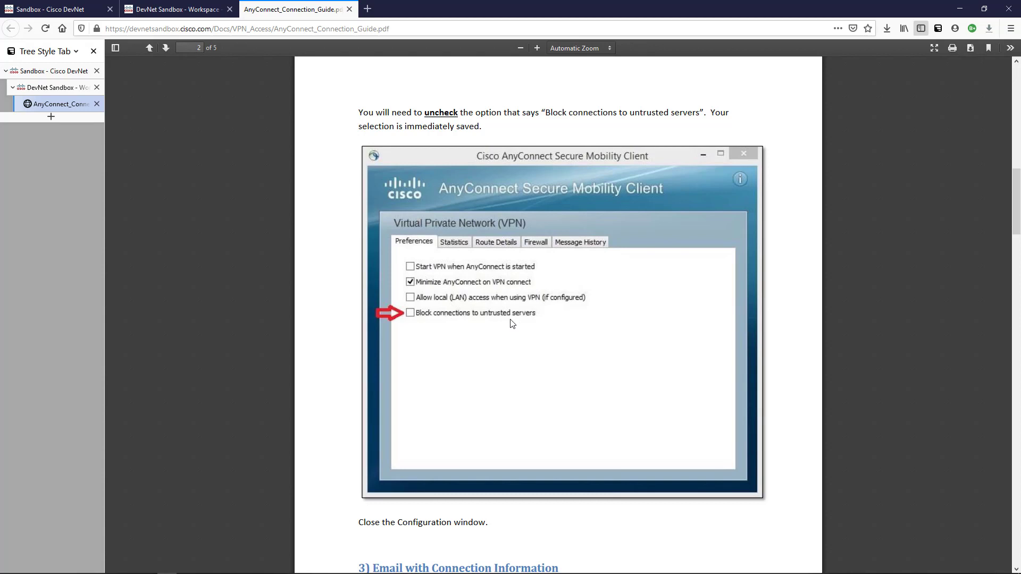
mouse_move(521, 331)
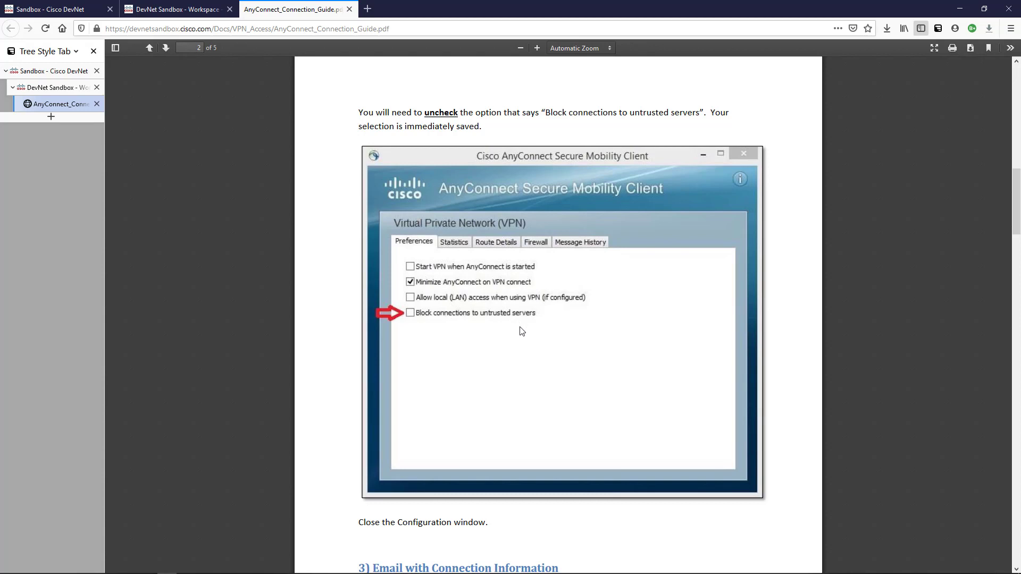
scroll("down", 3)
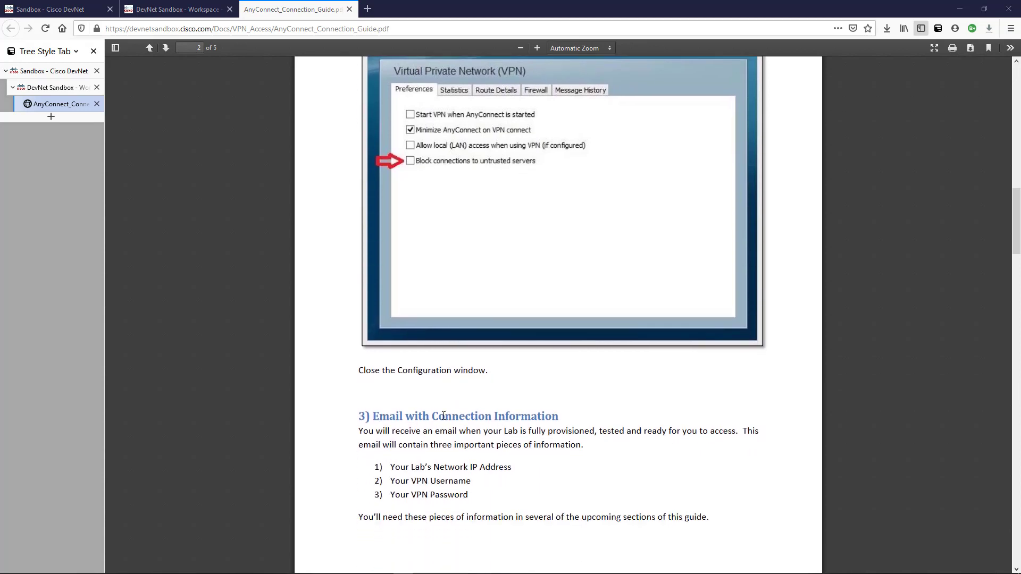
scroll("down", 3)
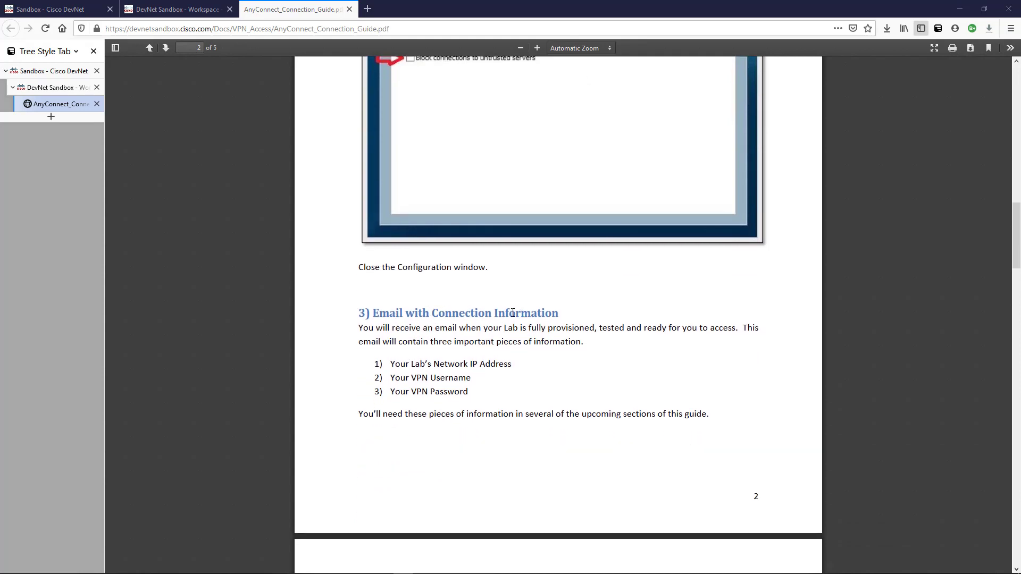
mouse_move(480, 344)
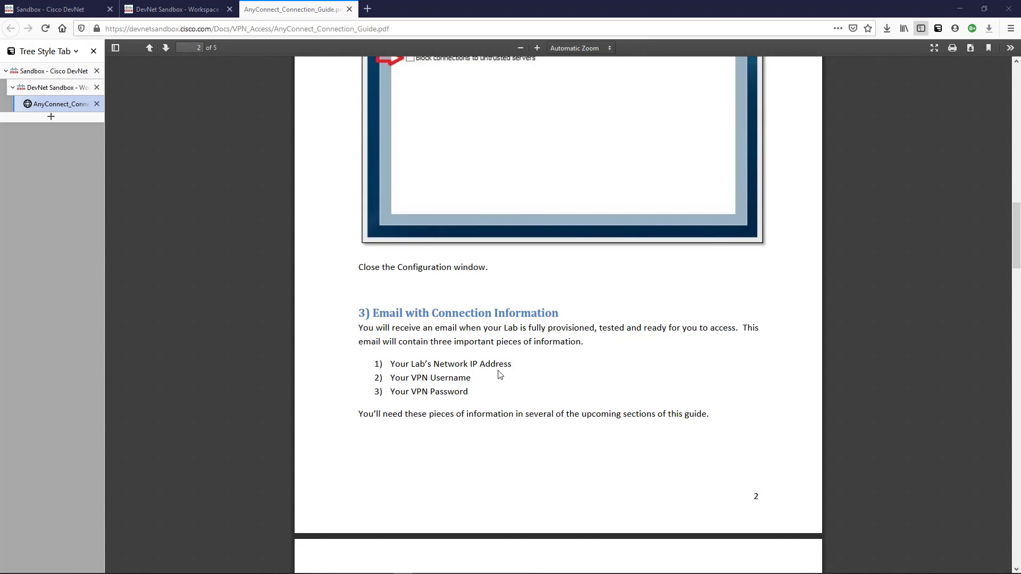
scroll("down", 3)
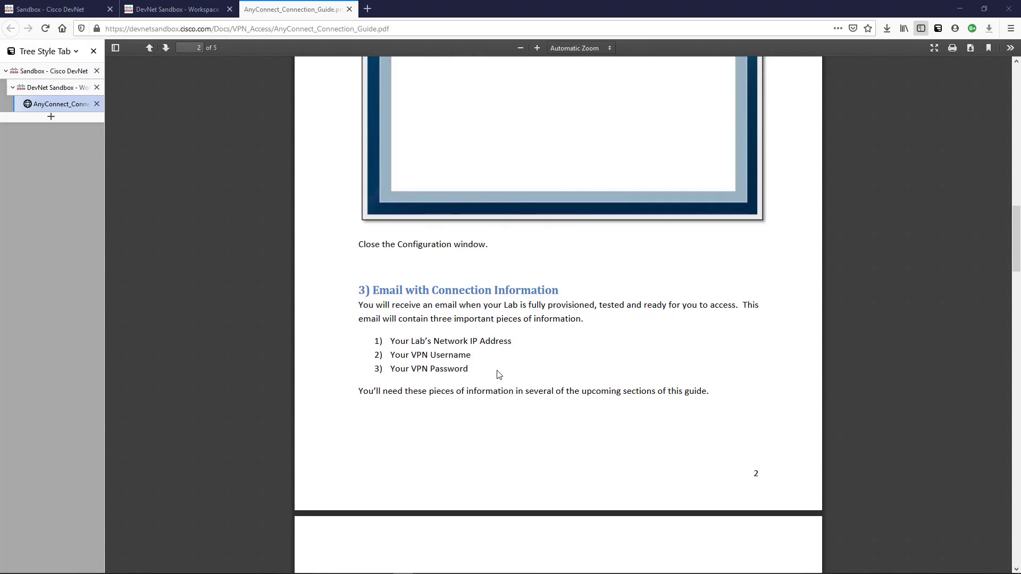
Step: Read on through pages 4–5 of the guide to the '9) Disconnecting' section
scroll("down", 3)
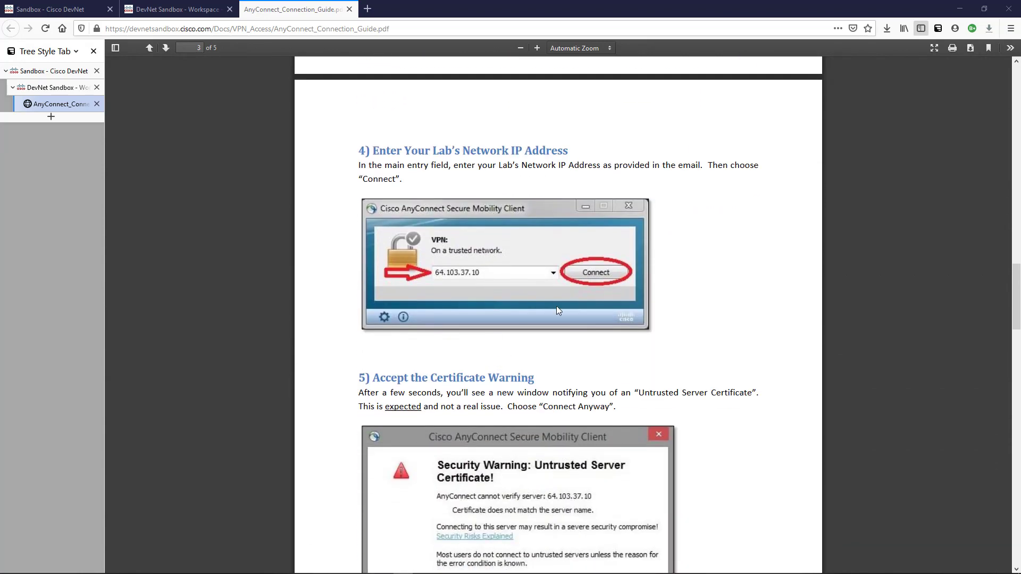
scroll("down", 3)
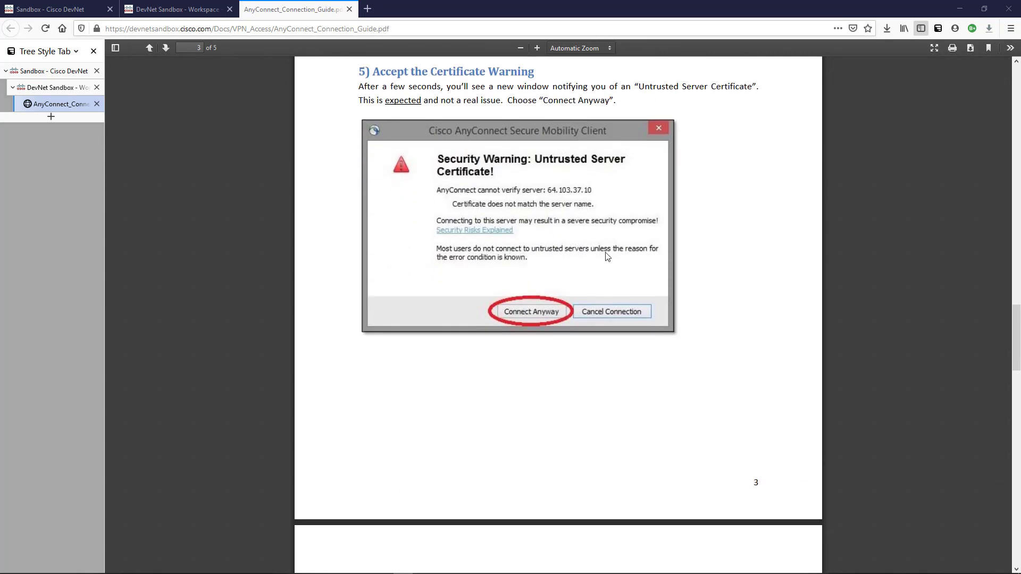
scroll("down", 3)
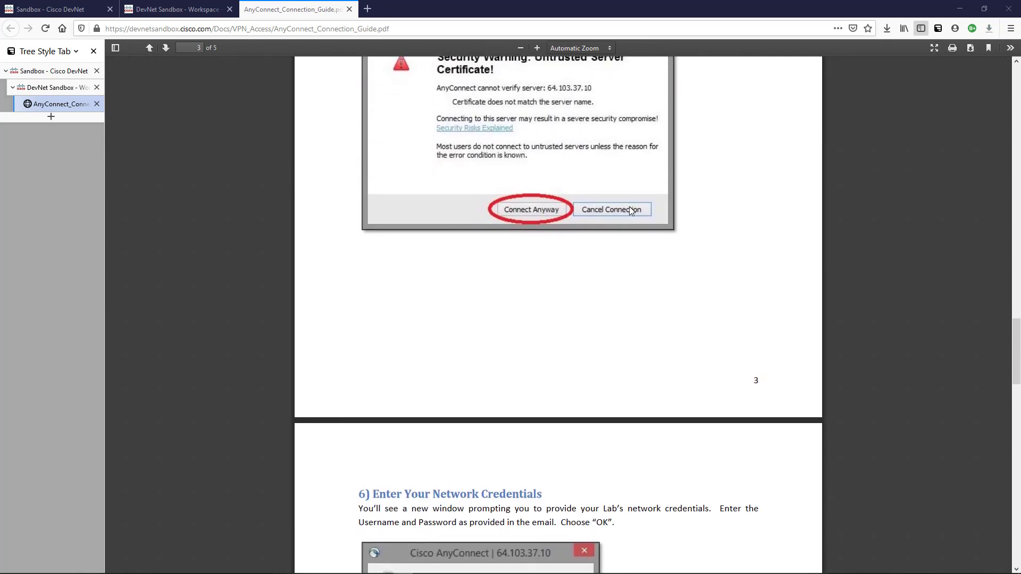
mouse_move(630, 317)
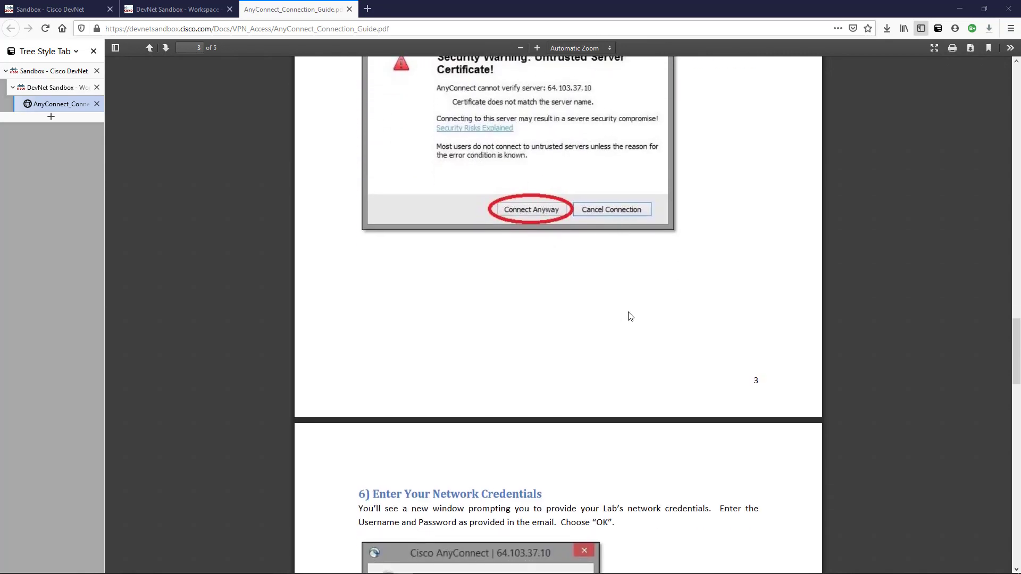
scroll("down", 3)
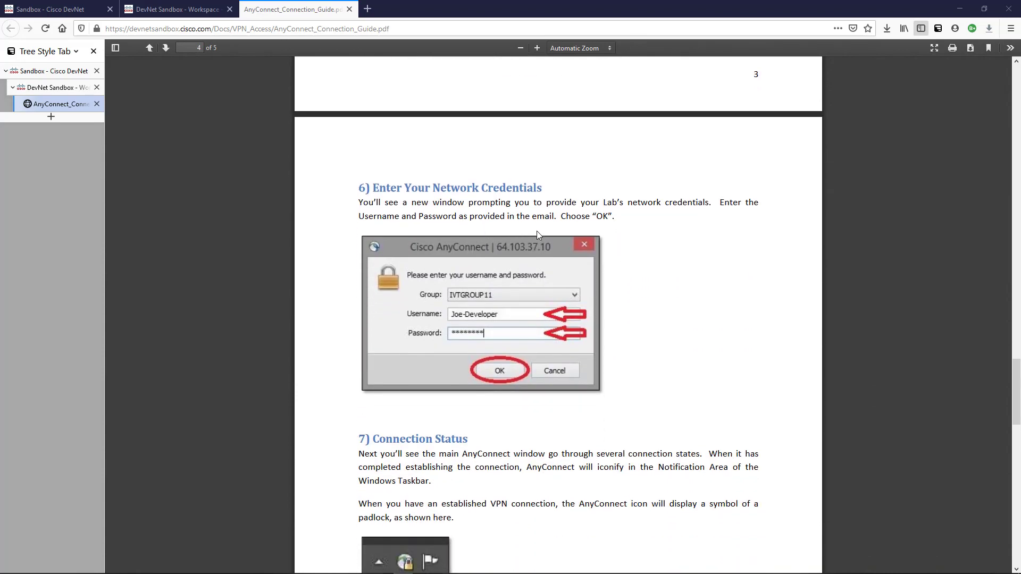
scroll("down", 3)
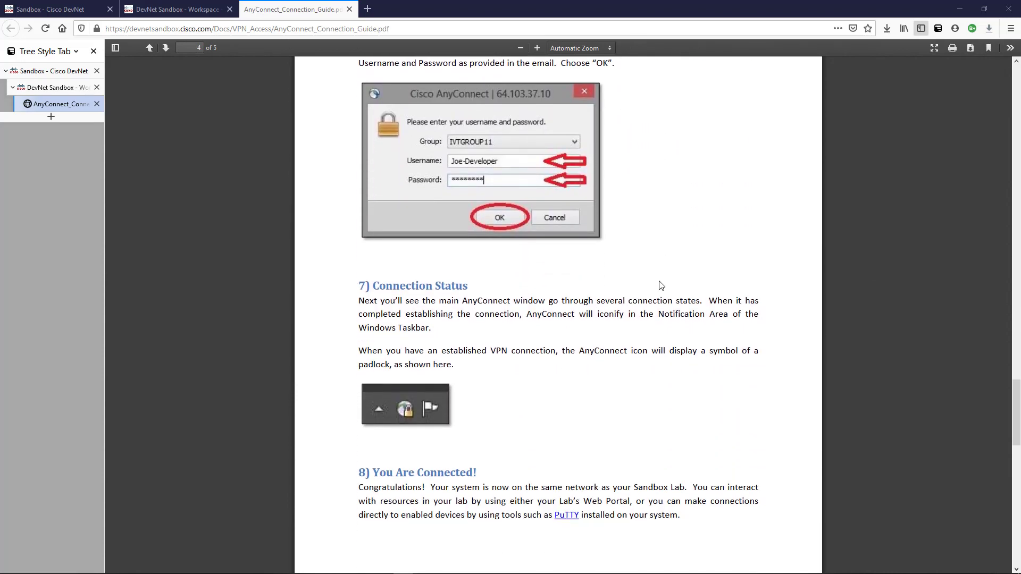
scroll("down", 3)
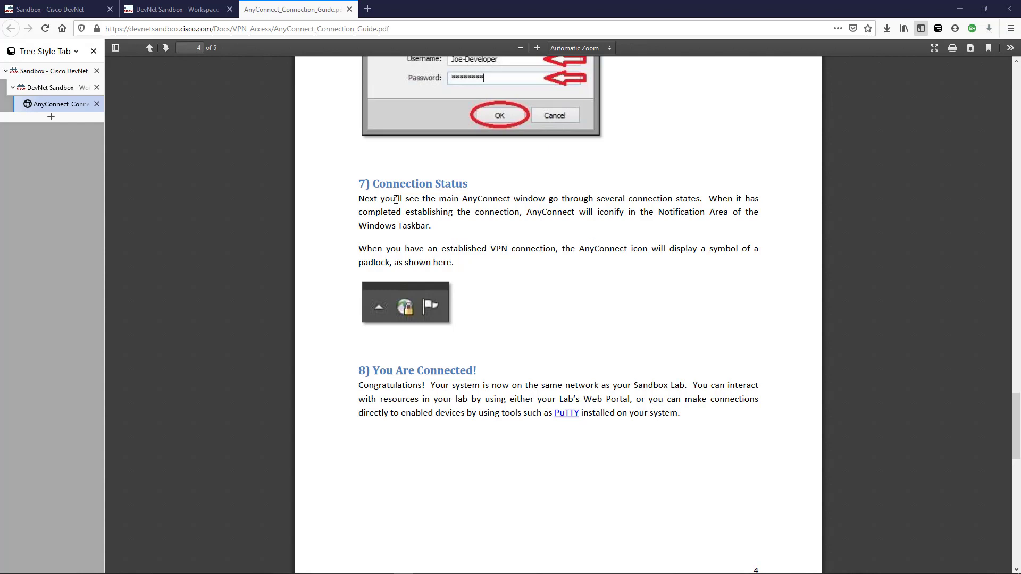
mouse_move(412, 311)
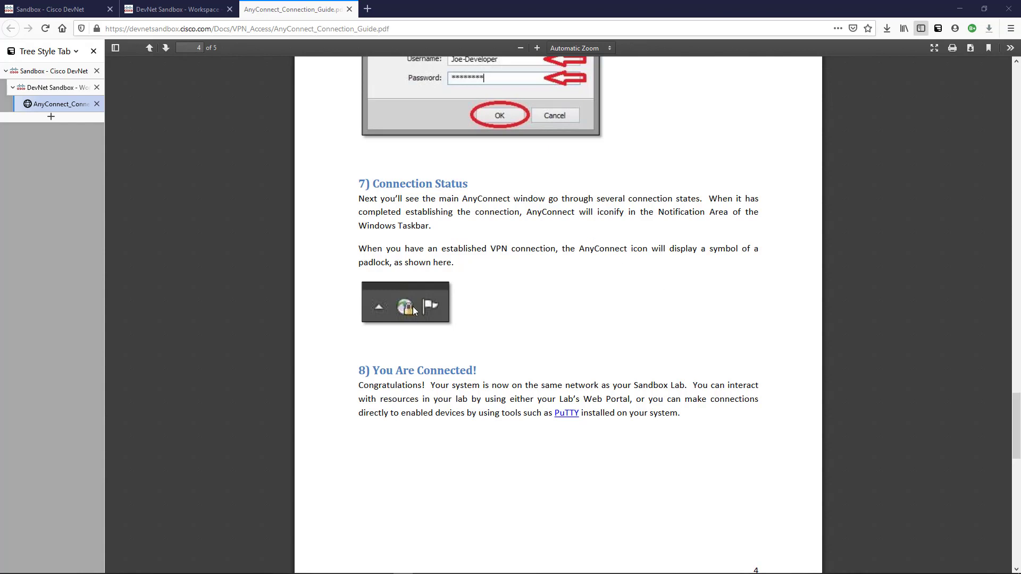
scroll("down", 3)
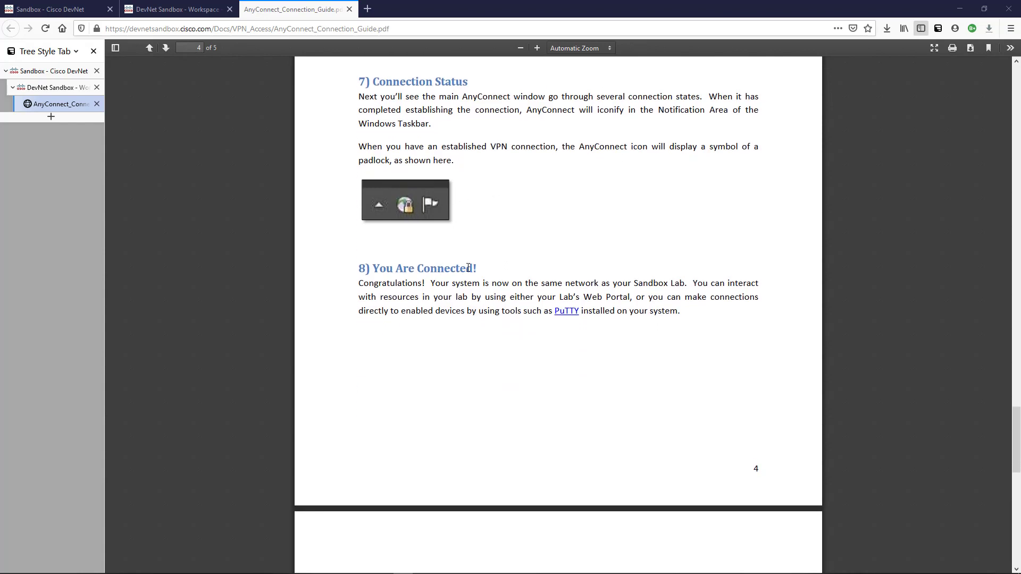
scroll("down", 3)
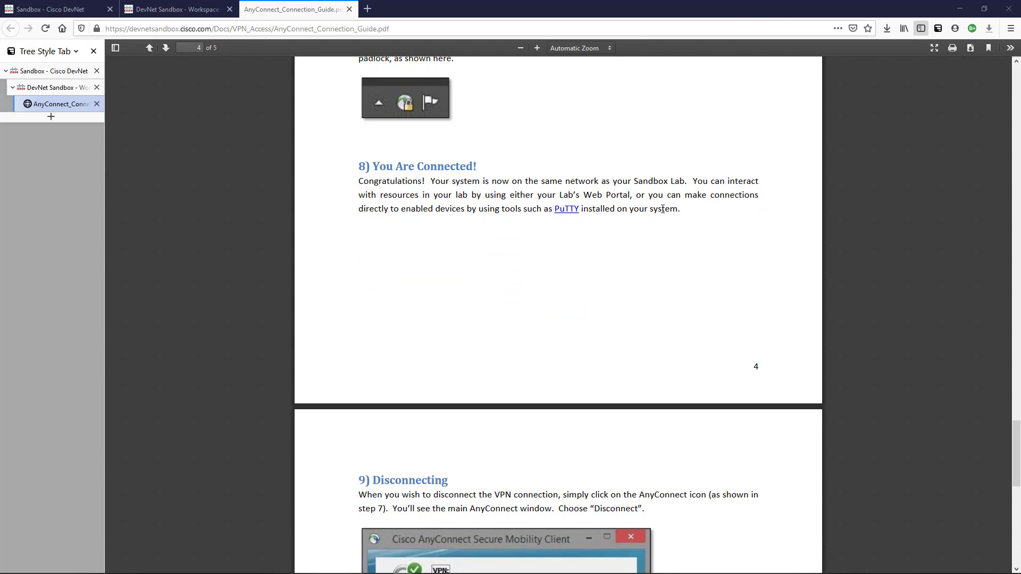
mouse_move(466, 196)
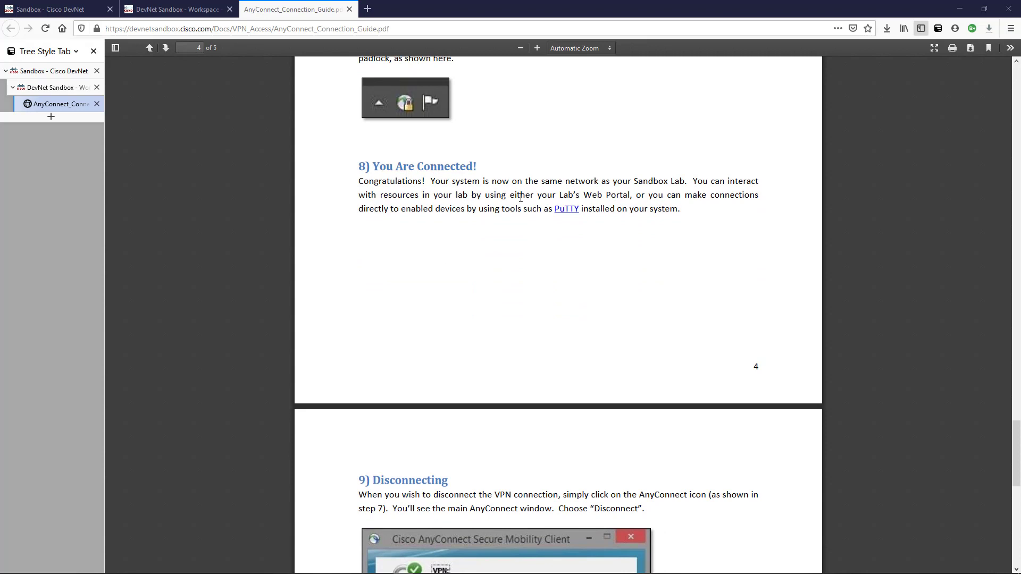
mouse_move(527, 196)
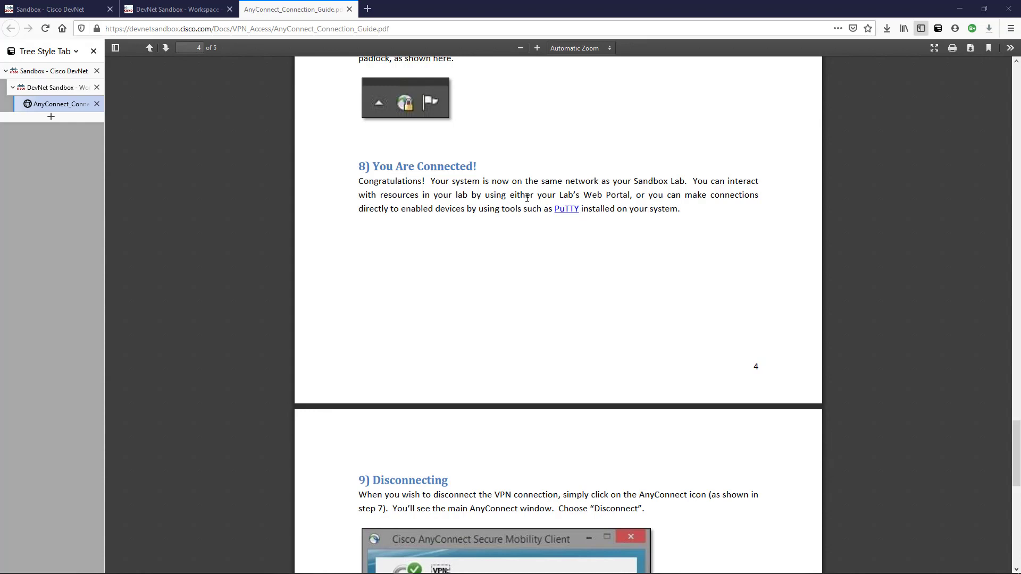
mouse_move(742, 200)
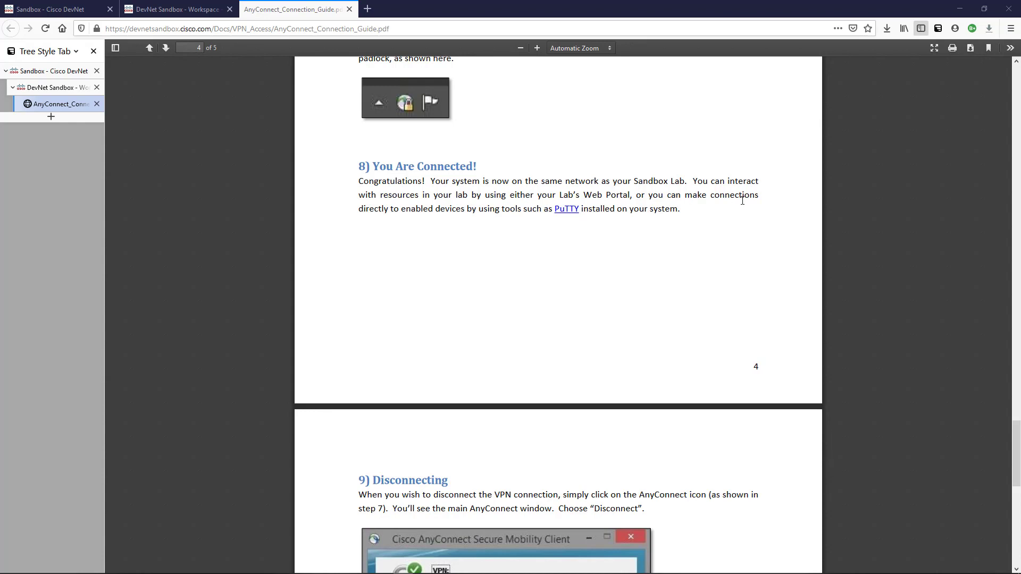
mouse_move(495, 223)
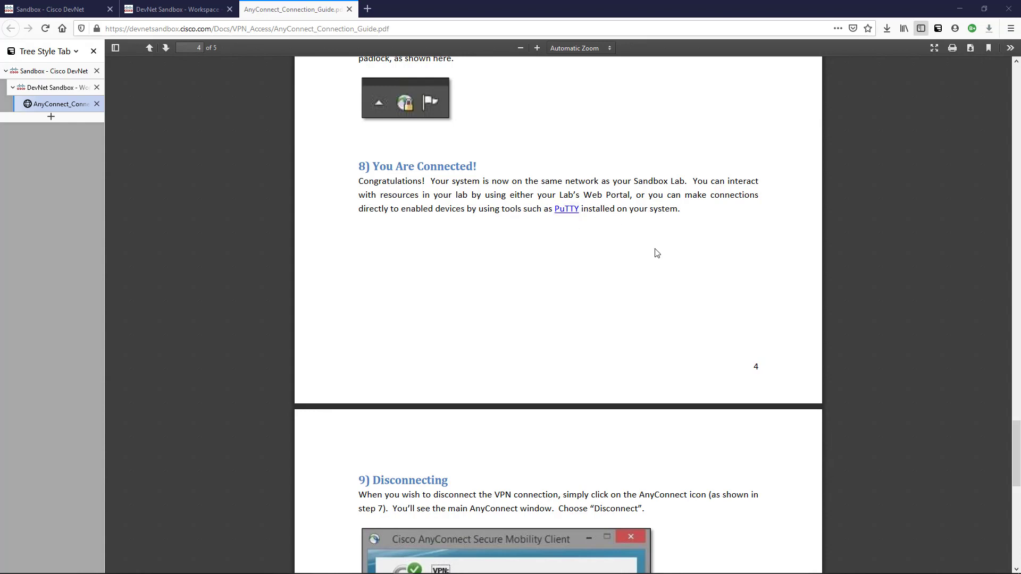
scroll("down", 3)
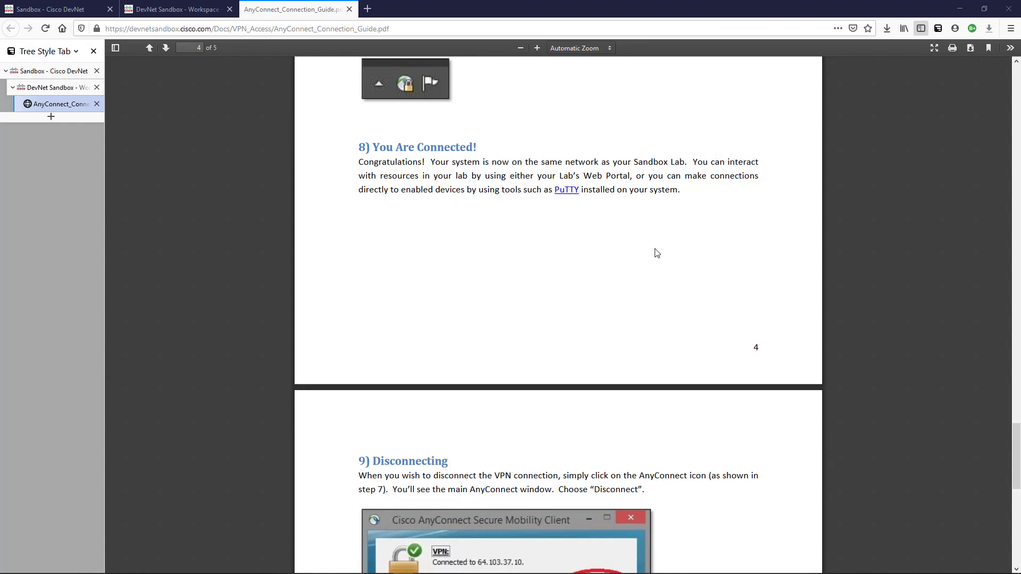
scroll("down", 3)
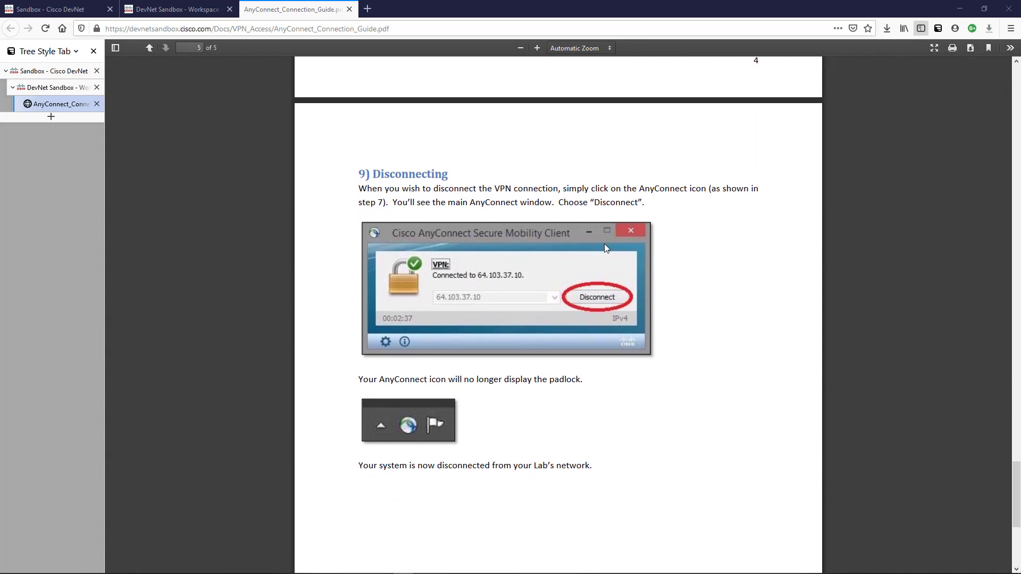
scroll("down", 3)
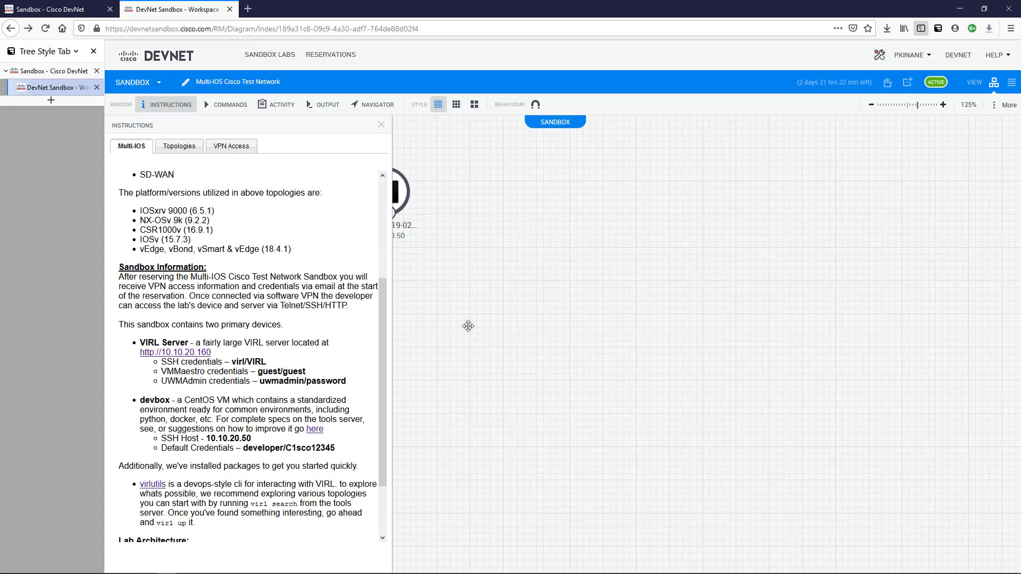
mouse_move(170, 354)
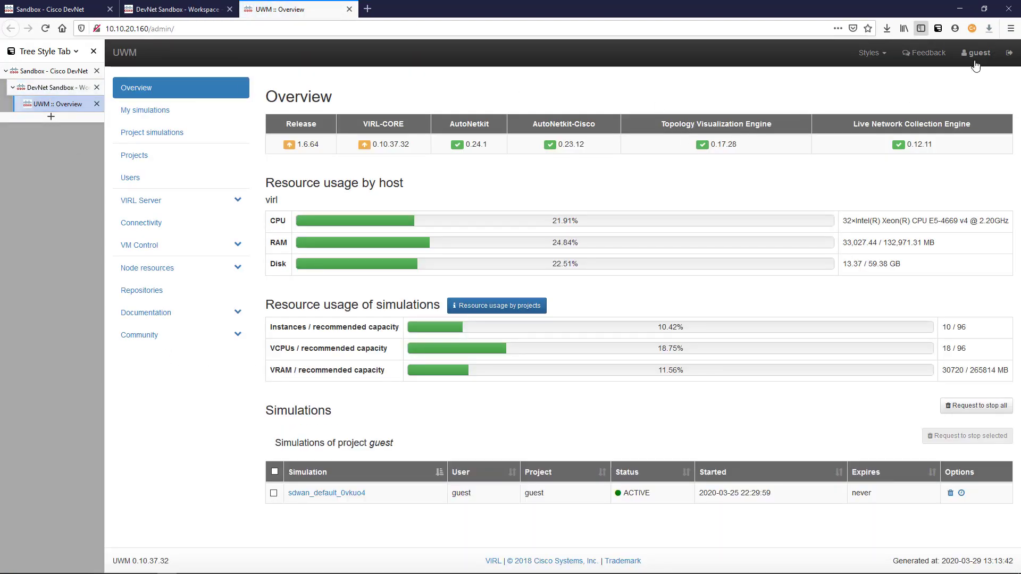
left_click(170, 10)
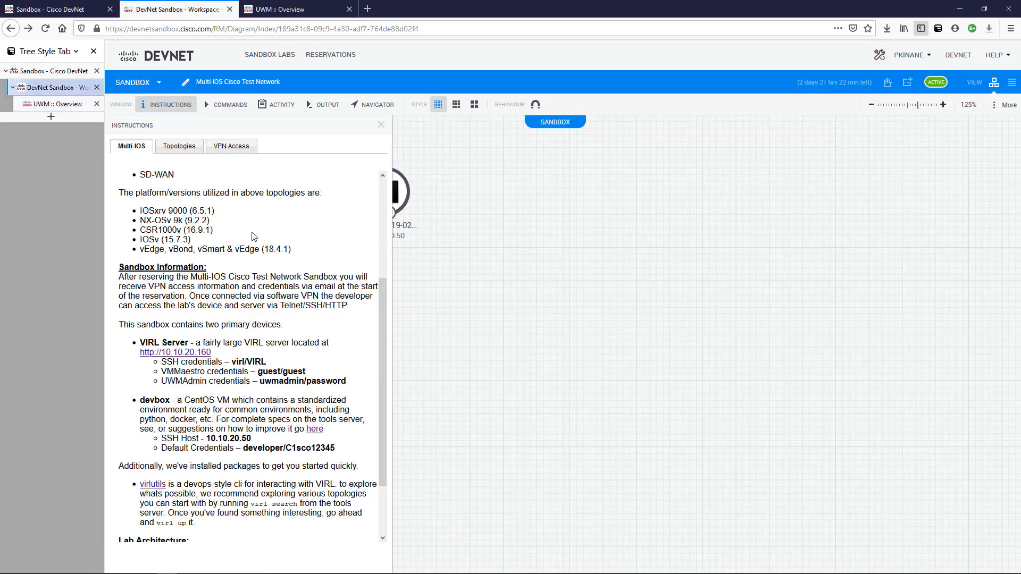
double_click(277, 372)
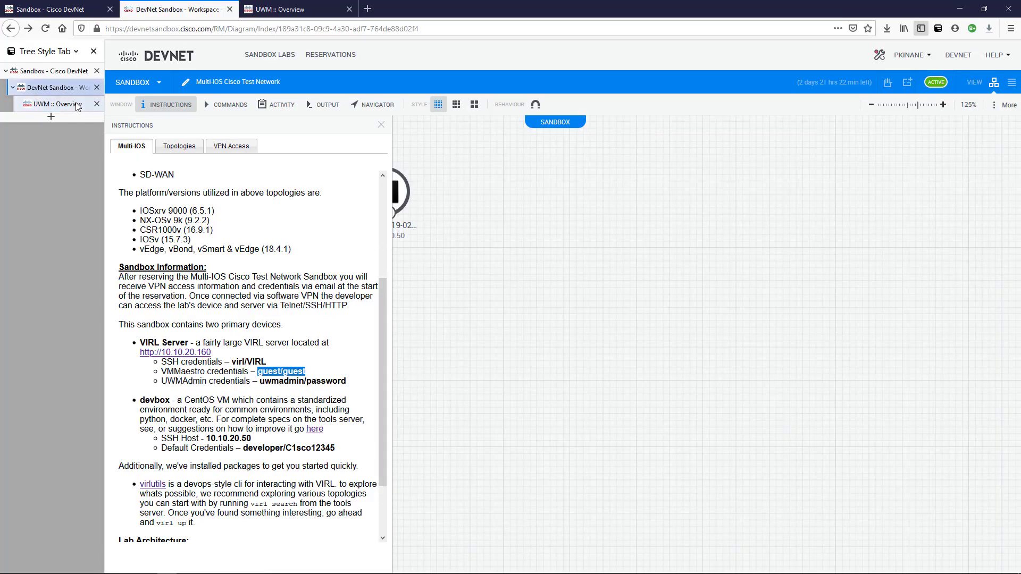
left_click(302, 9)
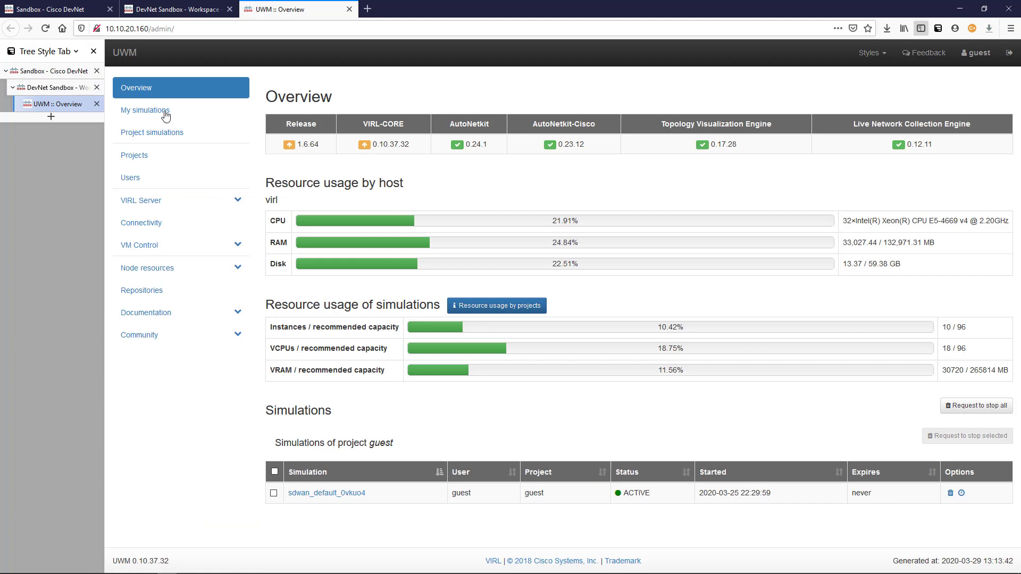
mouse_move(170, 130)
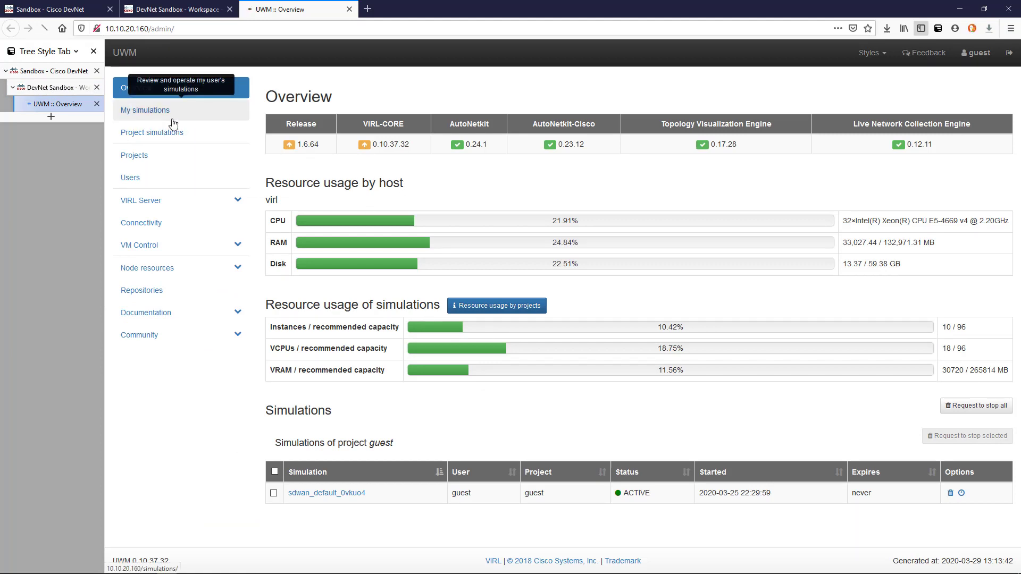
Step: Check My simulations, then open the sdwan_default_0vkuo4 simulation's node details from Overview
left_click(144, 109)
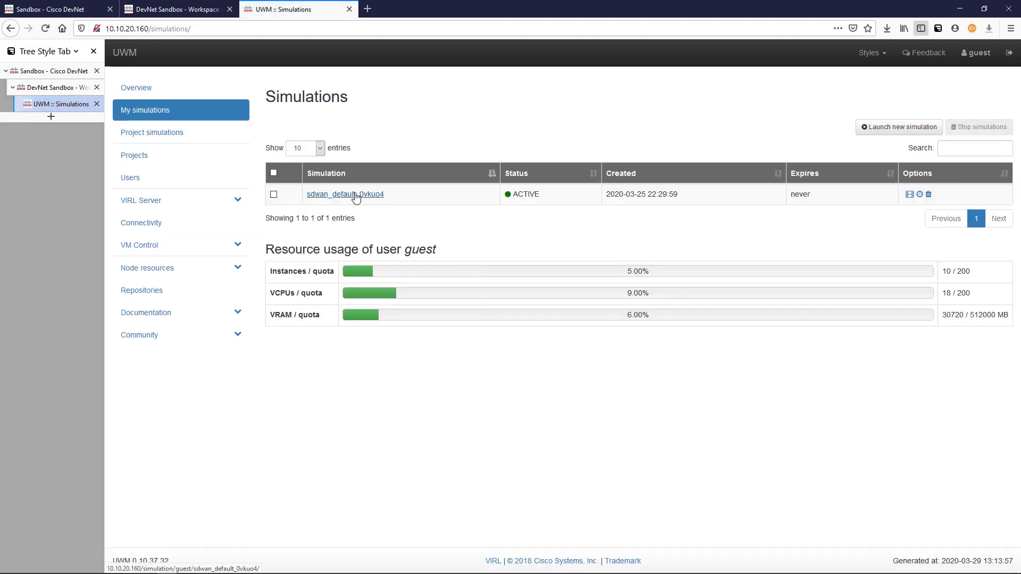
left_click(137, 87)
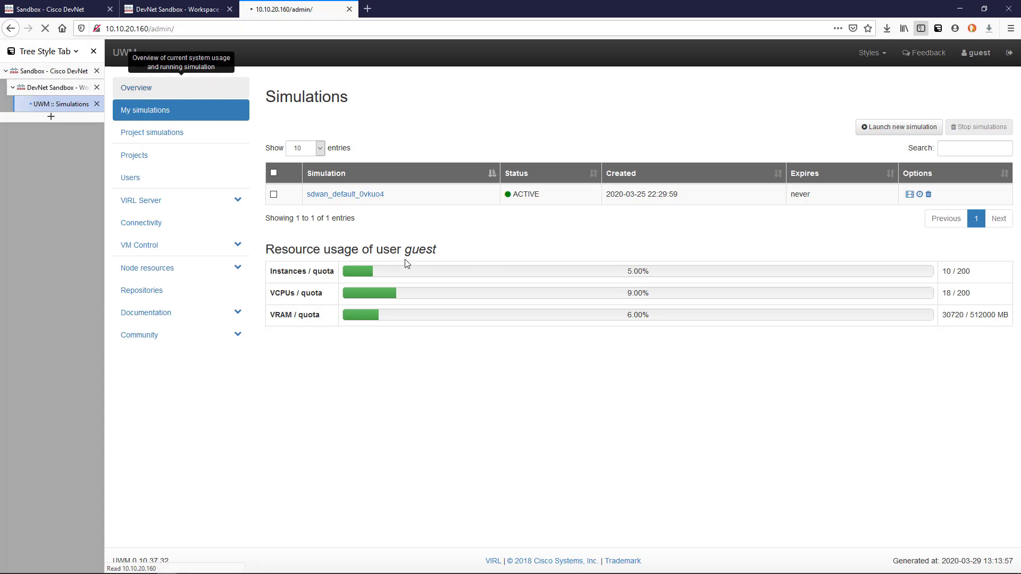
left_click(136, 87)
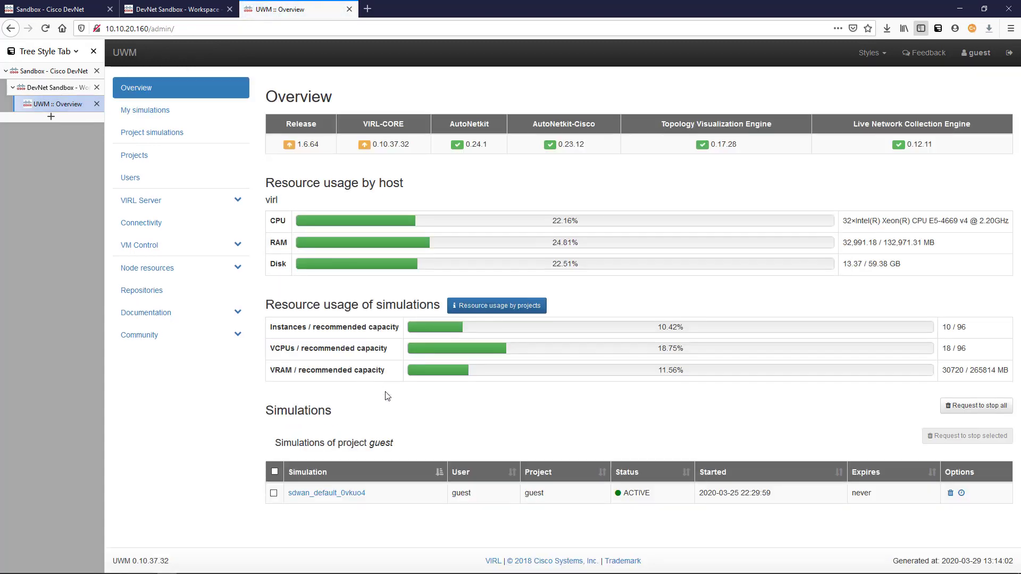
left_click(327, 493)
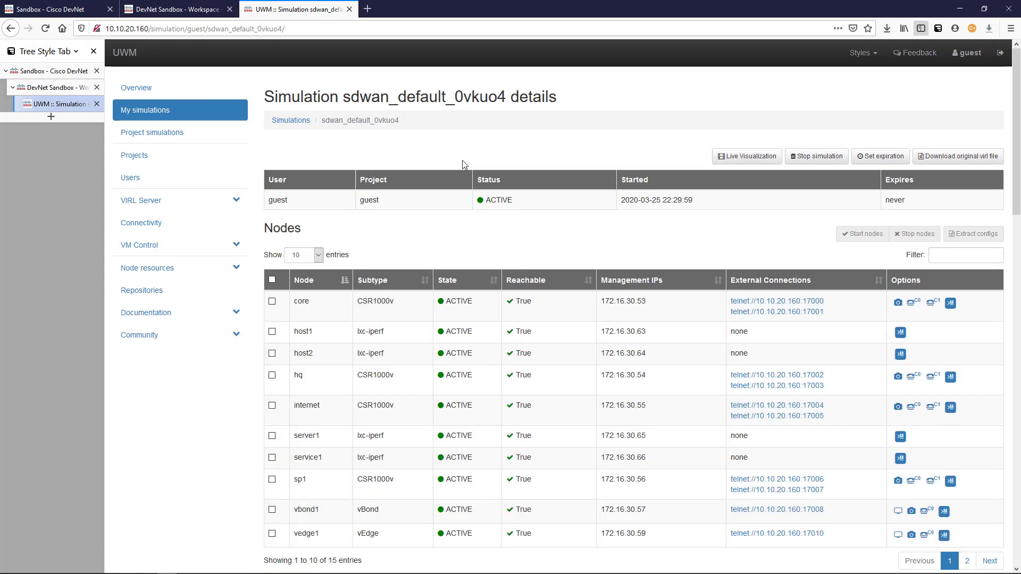
scroll("down", 3)
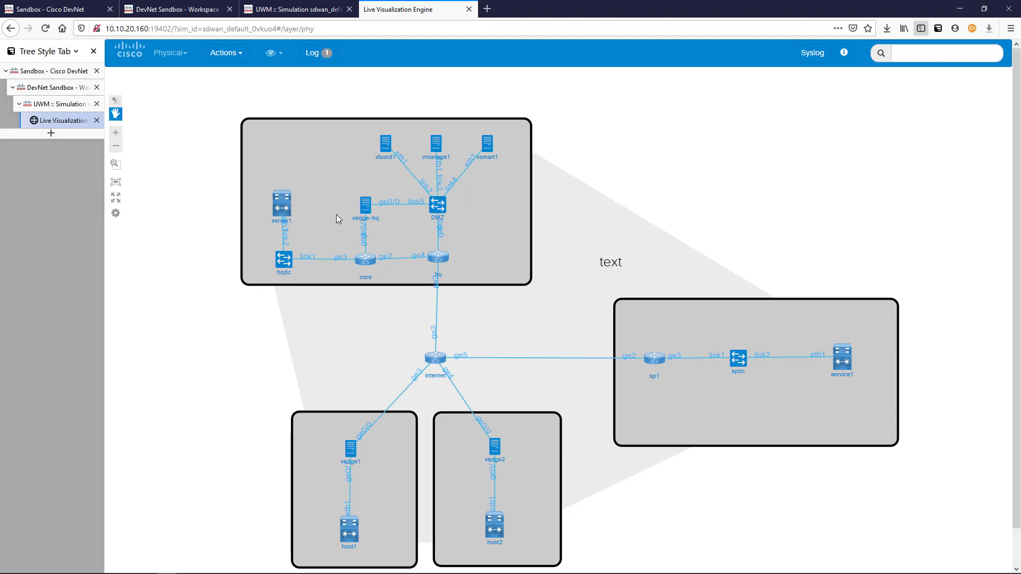
mouse_move(351, 200)
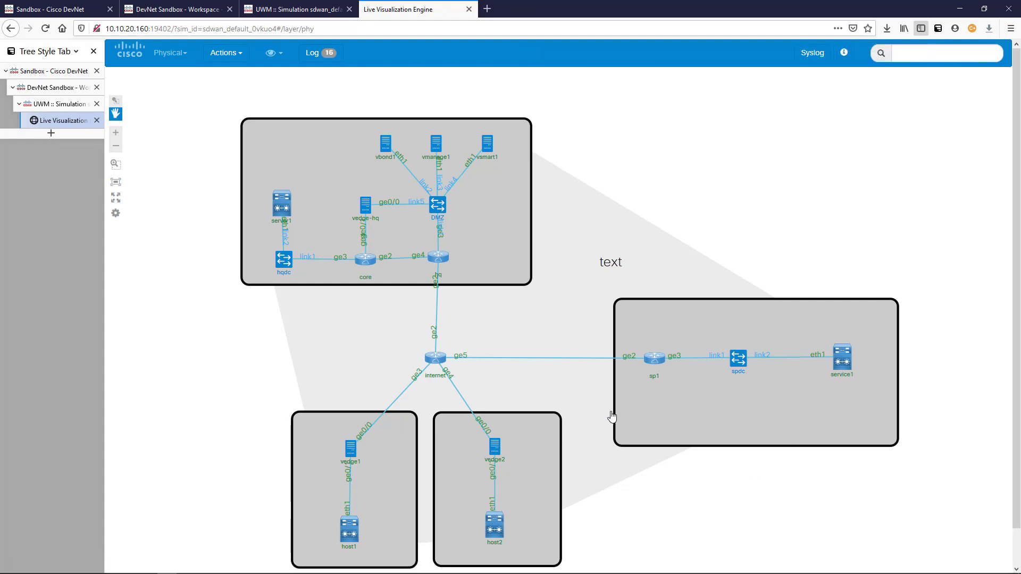
mouse_move(636, 366)
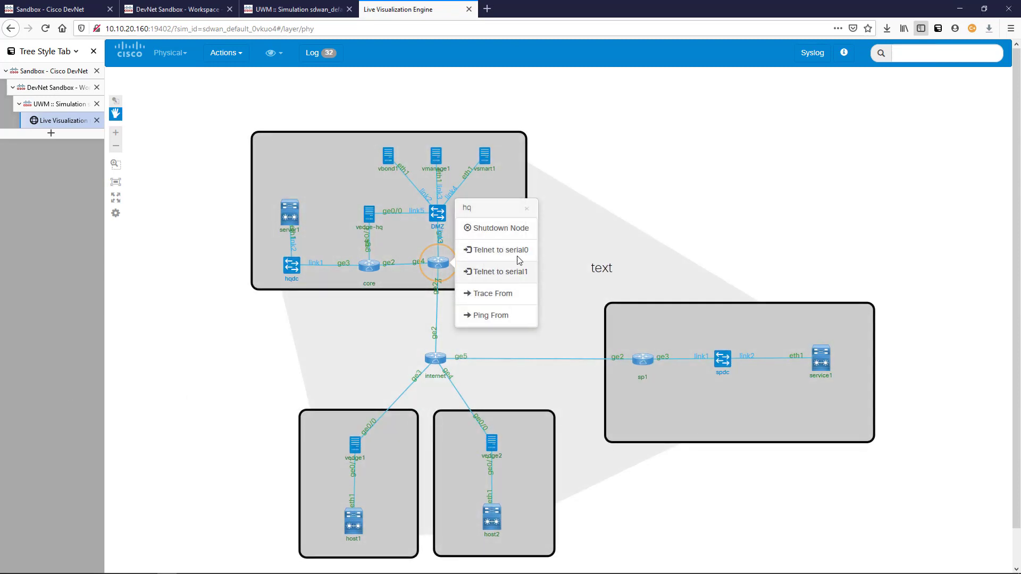
mouse_move(508, 255)
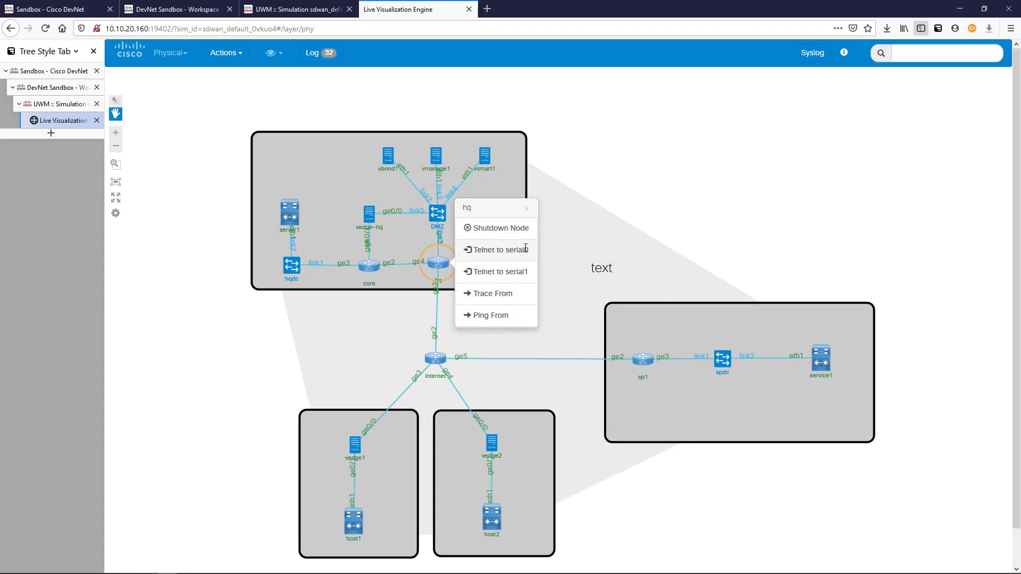
Step: Start a Telnet to serial0 console session on the hq router from the live topology
left_click(498, 249)
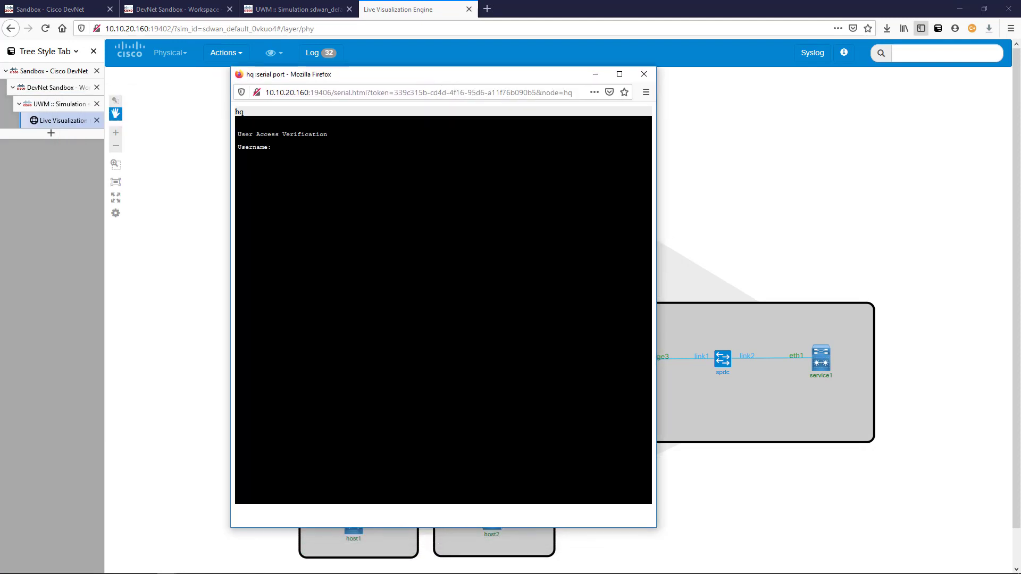
Step: Log in as cisco, enable, and run show ip int br (with | e un) and show ip route
type("cisco")
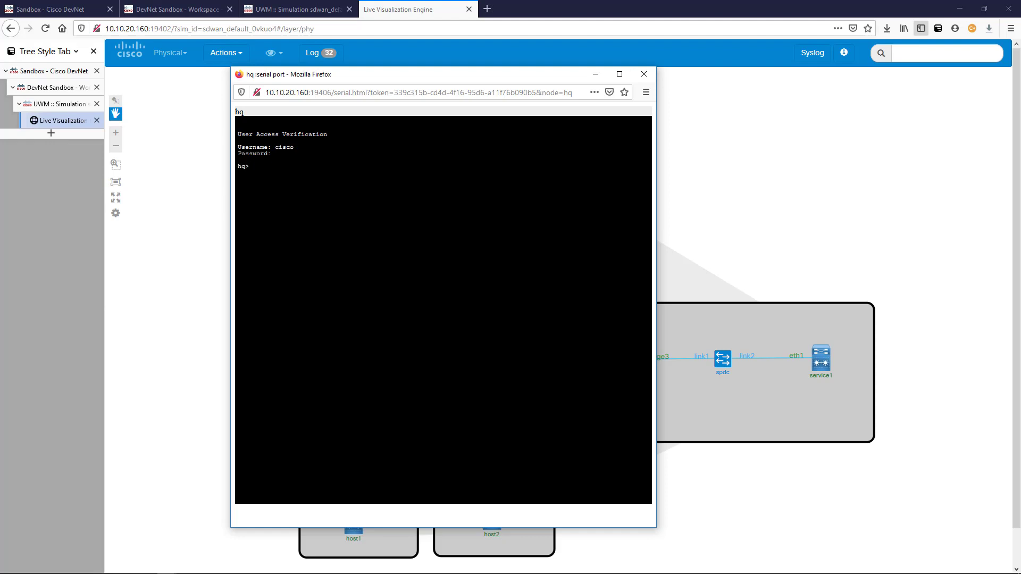
type("en")
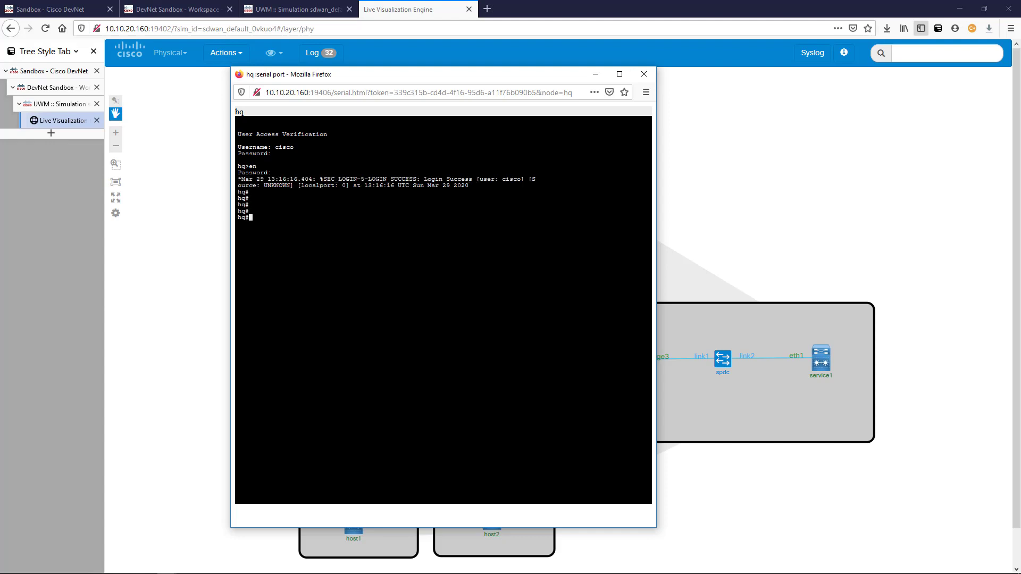
type("show ip int br")
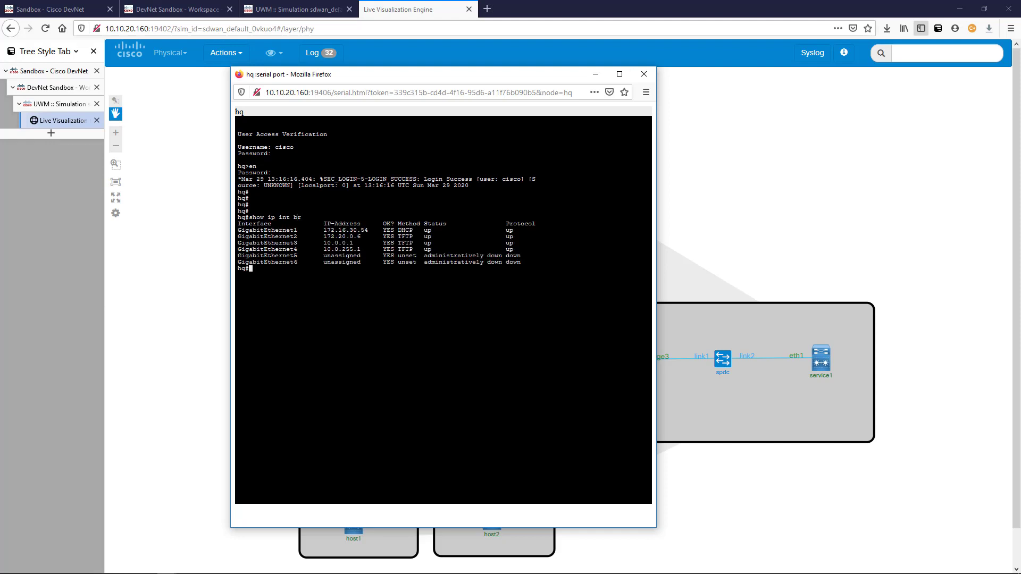
type("show ip int br")
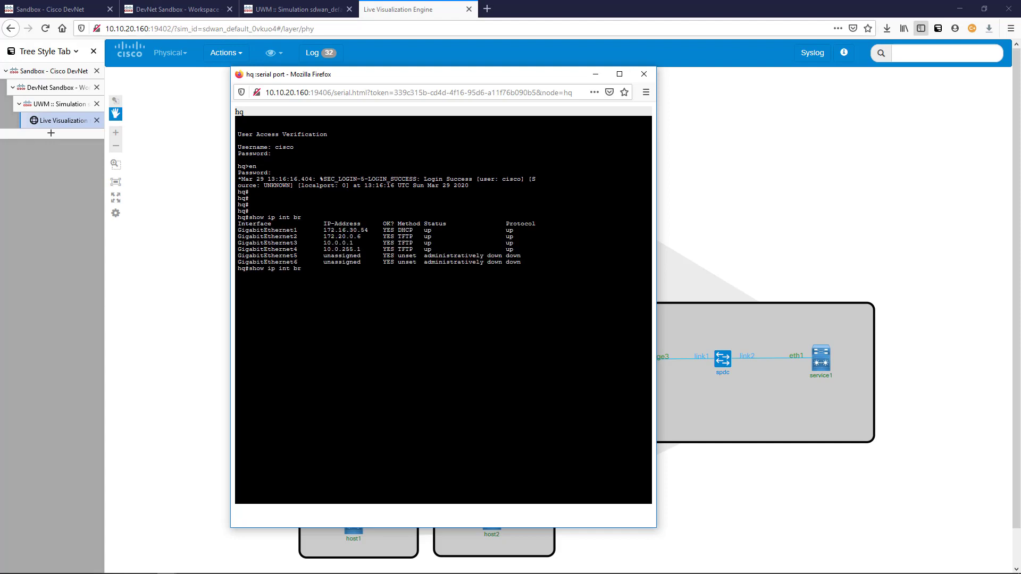
type("| e un")
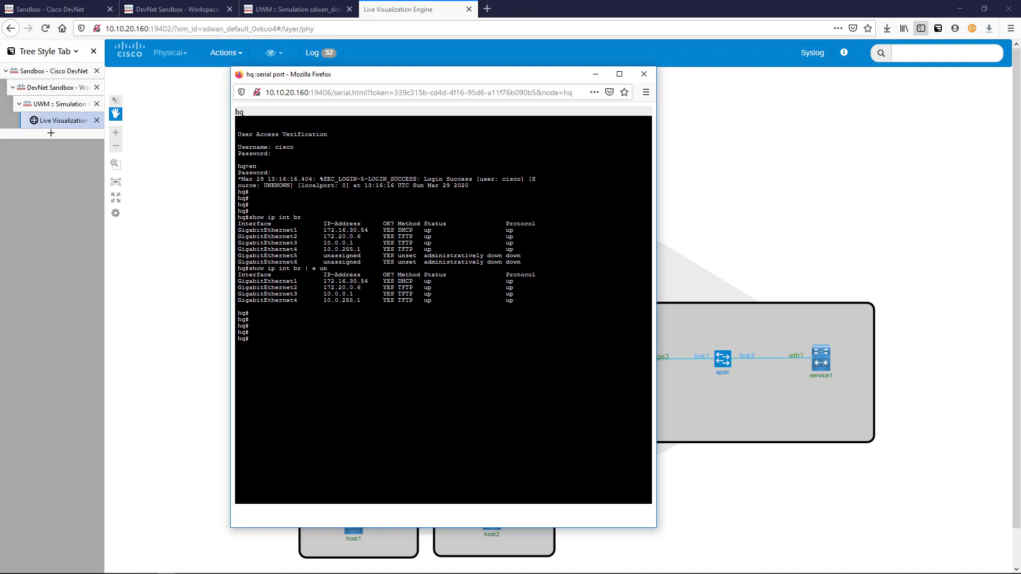
type("show ip route")
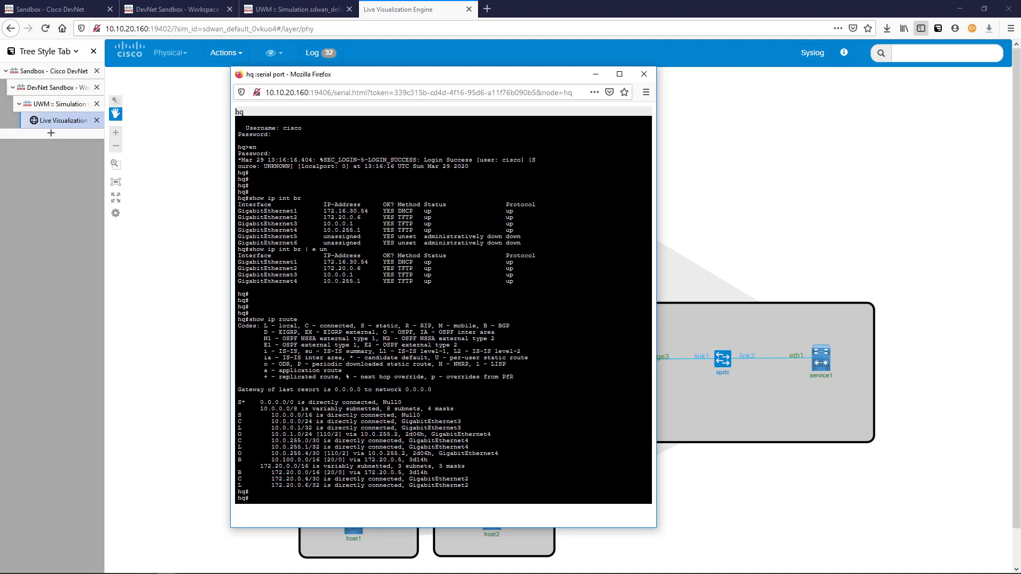
scroll("down", 3)
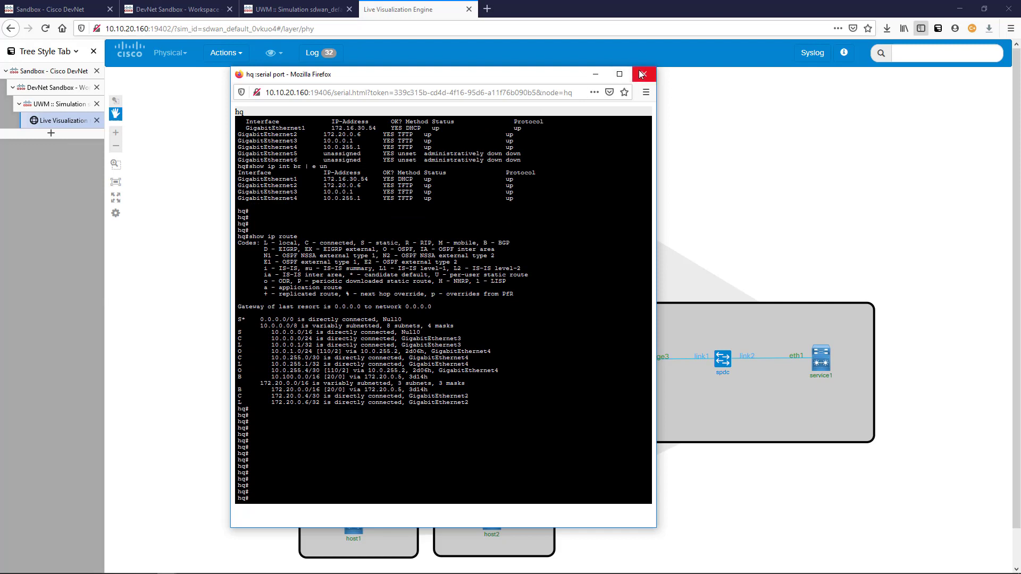
mouse_move(644, 74)
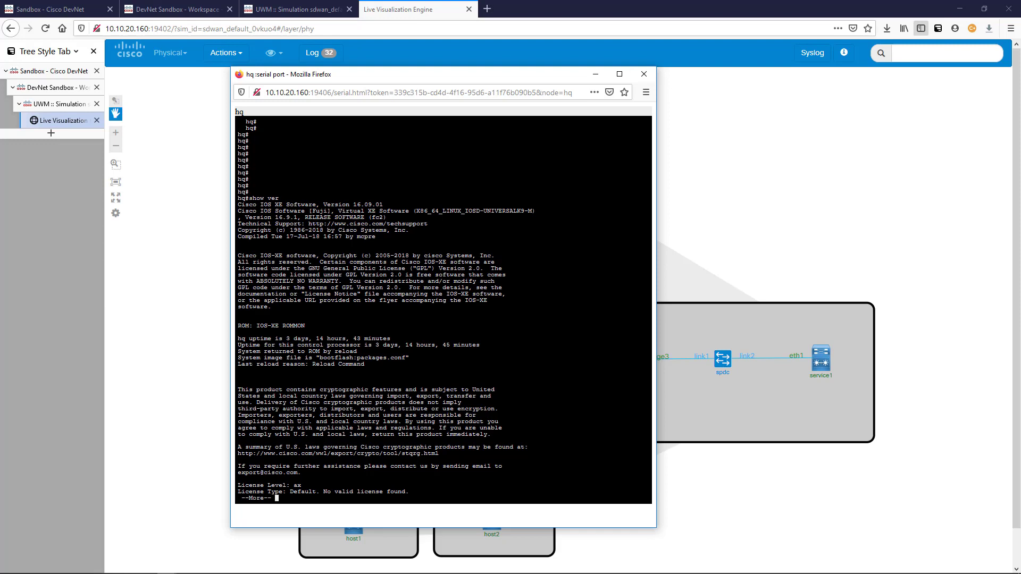
left_click(644, 75)
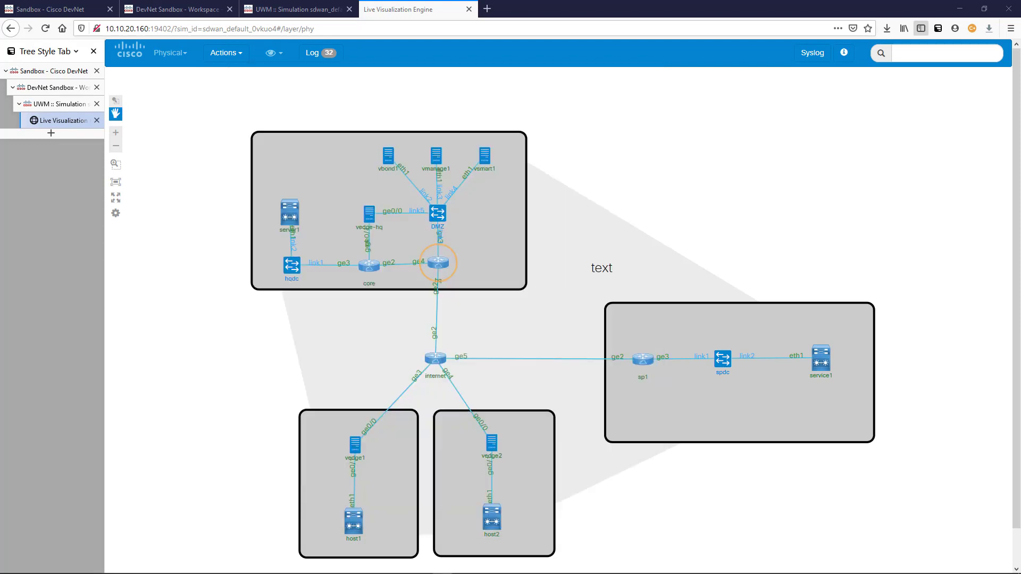
mouse_move(550, 311)
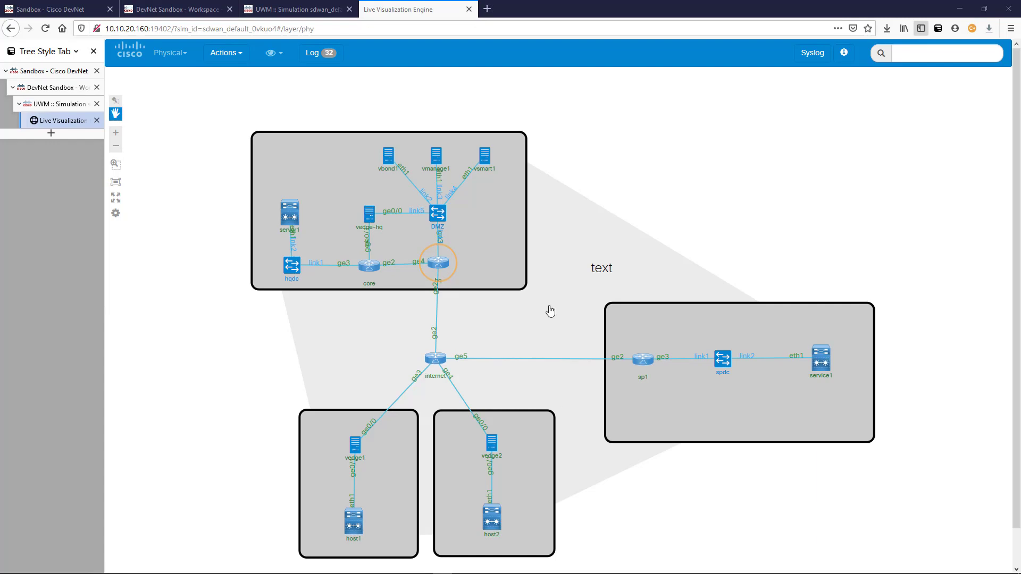
mouse_move(496, 281)
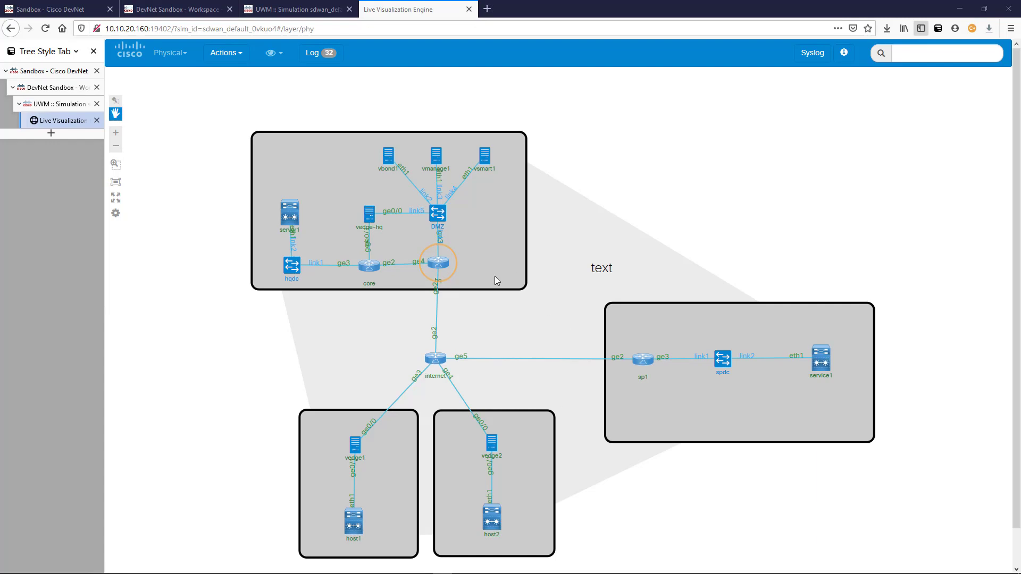
left_click(226, 54)
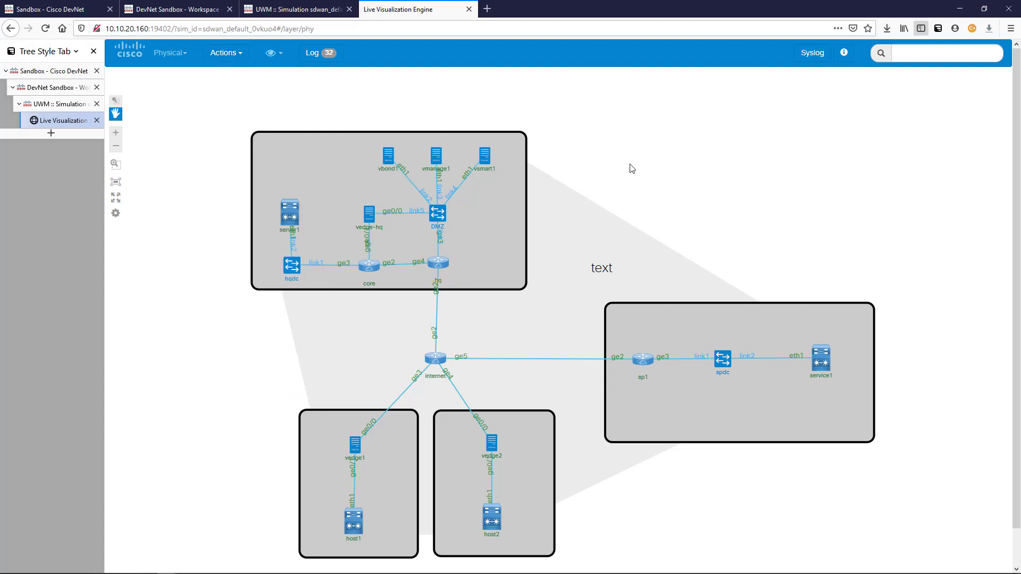
left_click(296, 10)
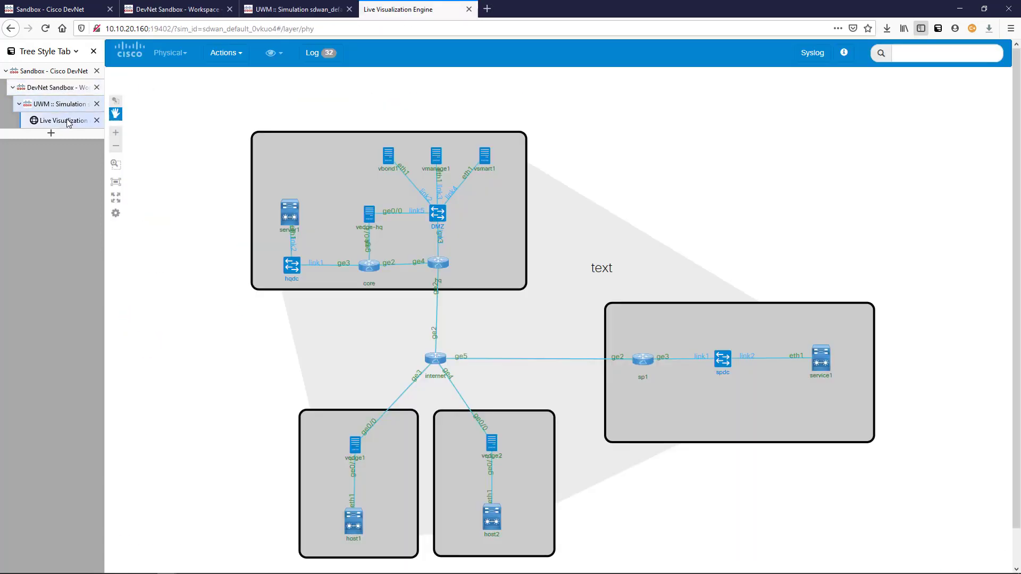
mouse_move(492, 292)
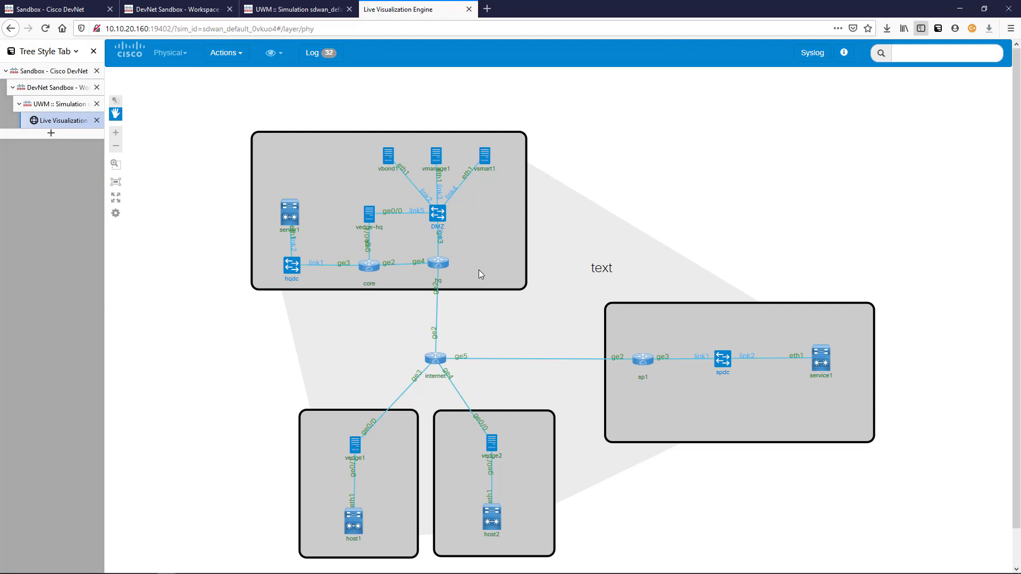
mouse_move(553, 174)
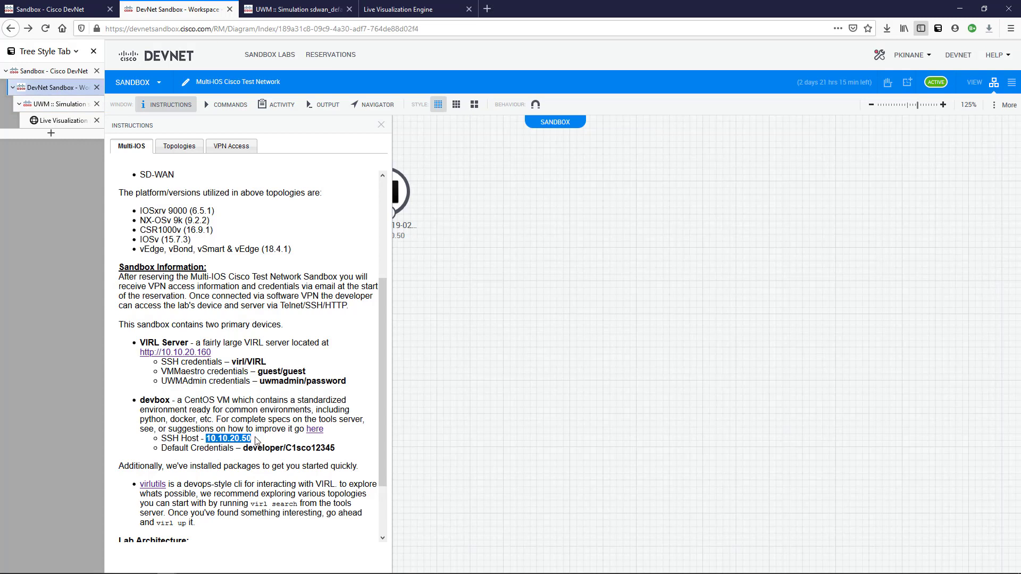
mouse_move(351, 465)
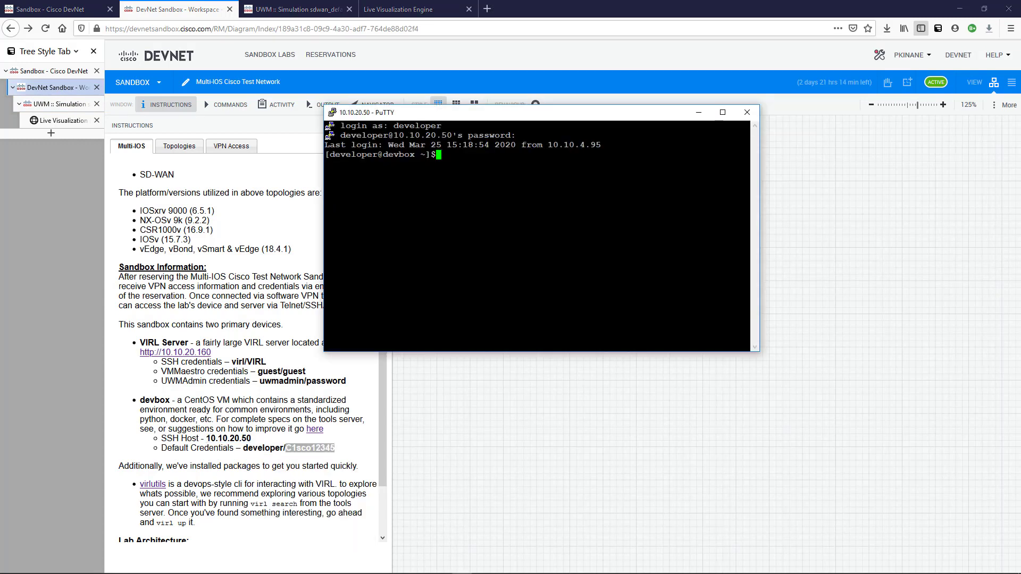
Step: On devbox run uname -mrs, confirm python starts and exits, and find python3 missing
type("uname -mrs")
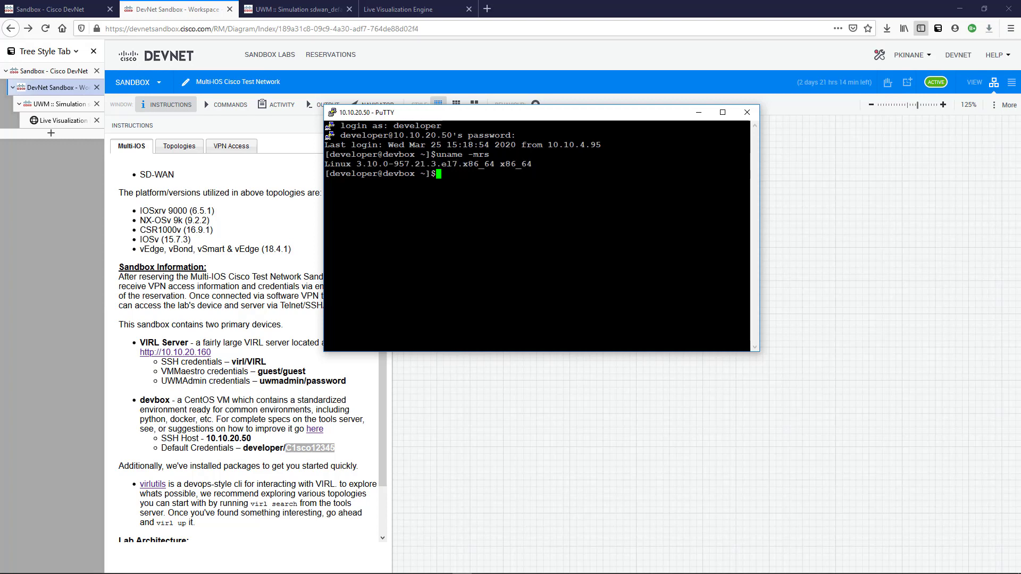
type("python")
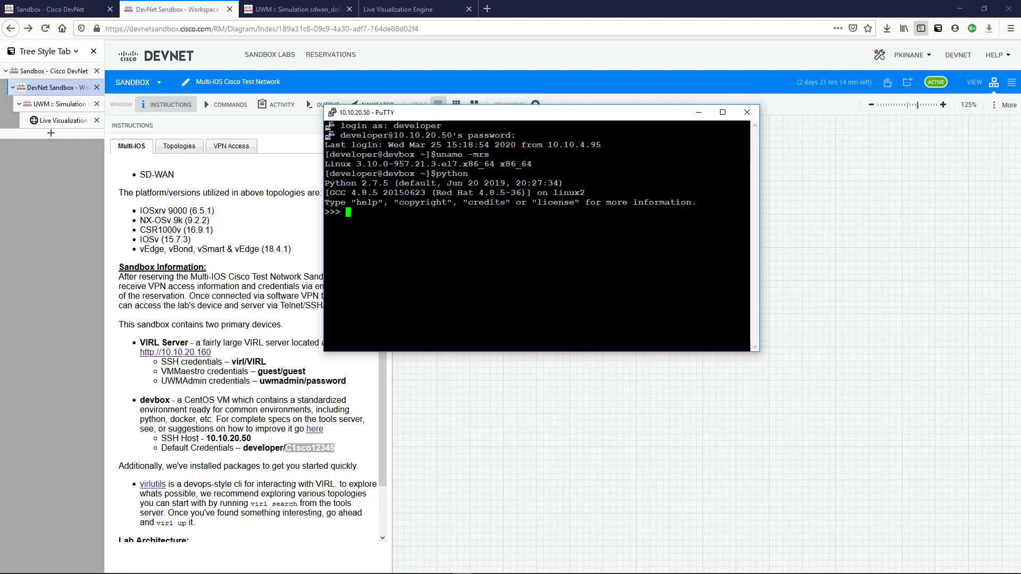
type("exit(")
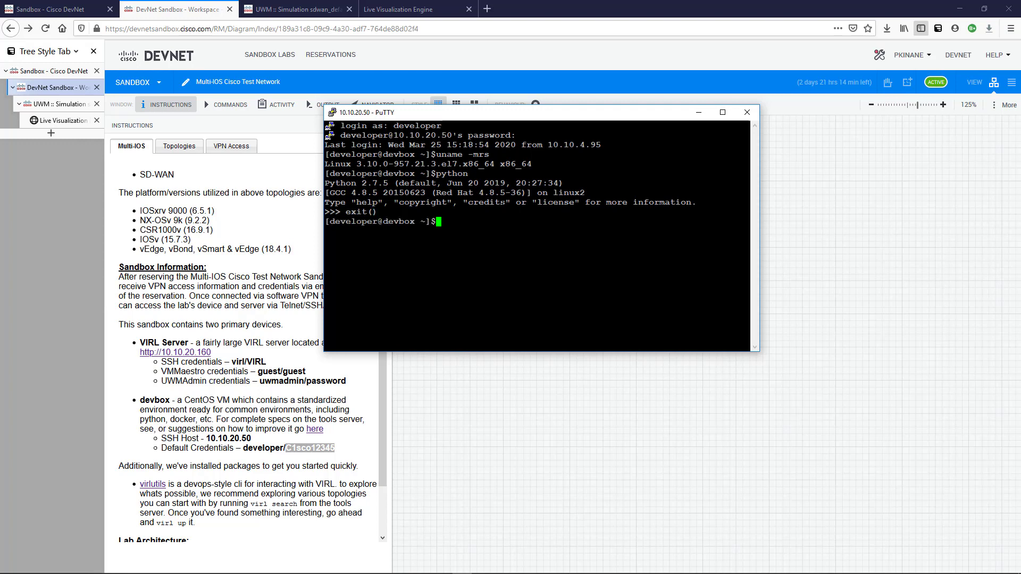
type("python3")
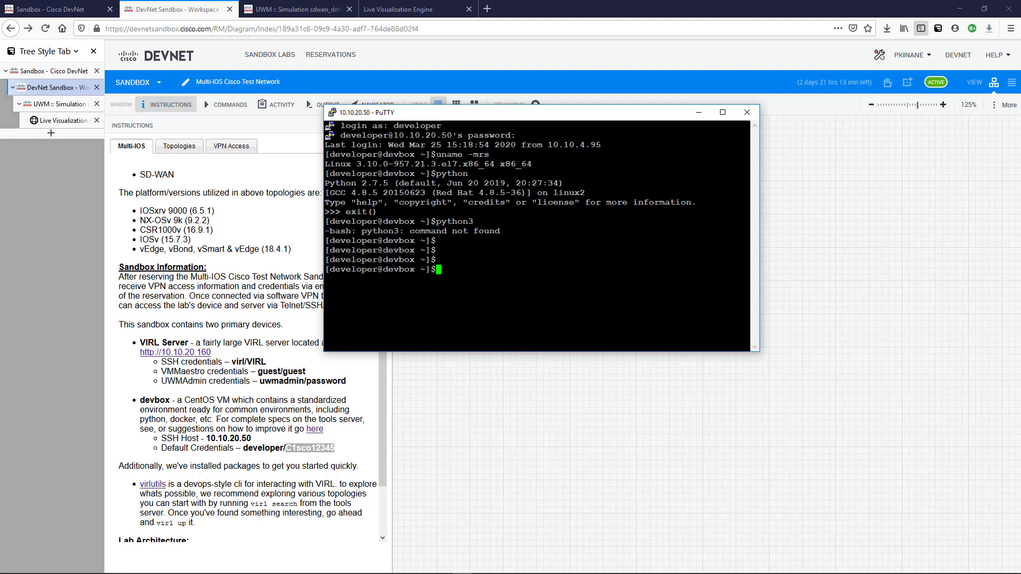
left_click(409, 8)
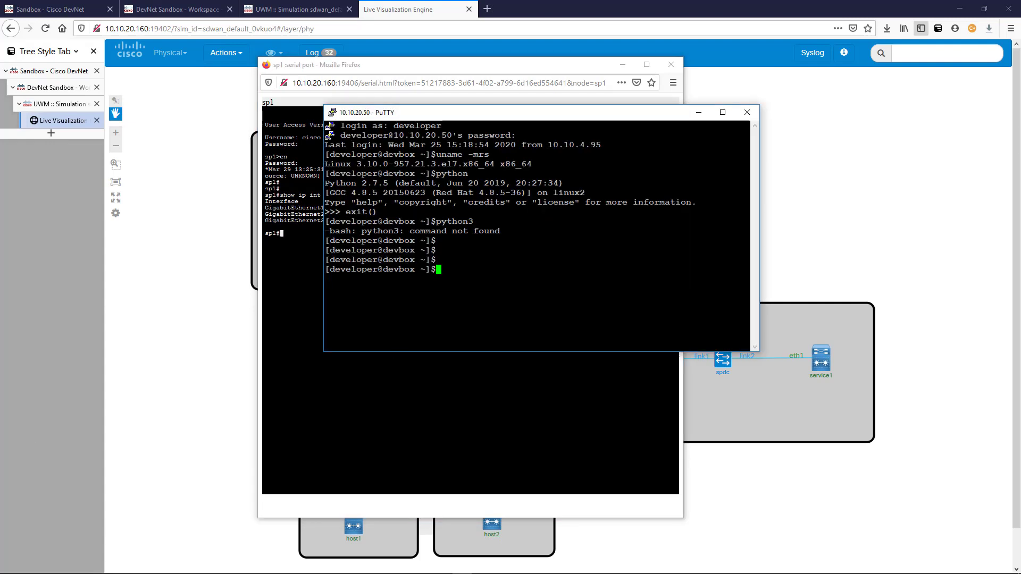
Step: Ping 172.16.30.56 from the devbox, watch the replies, then stop it with Ctrl+C
type("ping")
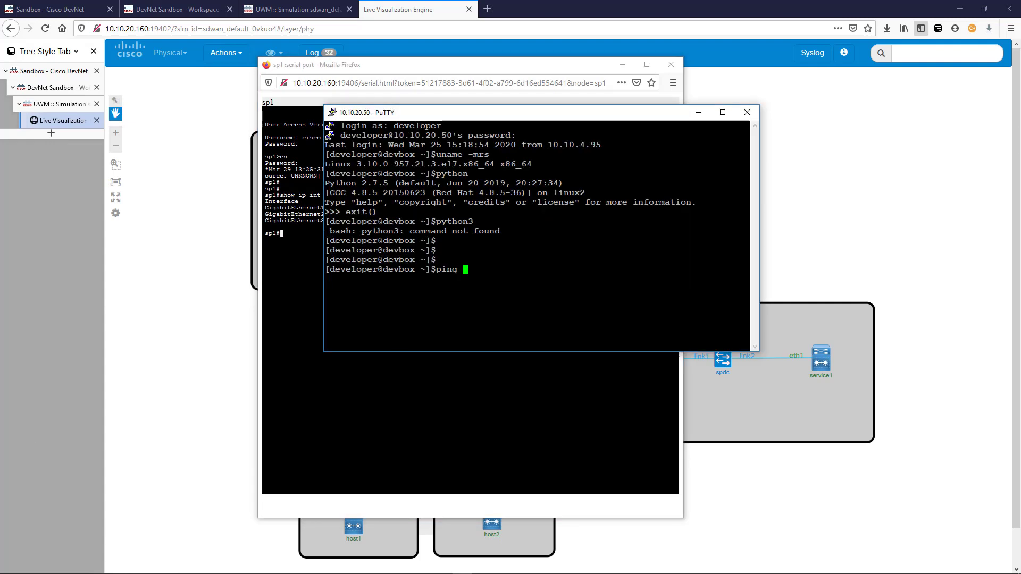
type("172.16.30.56")
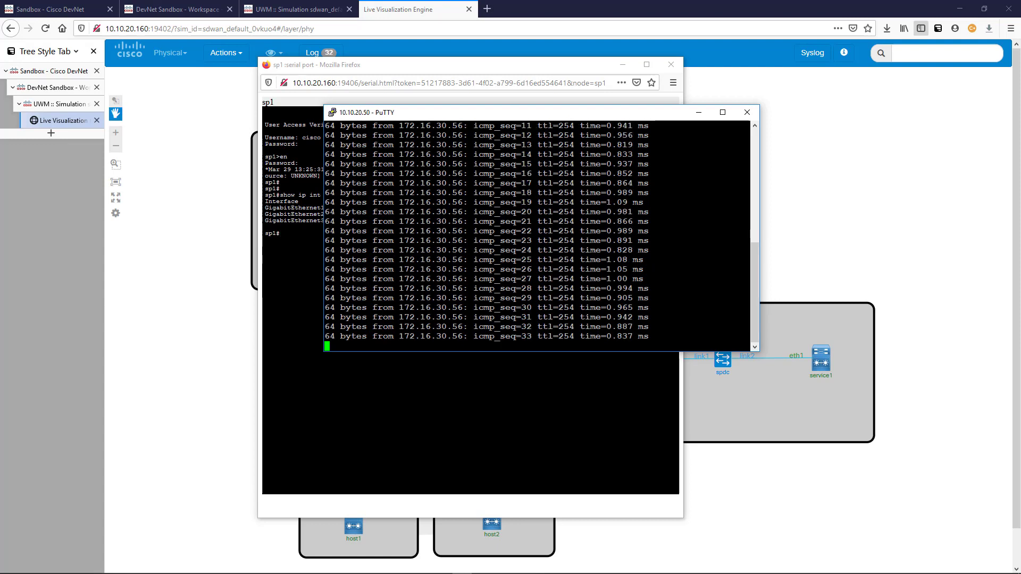
key("Ctrl+c")
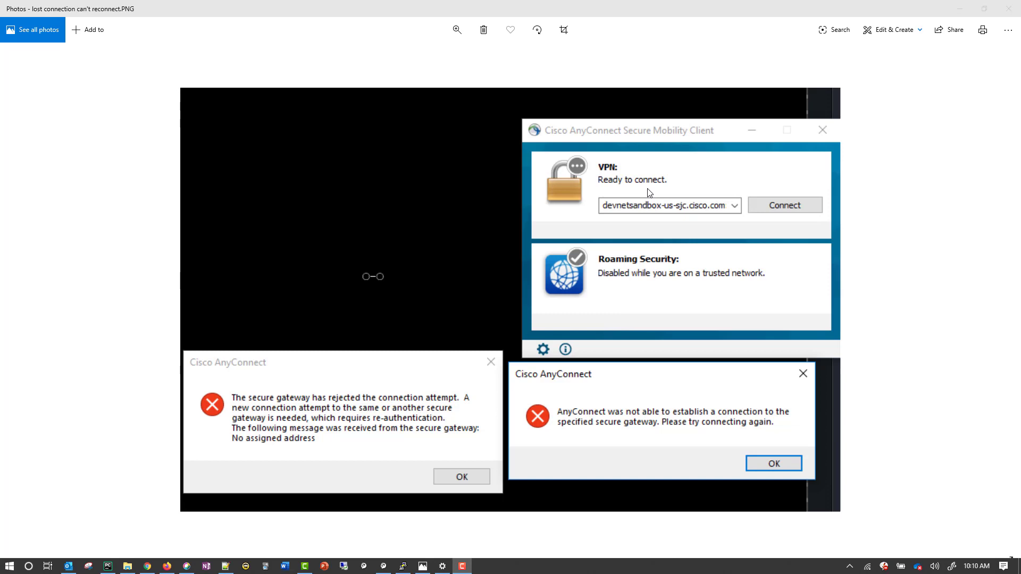
mouse_move(944, 31)
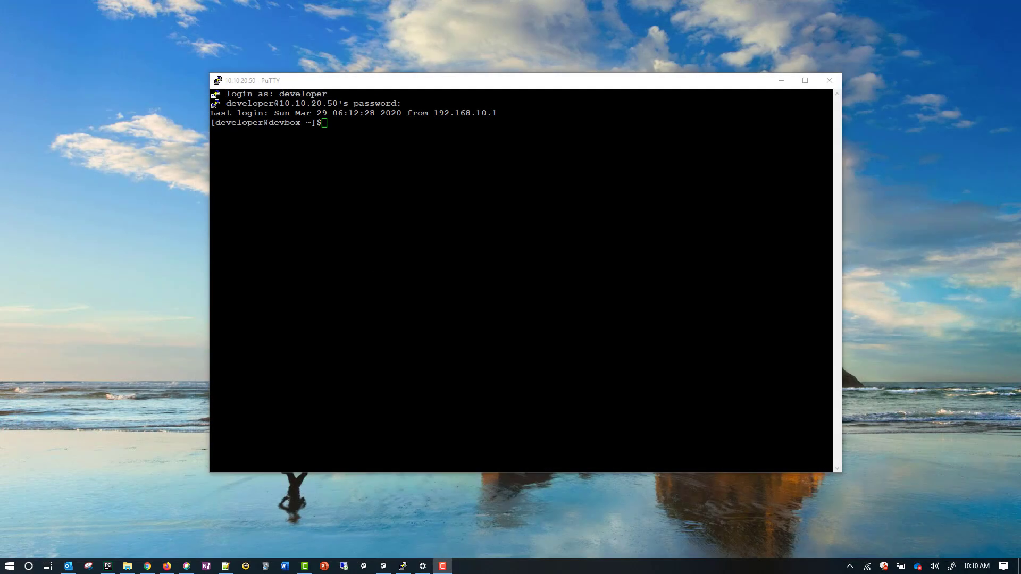
Step: View the AnyConnect 'can't reconnect' screenshot in Photos
left_click(381, 565)
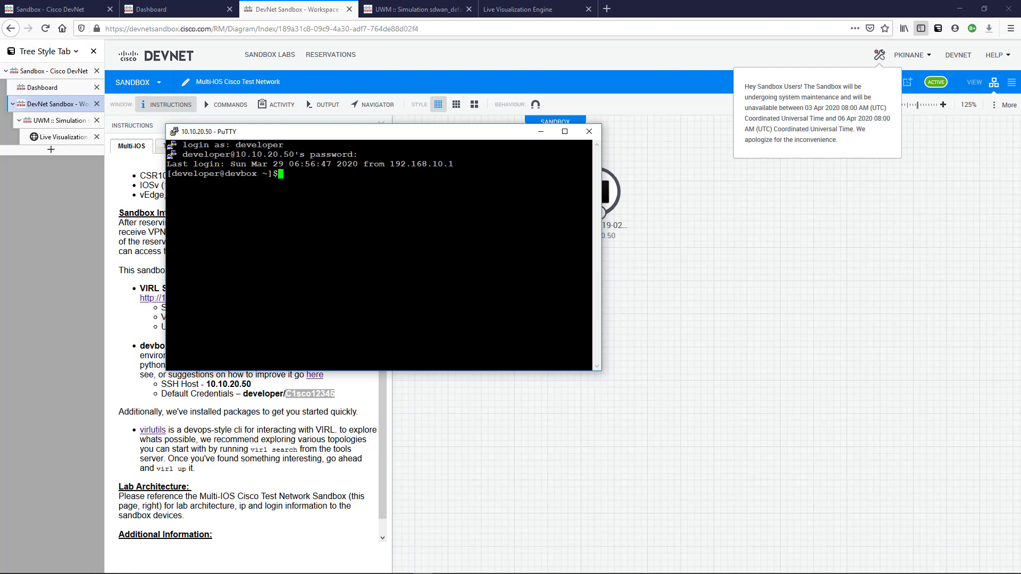
Step: Write ping.py in vi with import os and os.system("ping -c 1 172.16.30.56"), saving with :wq
type("vi")
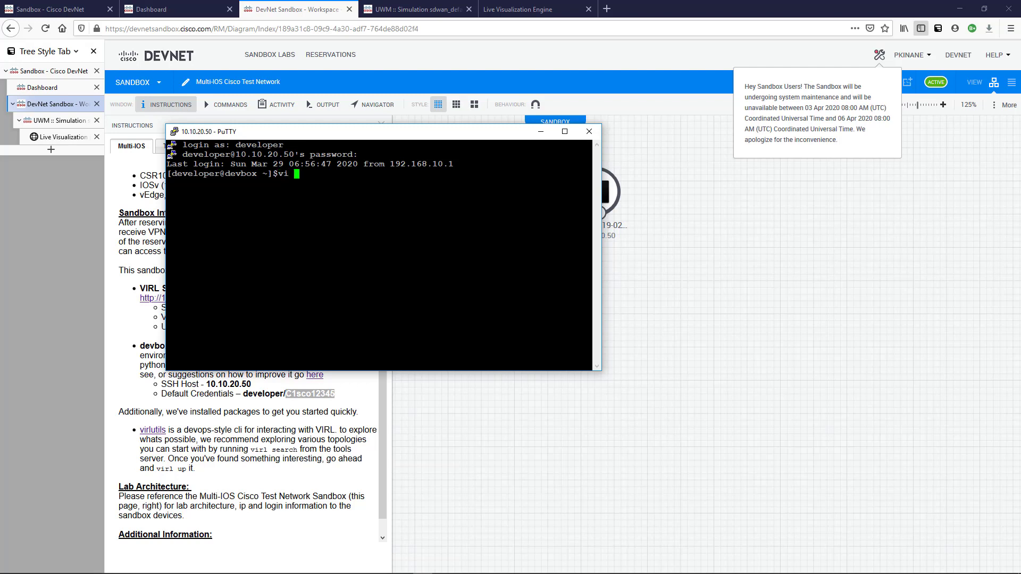
type("ping.py")
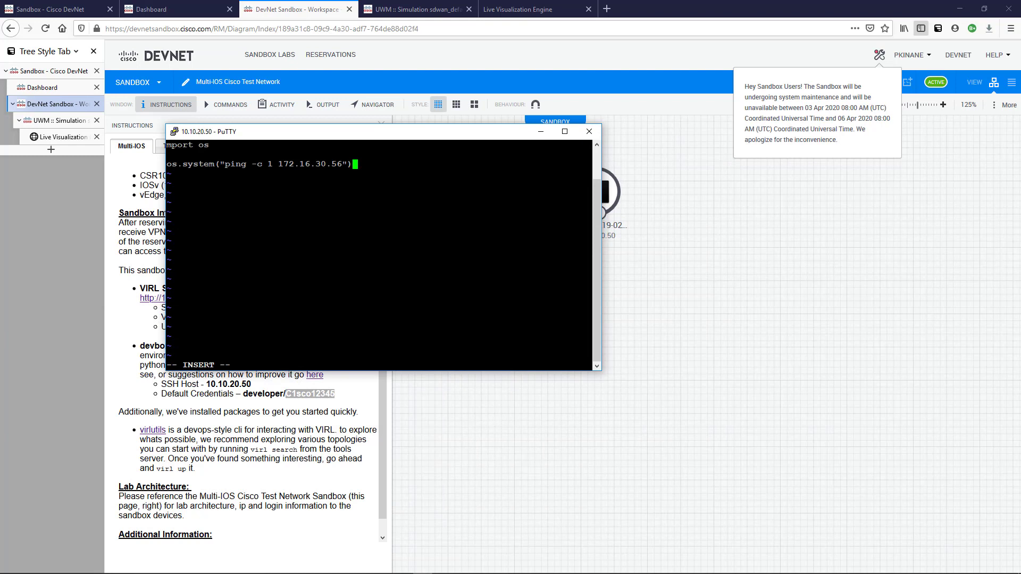
type(")")
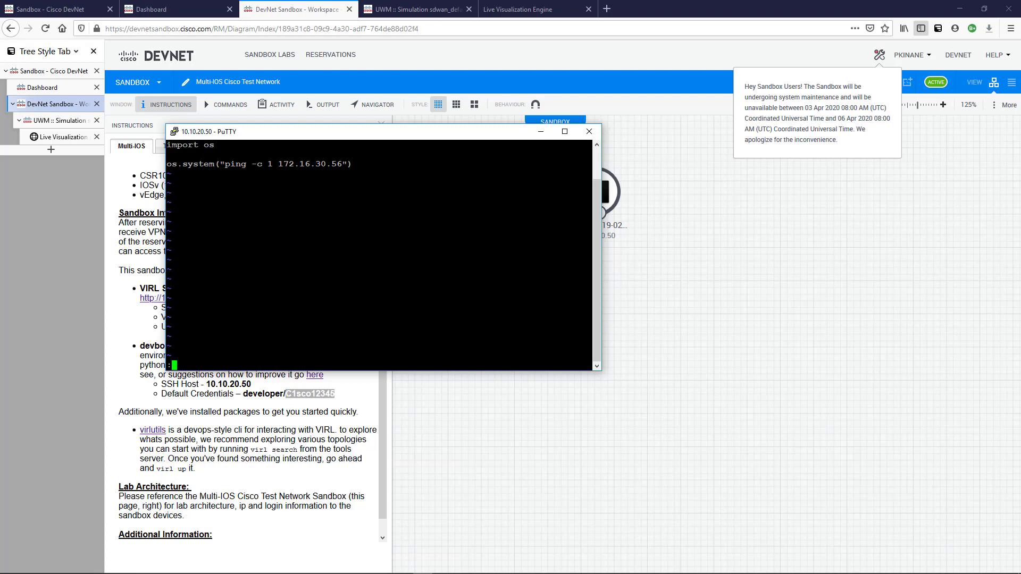
type(":wq")
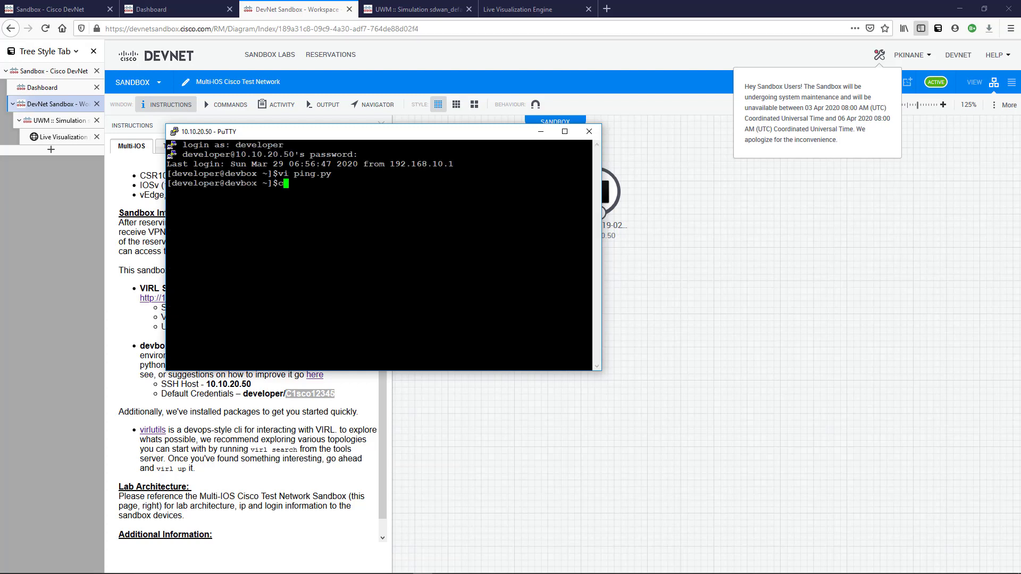
Step: Print ping.py with cat and run it with python ping.py
type("at ping.")
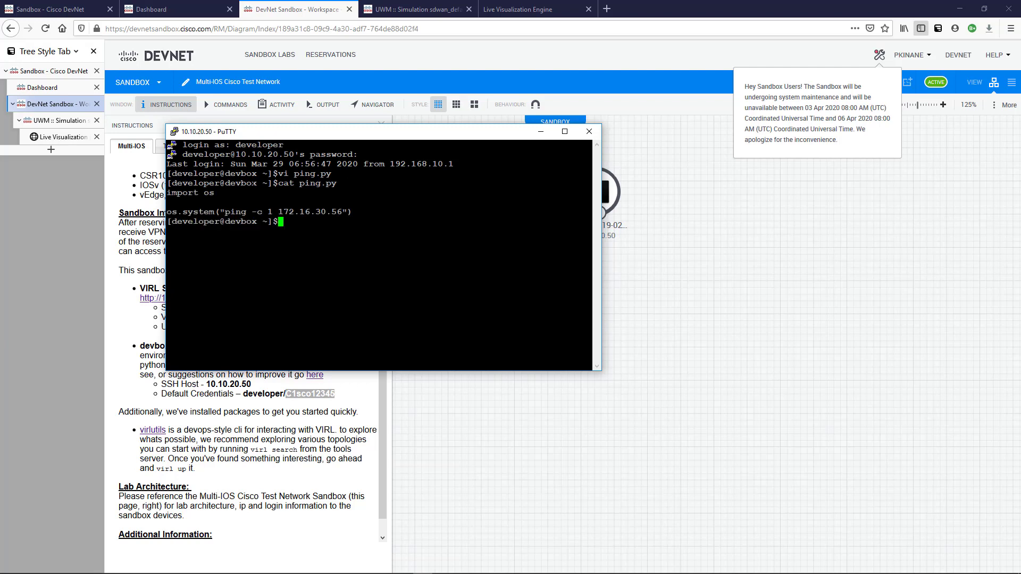
type("python")
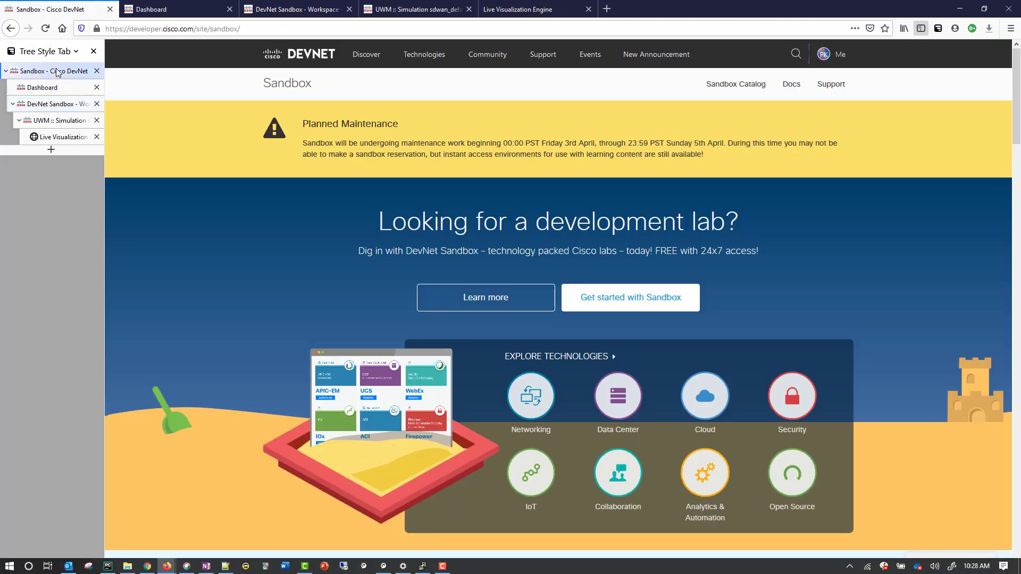
Step: Browse Learning Labs in a new tab, moving from tracks to modules to the full labs catalogue
left_click(311, 53)
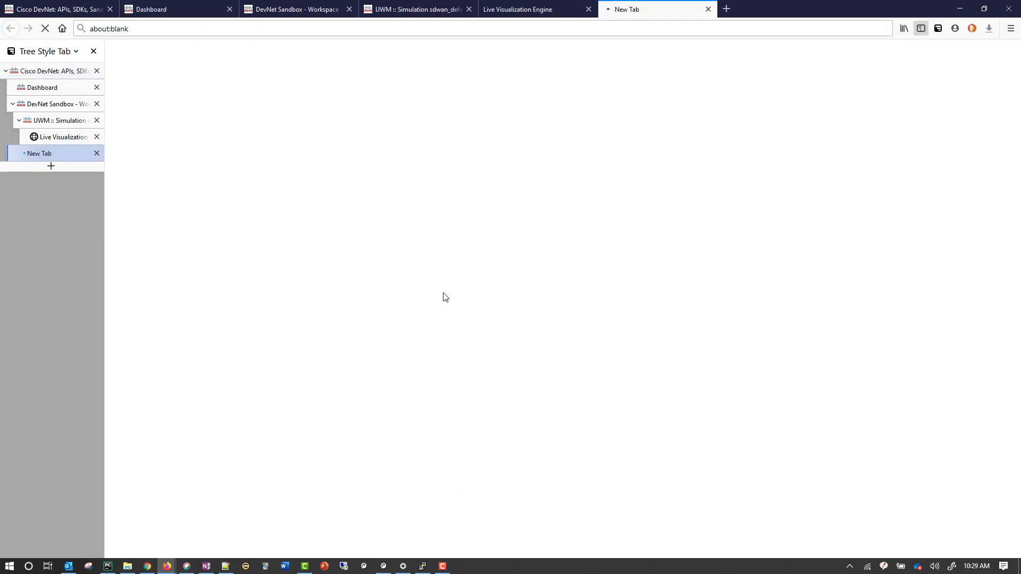
mouse_move(408, 250)
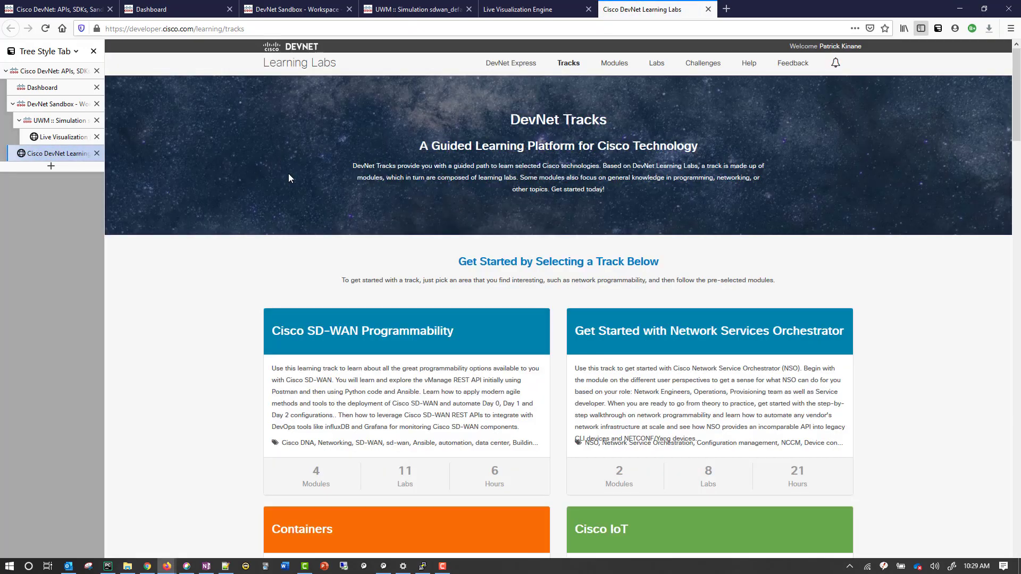
scroll("down", 3)
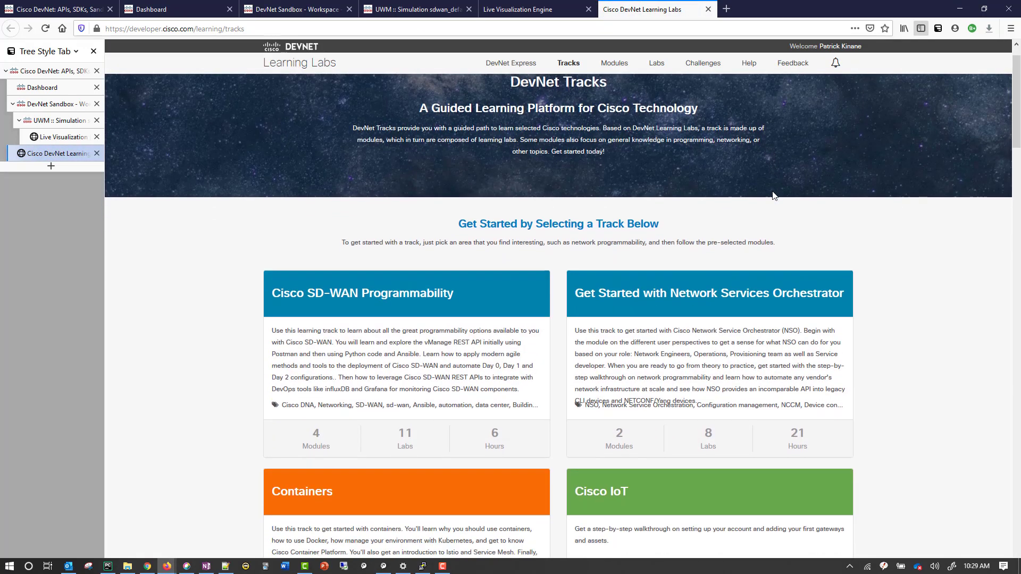
left_click(618, 63)
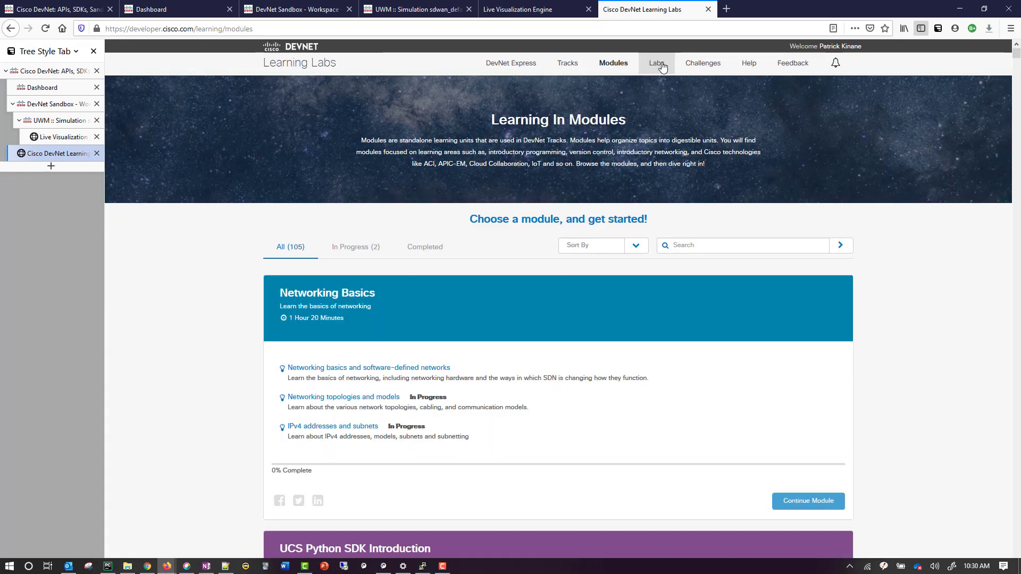
left_click(655, 63)
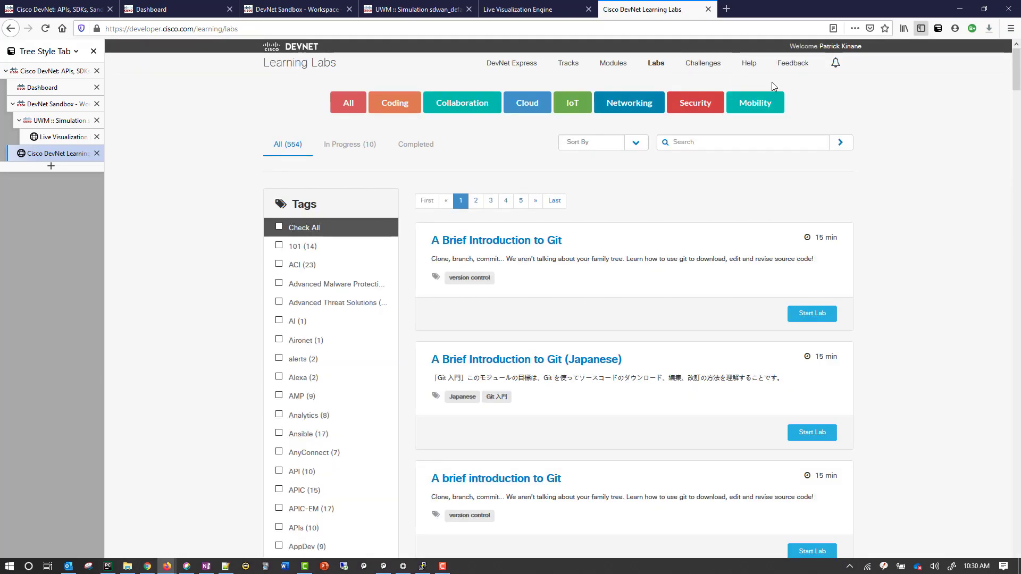
mouse_move(752, 206)
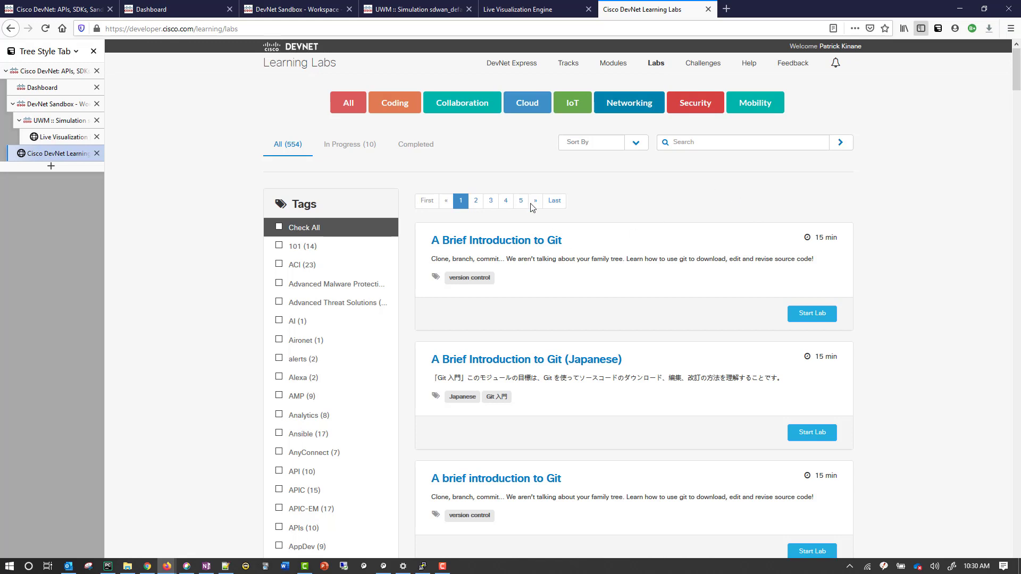
Step: Filter the labs by Collaboration, then IoT, then Networking
left_click(462, 102)
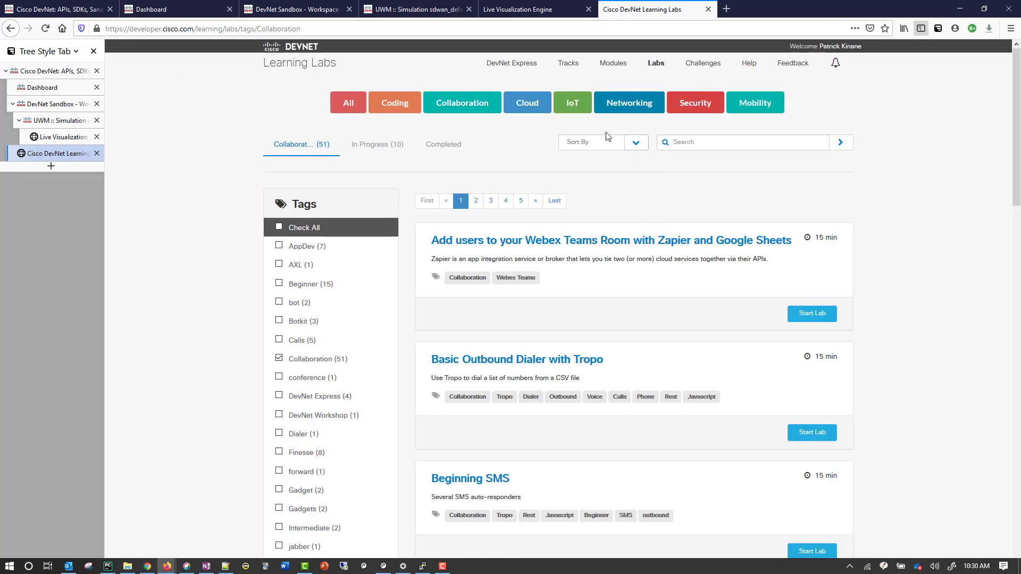
left_click(572, 103)
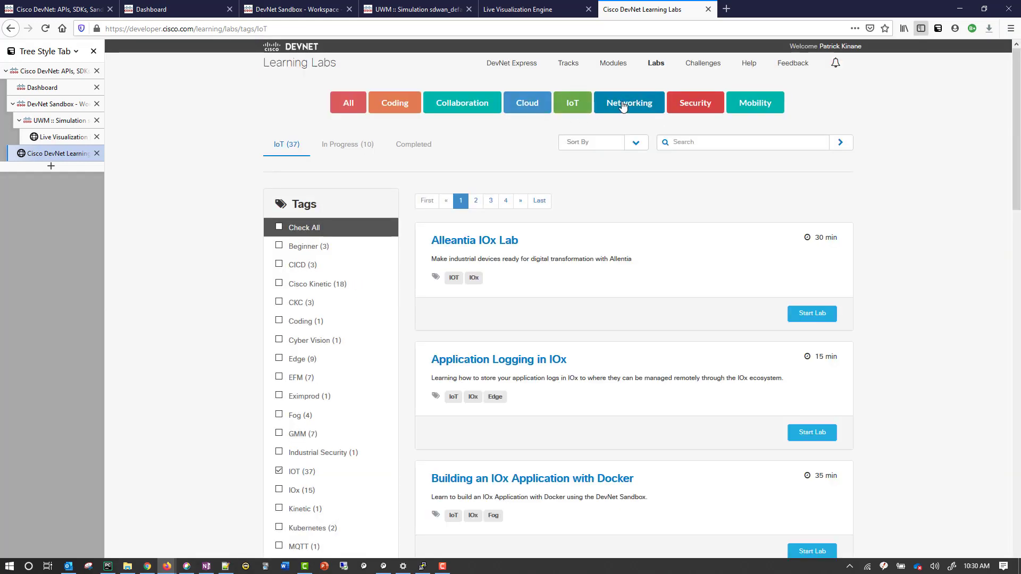
left_click(629, 102)
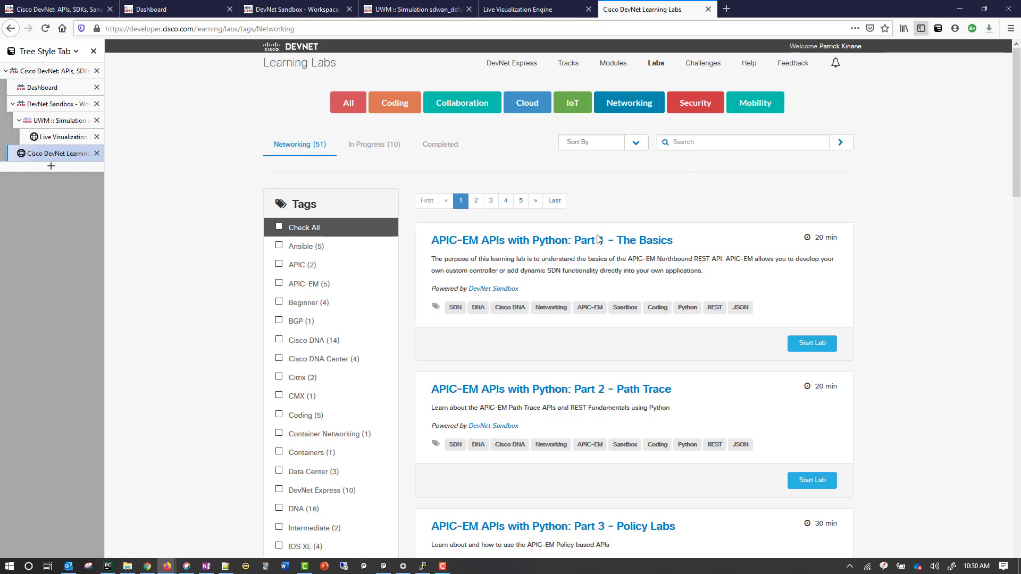